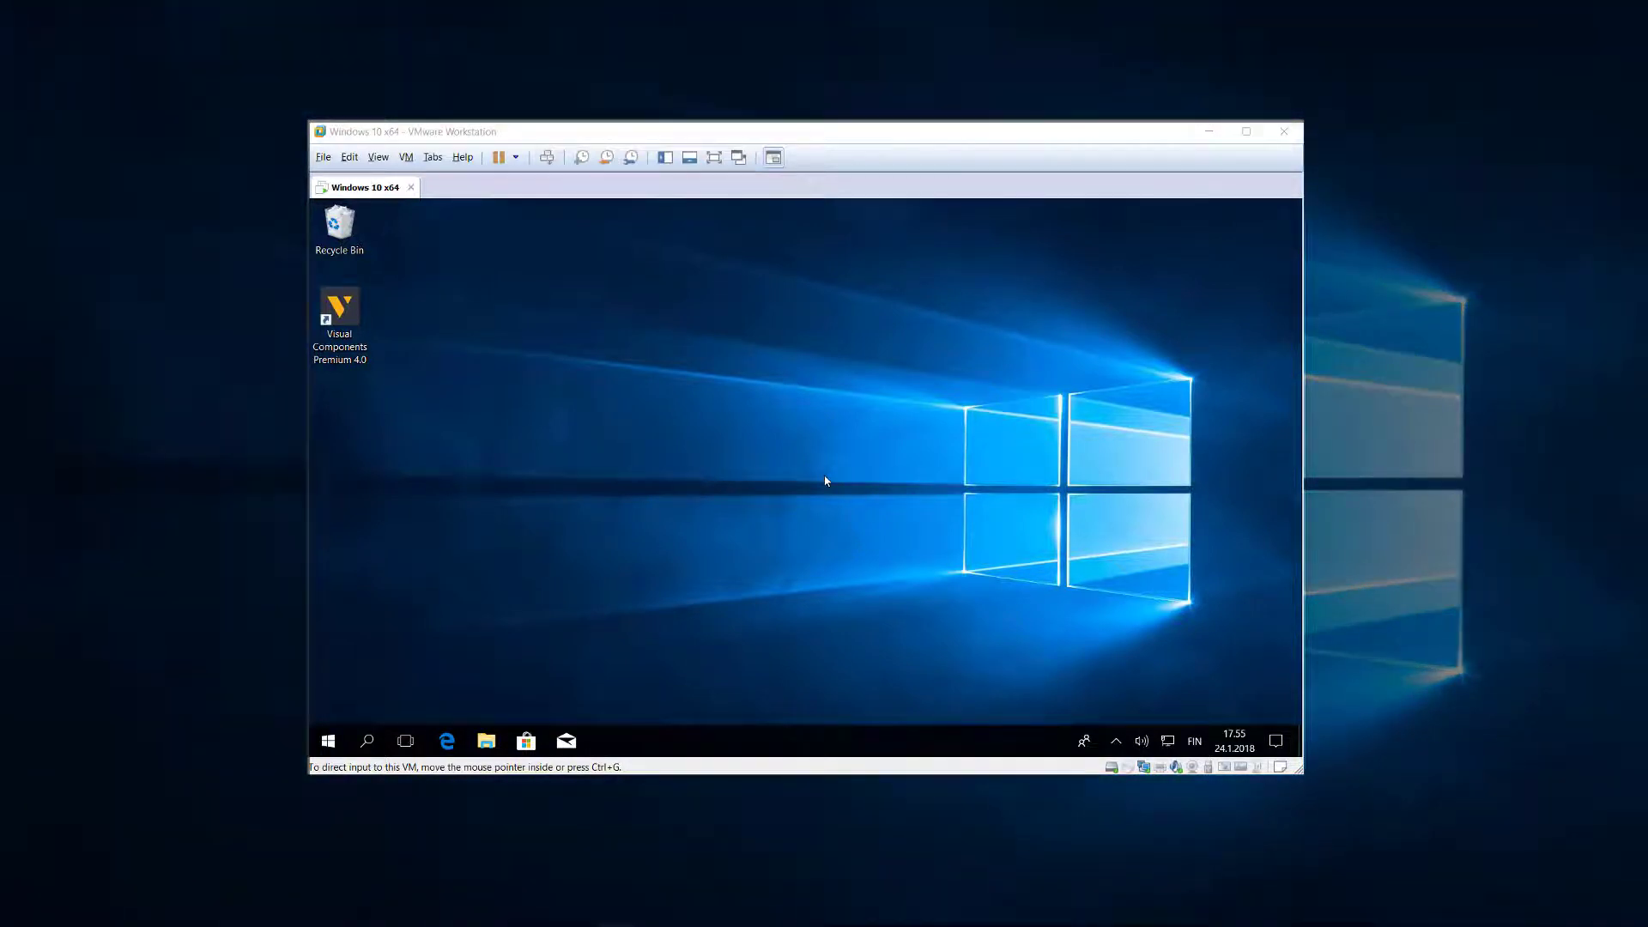
pyautogui.moveTo(739, 680)
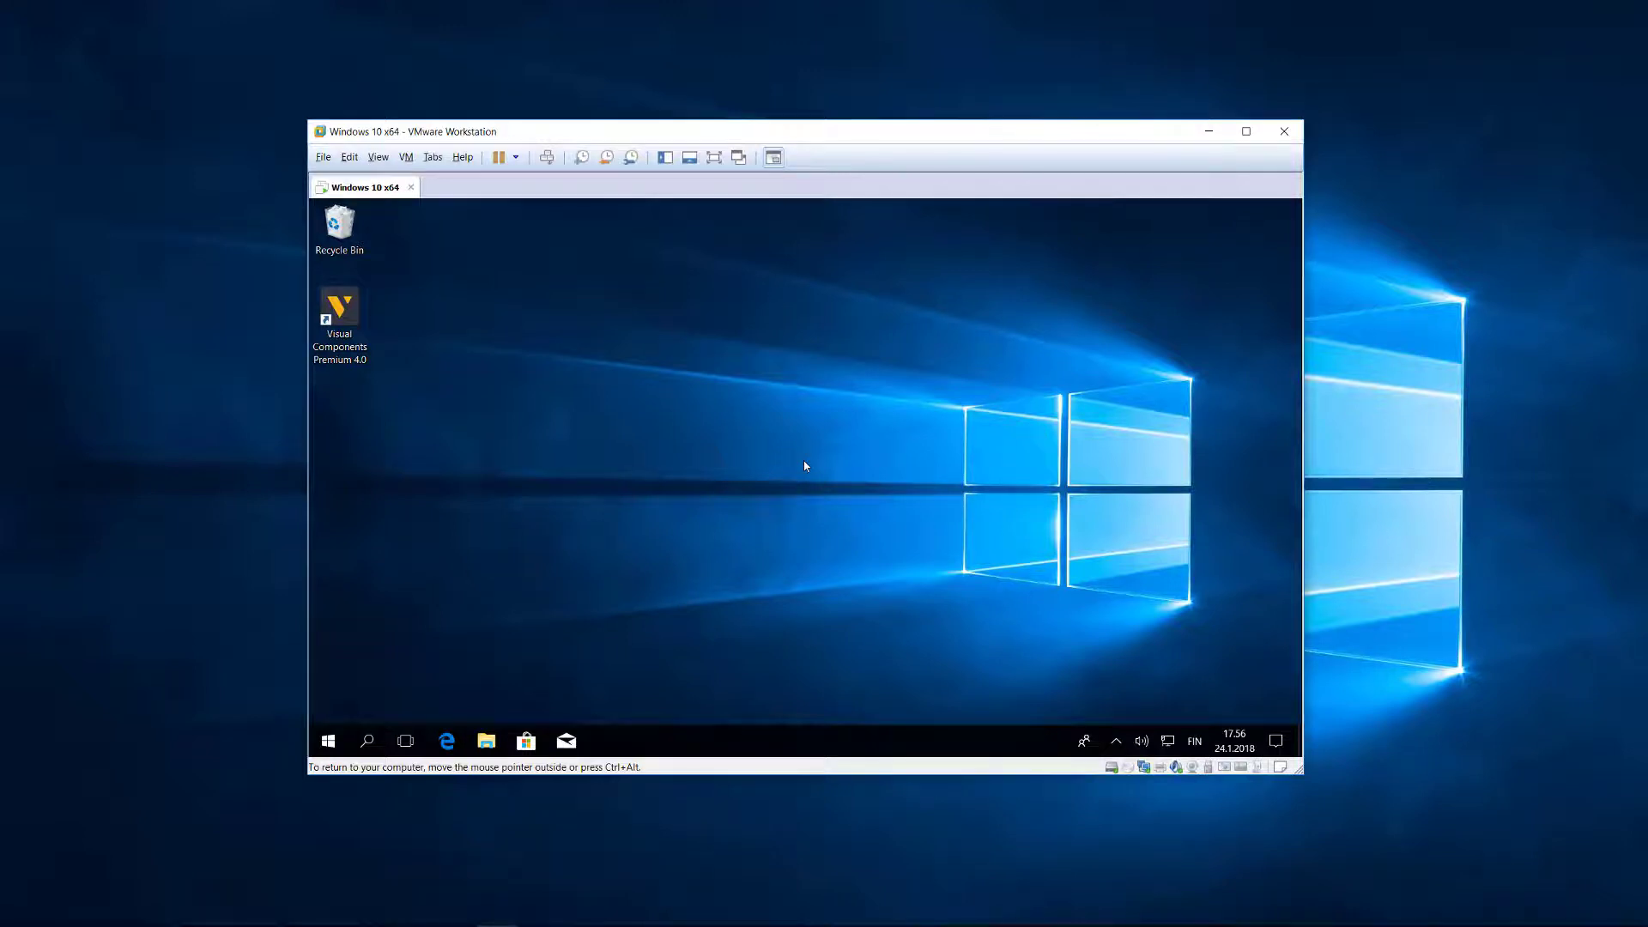
# - Disable the Ethernet0 adapter in Network Connections so the VM goes offline
pyautogui.click(1245, 131)
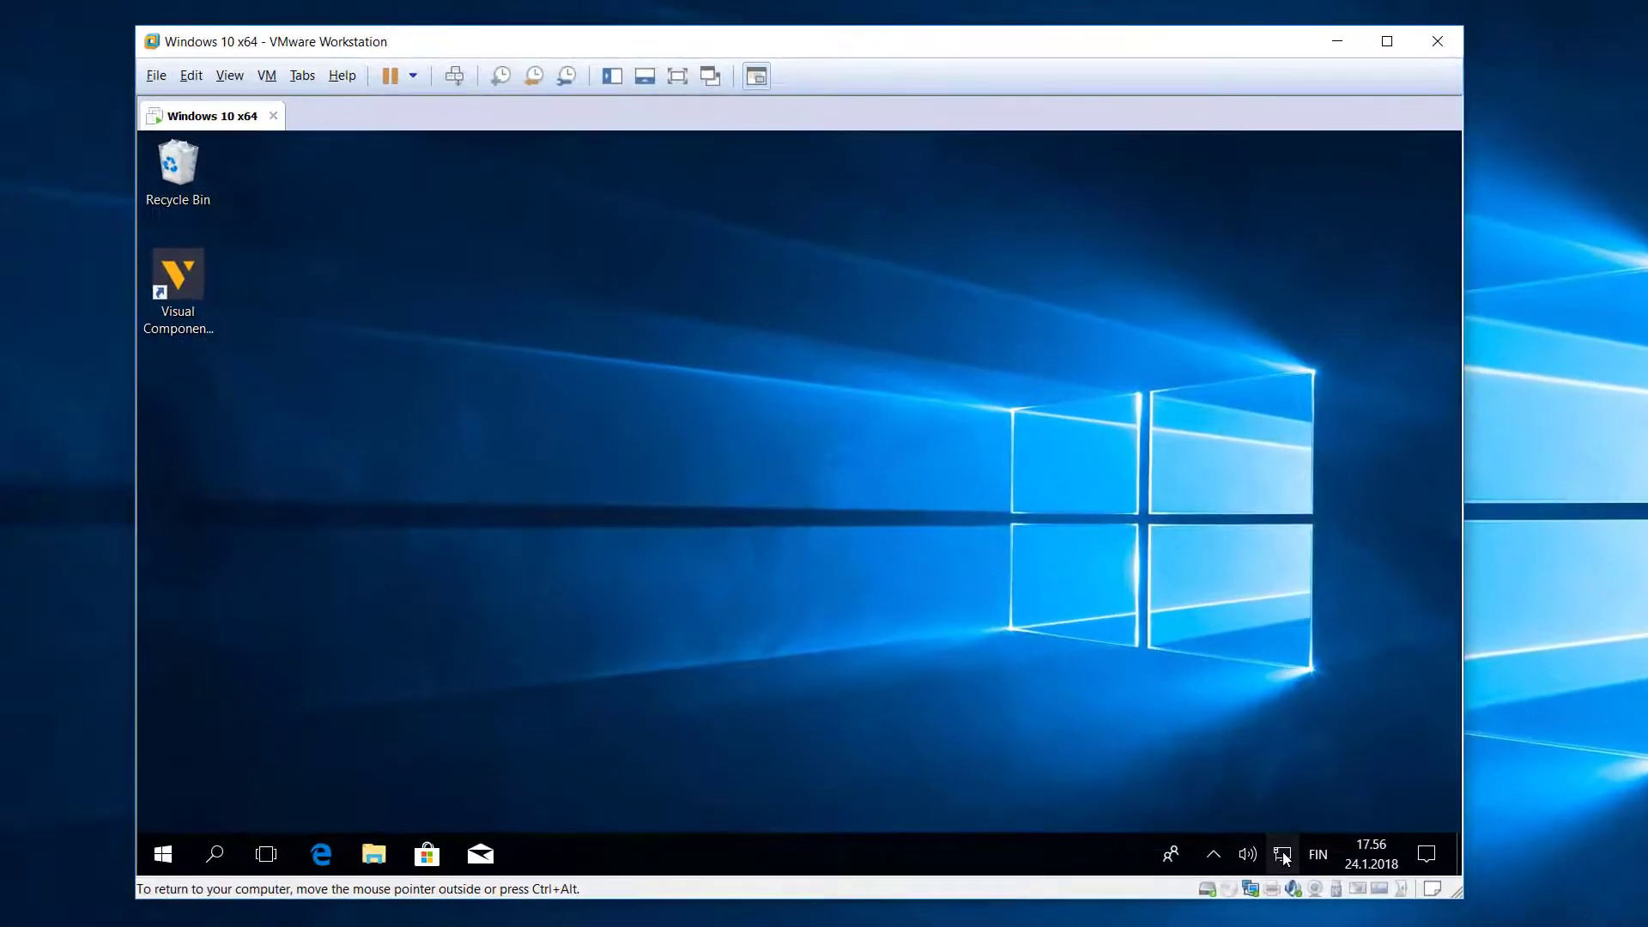
pyautogui.click(1282, 853)
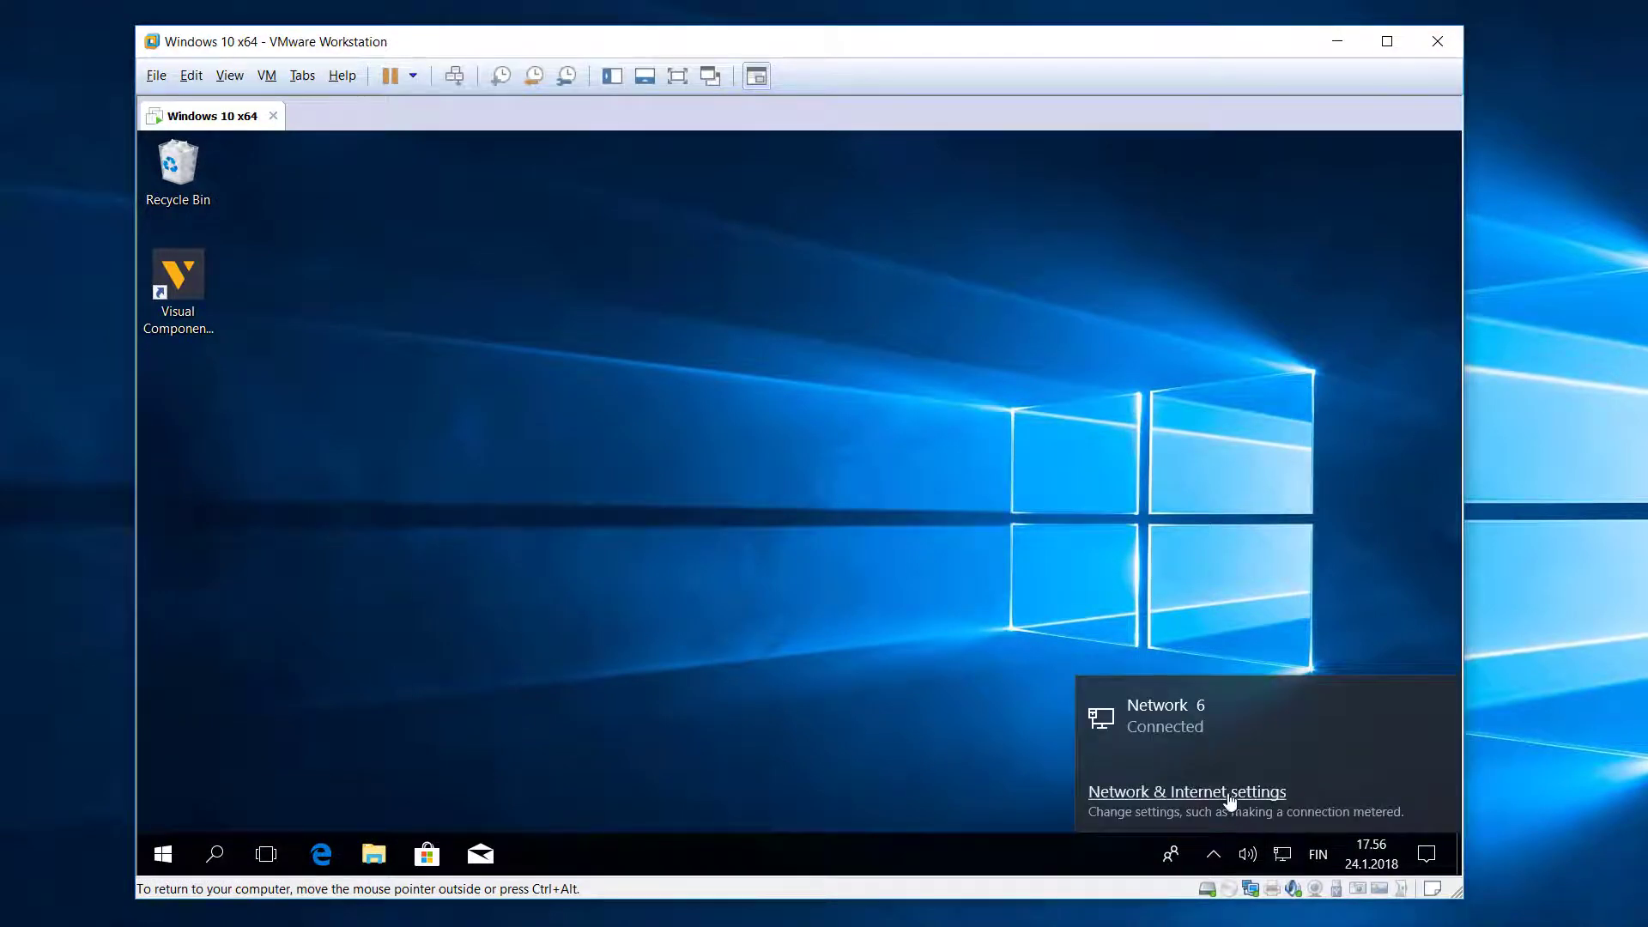
pyautogui.click(1185, 792)
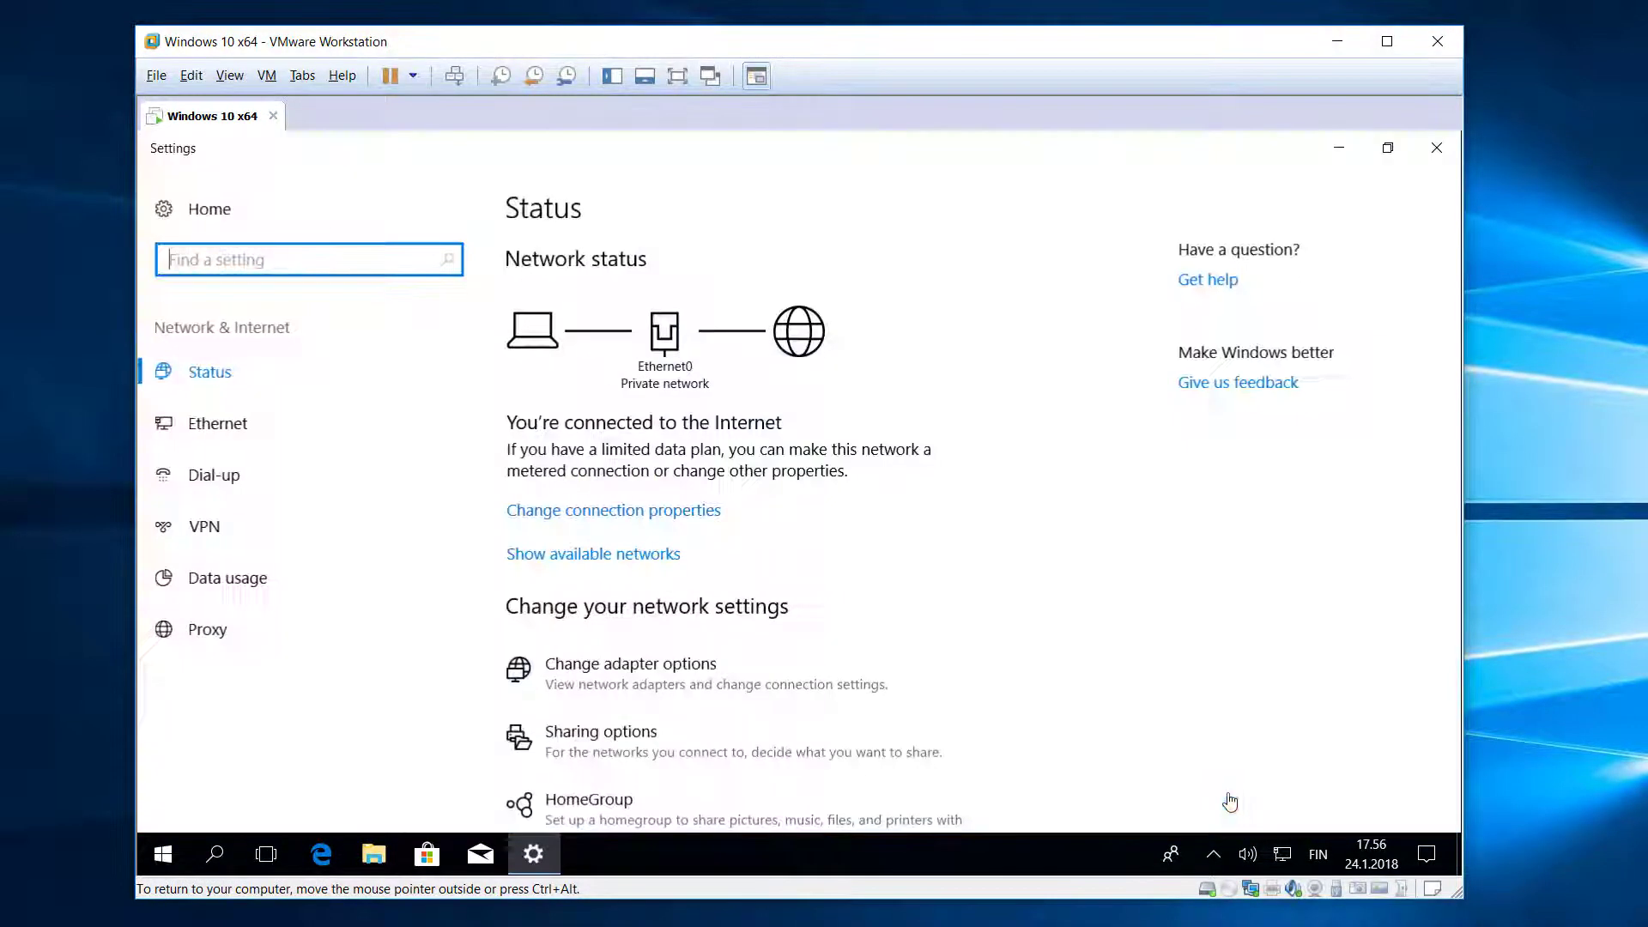
pyautogui.moveTo(655, 691)
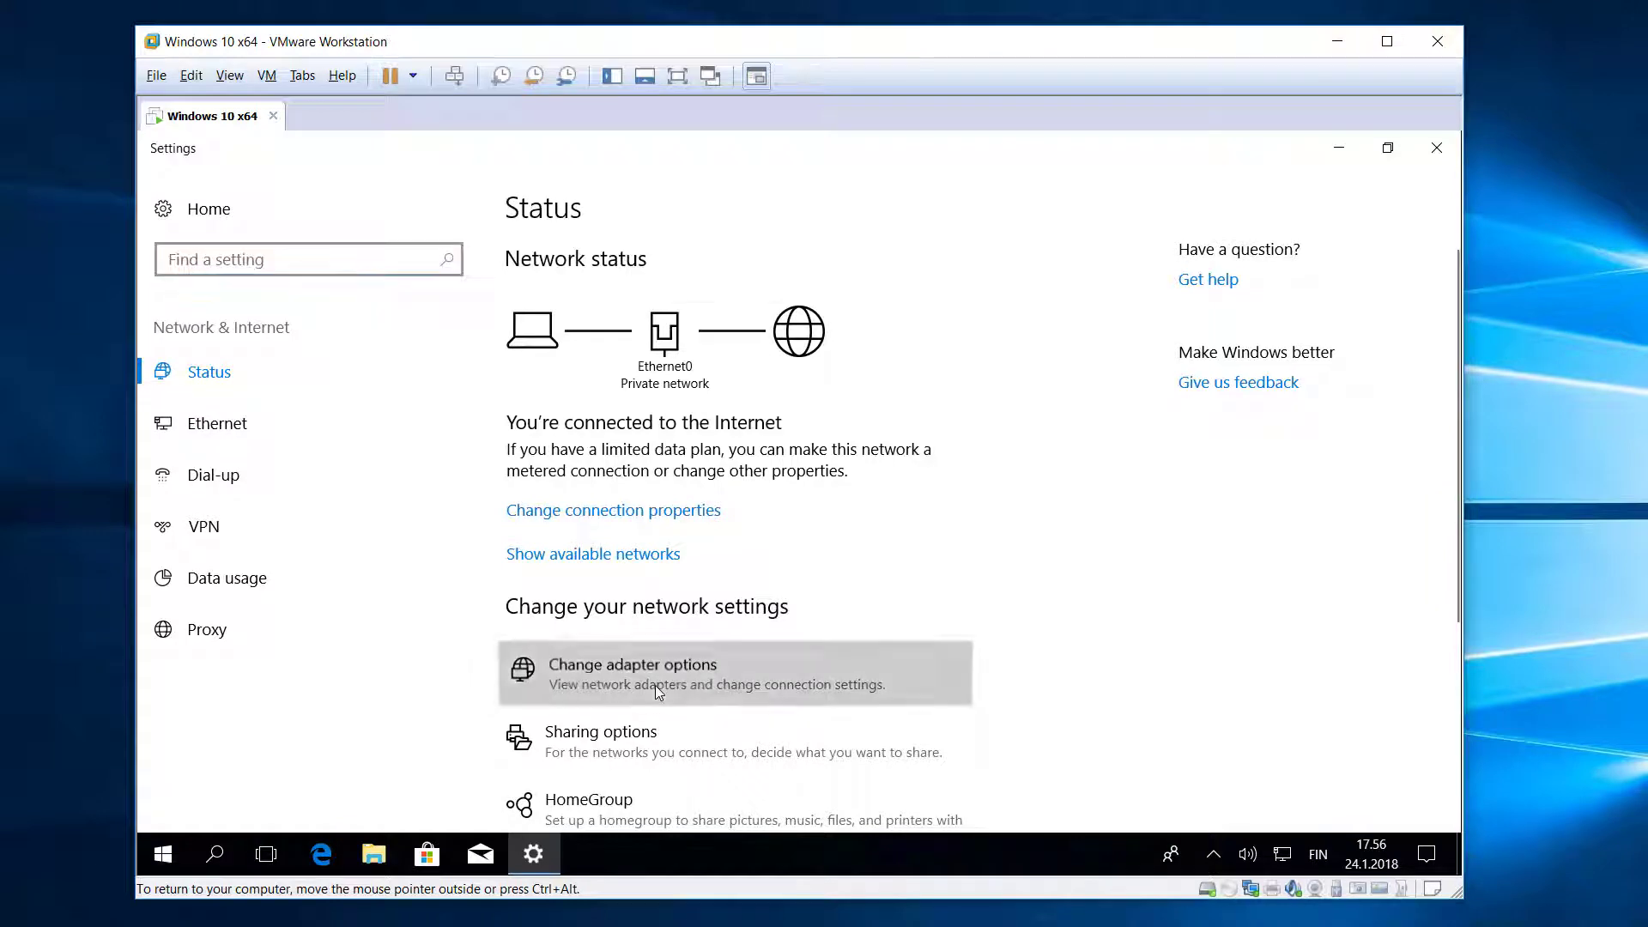
pyautogui.click(632, 673)
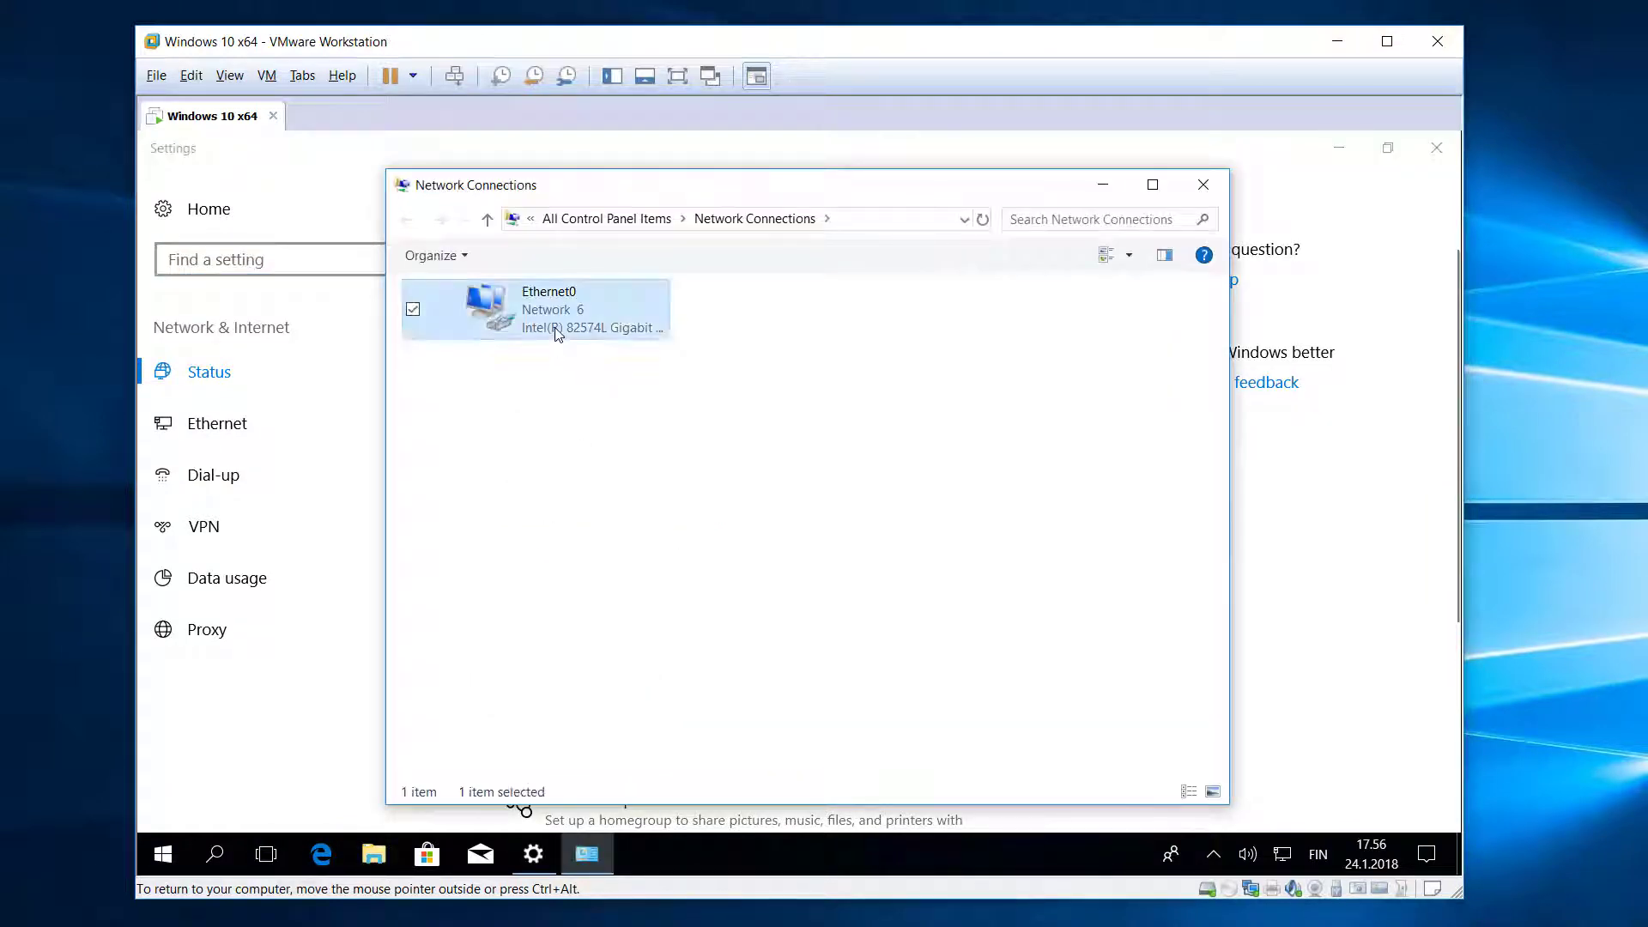
pyautogui.rightClick(541, 310)
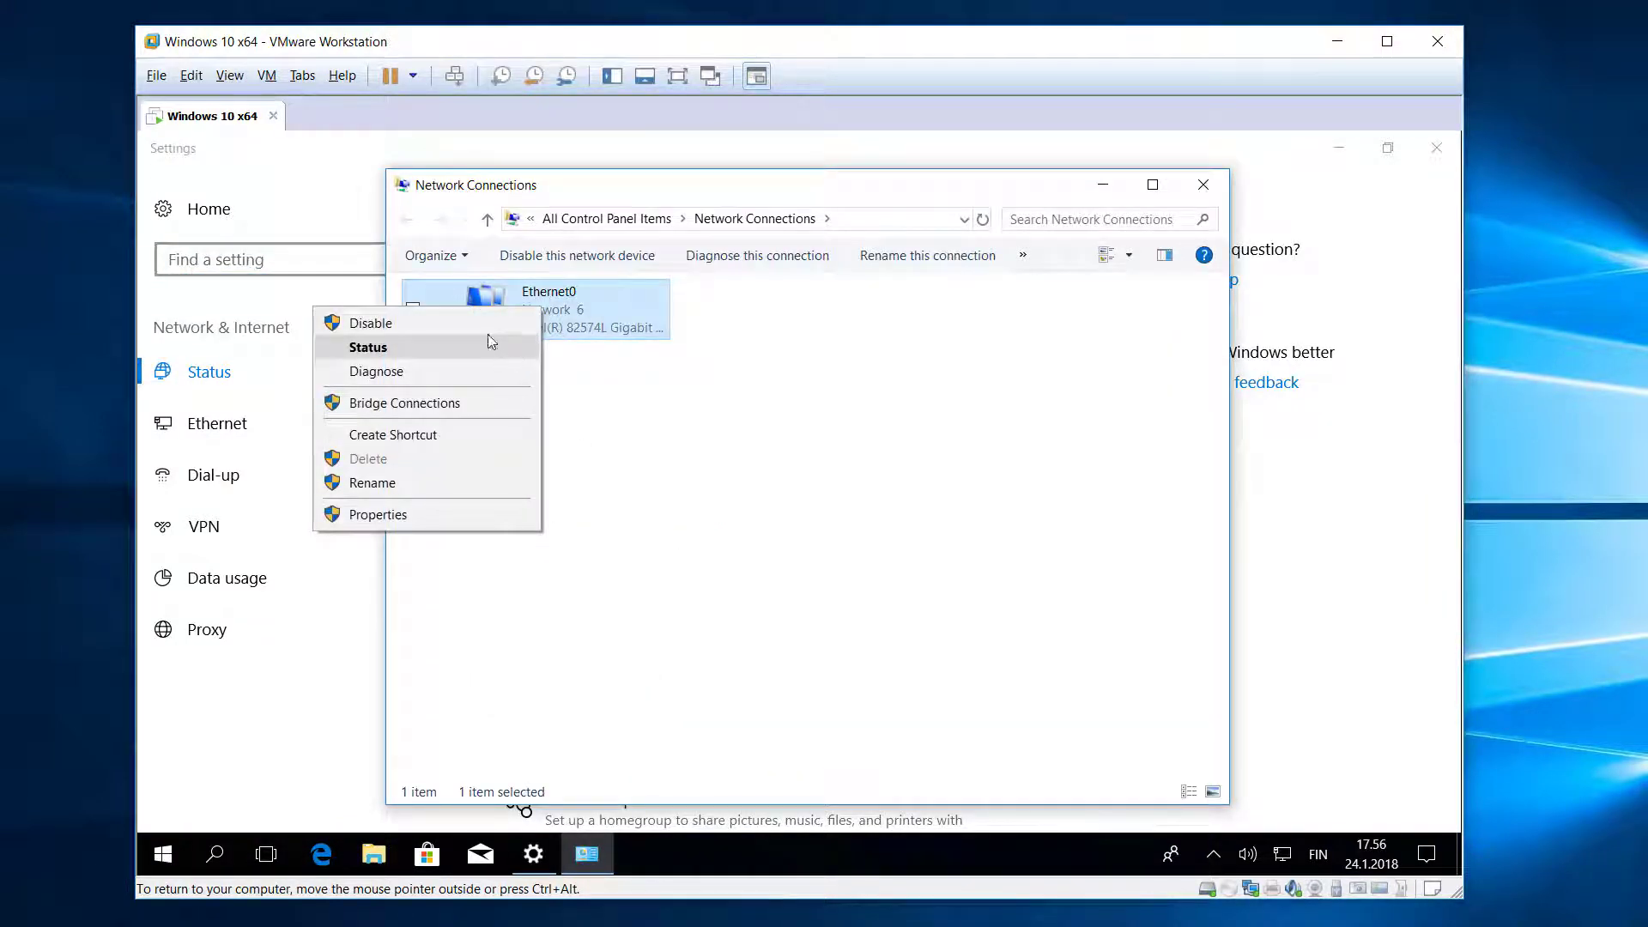
pyautogui.click(369, 323)
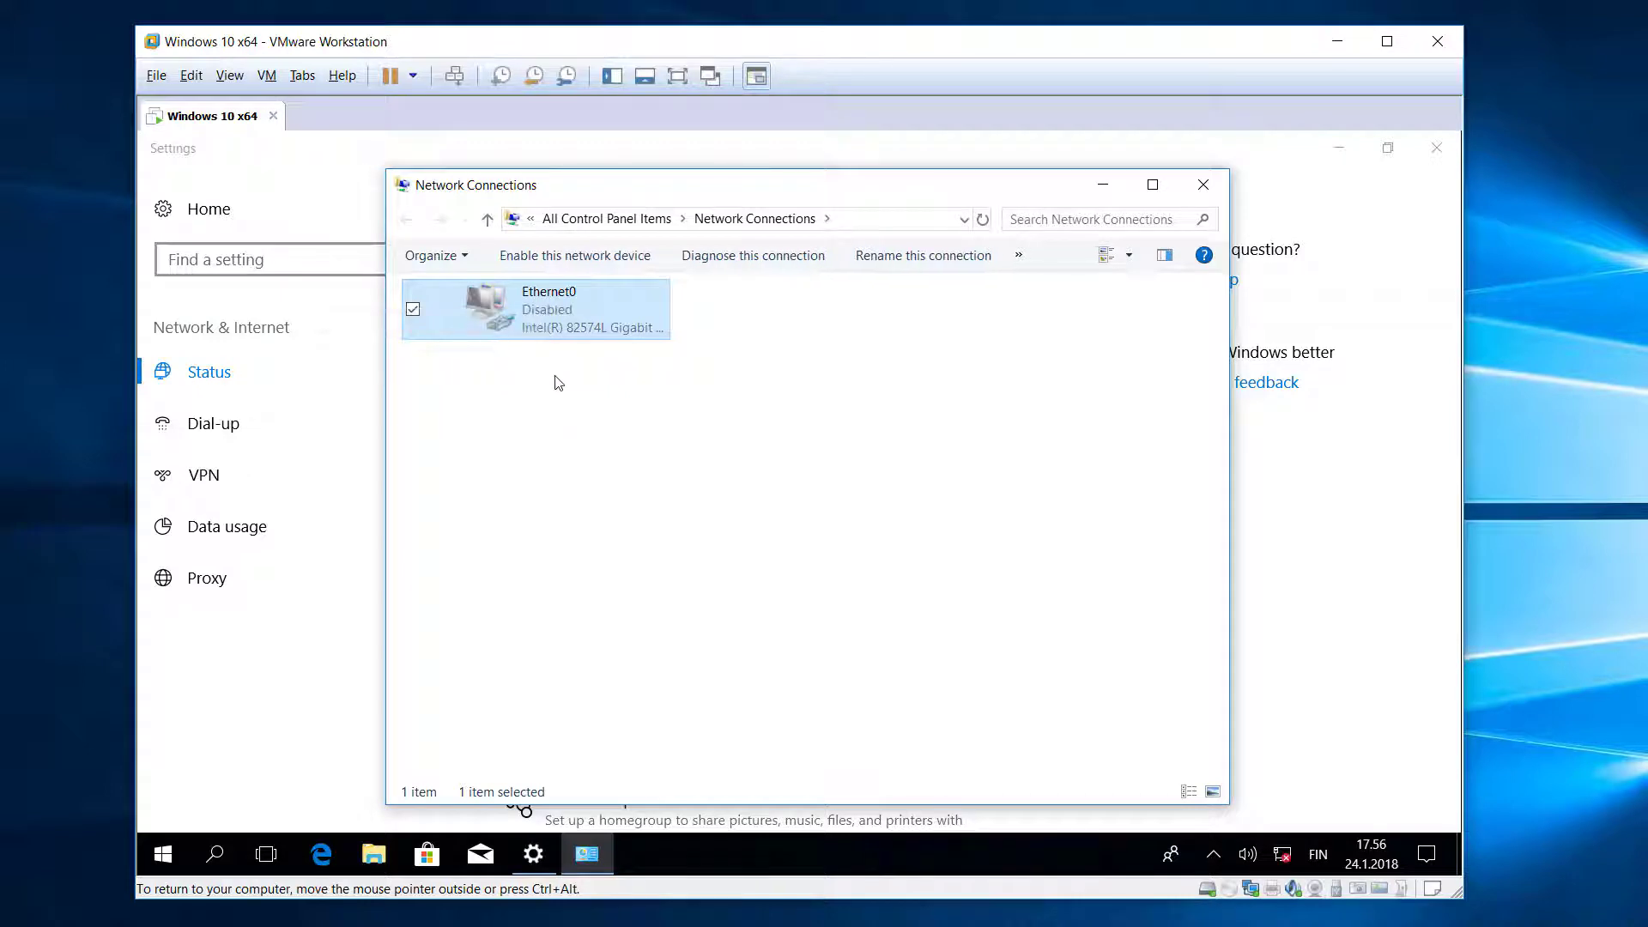
pyautogui.click(1202, 183)
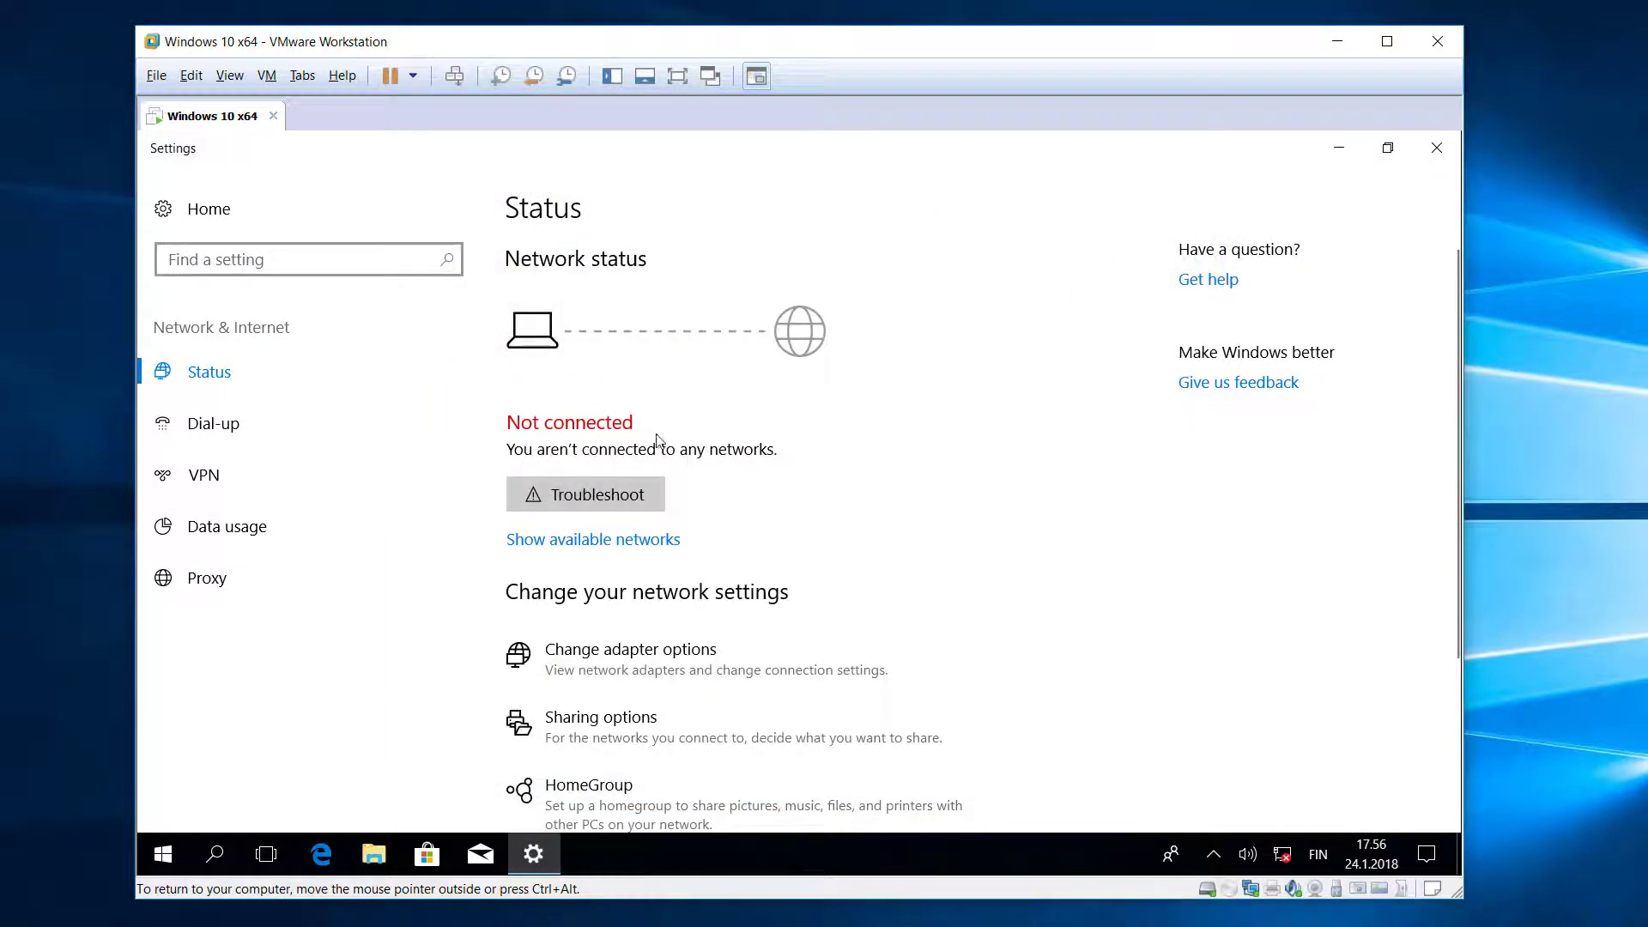
pyautogui.moveTo(1377, 174)
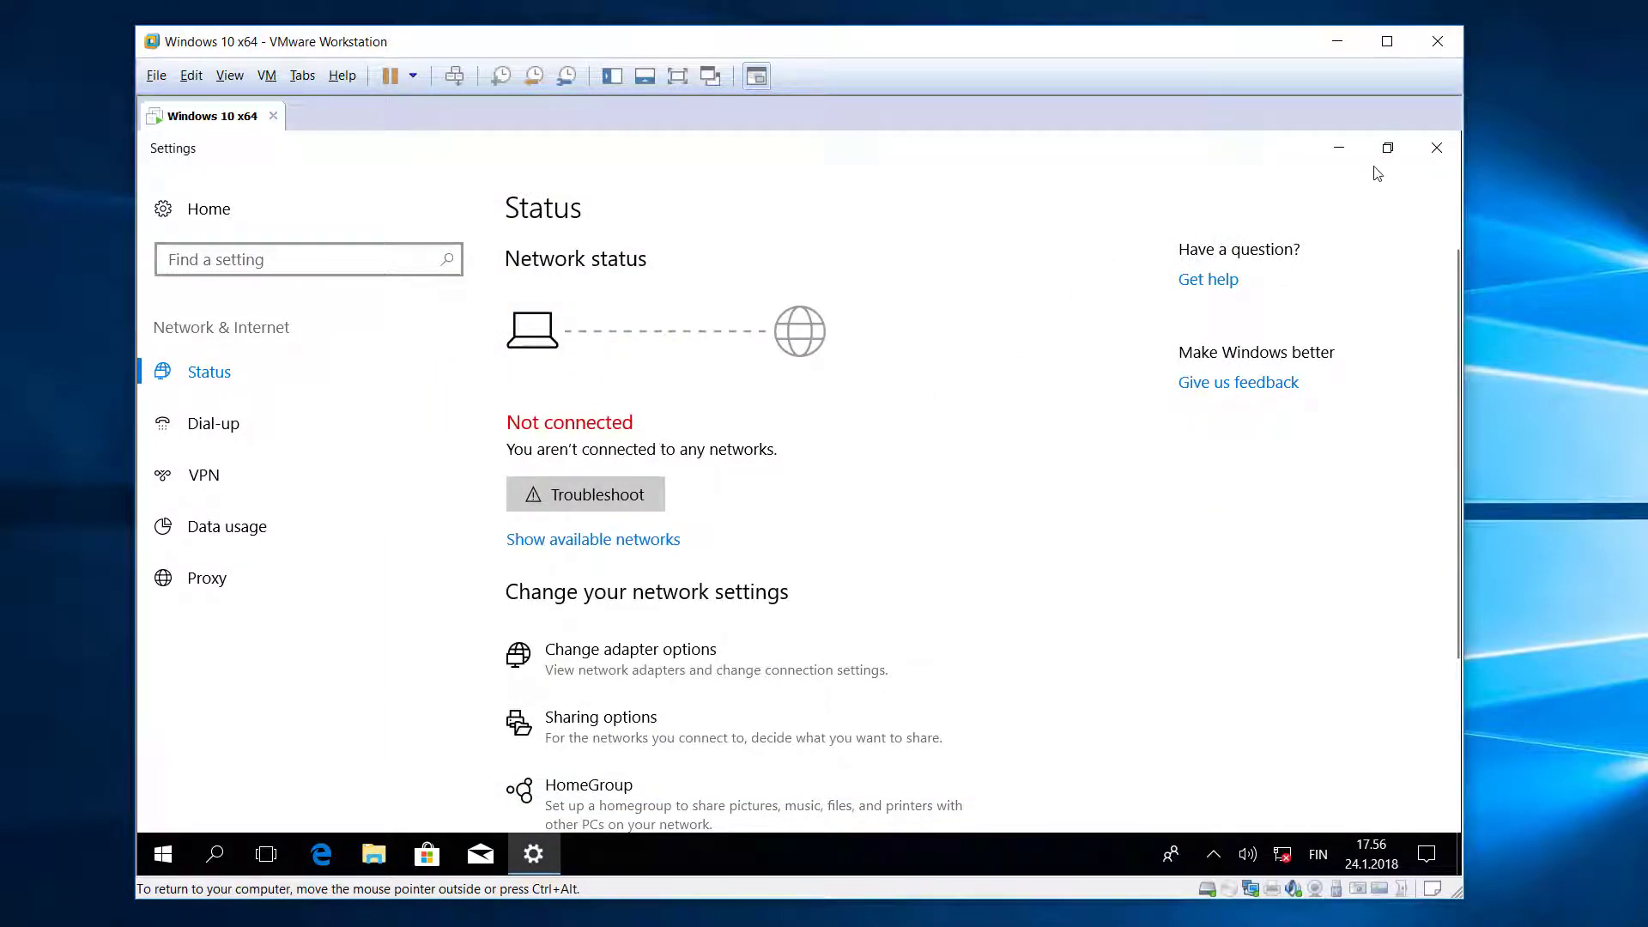
# - Close Settings, launch Visual Components Premium 4.0, and choose Evaluate in the license dialog
pyautogui.click(1436, 147)
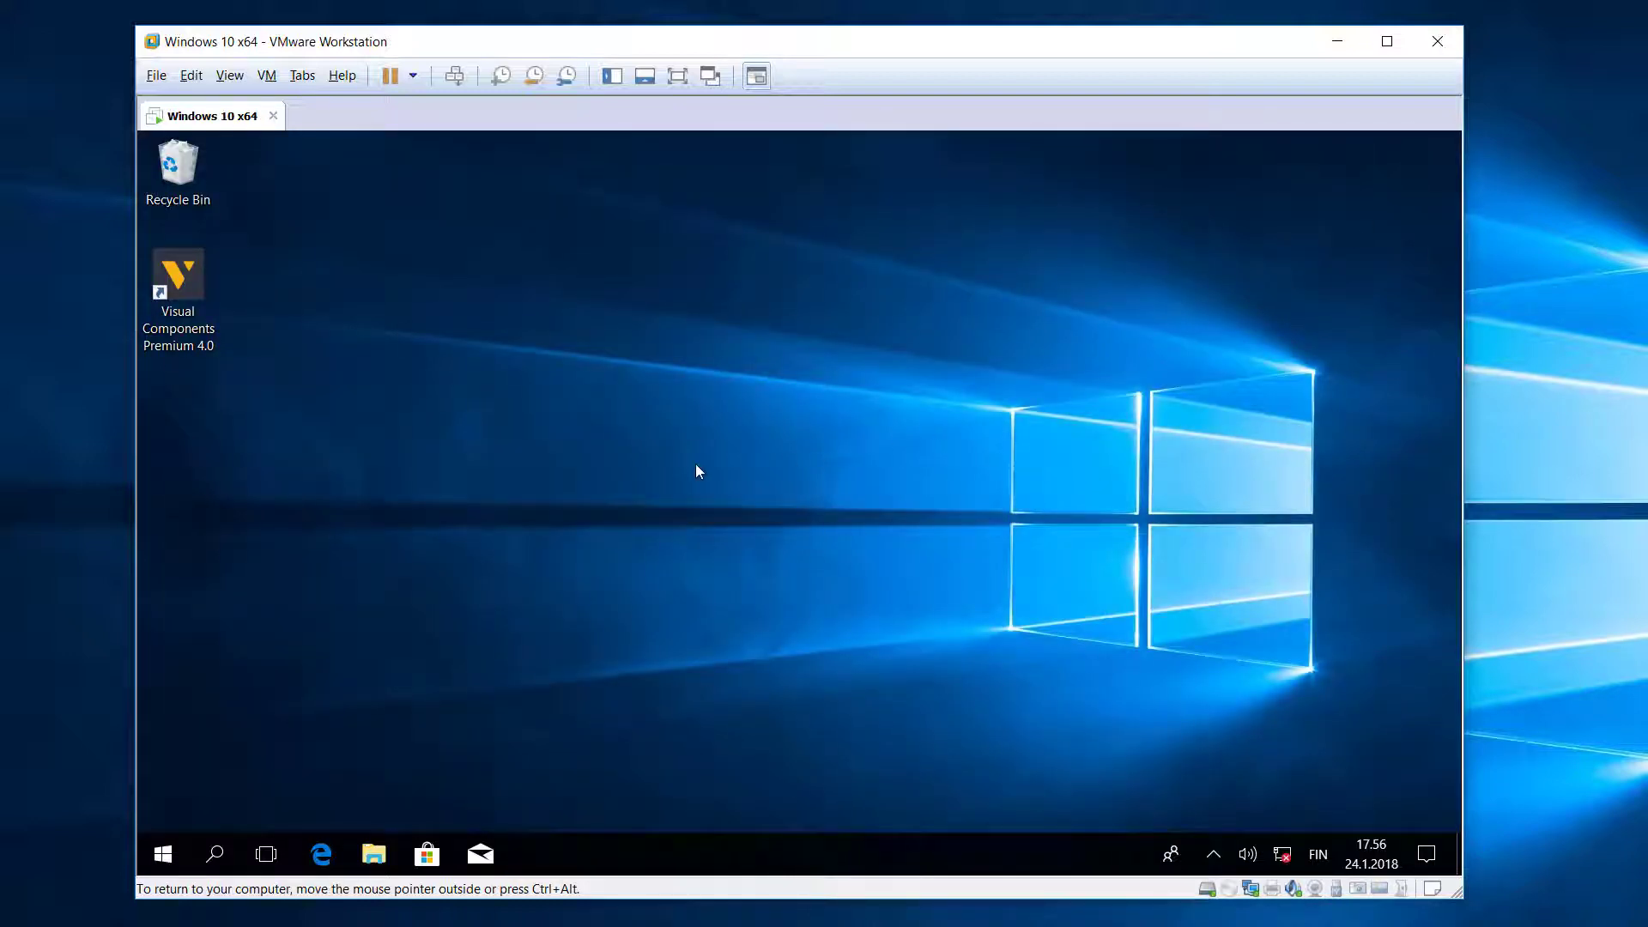
pyautogui.moveTo(178, 294)
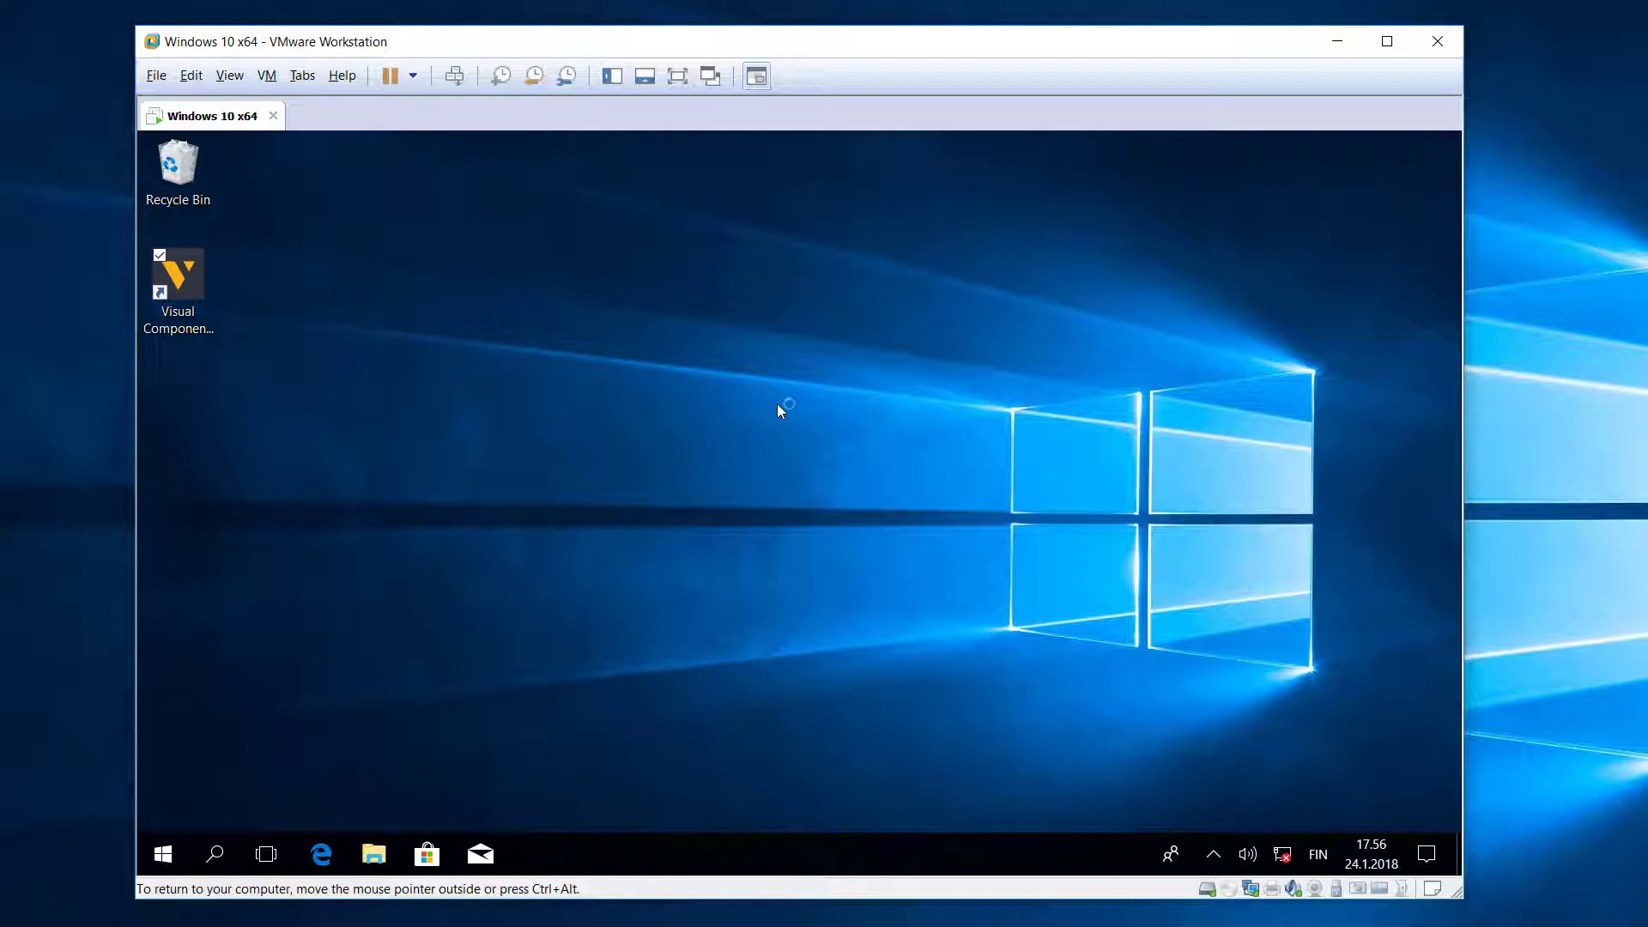
pyautogui.doubleClick(178, 280)
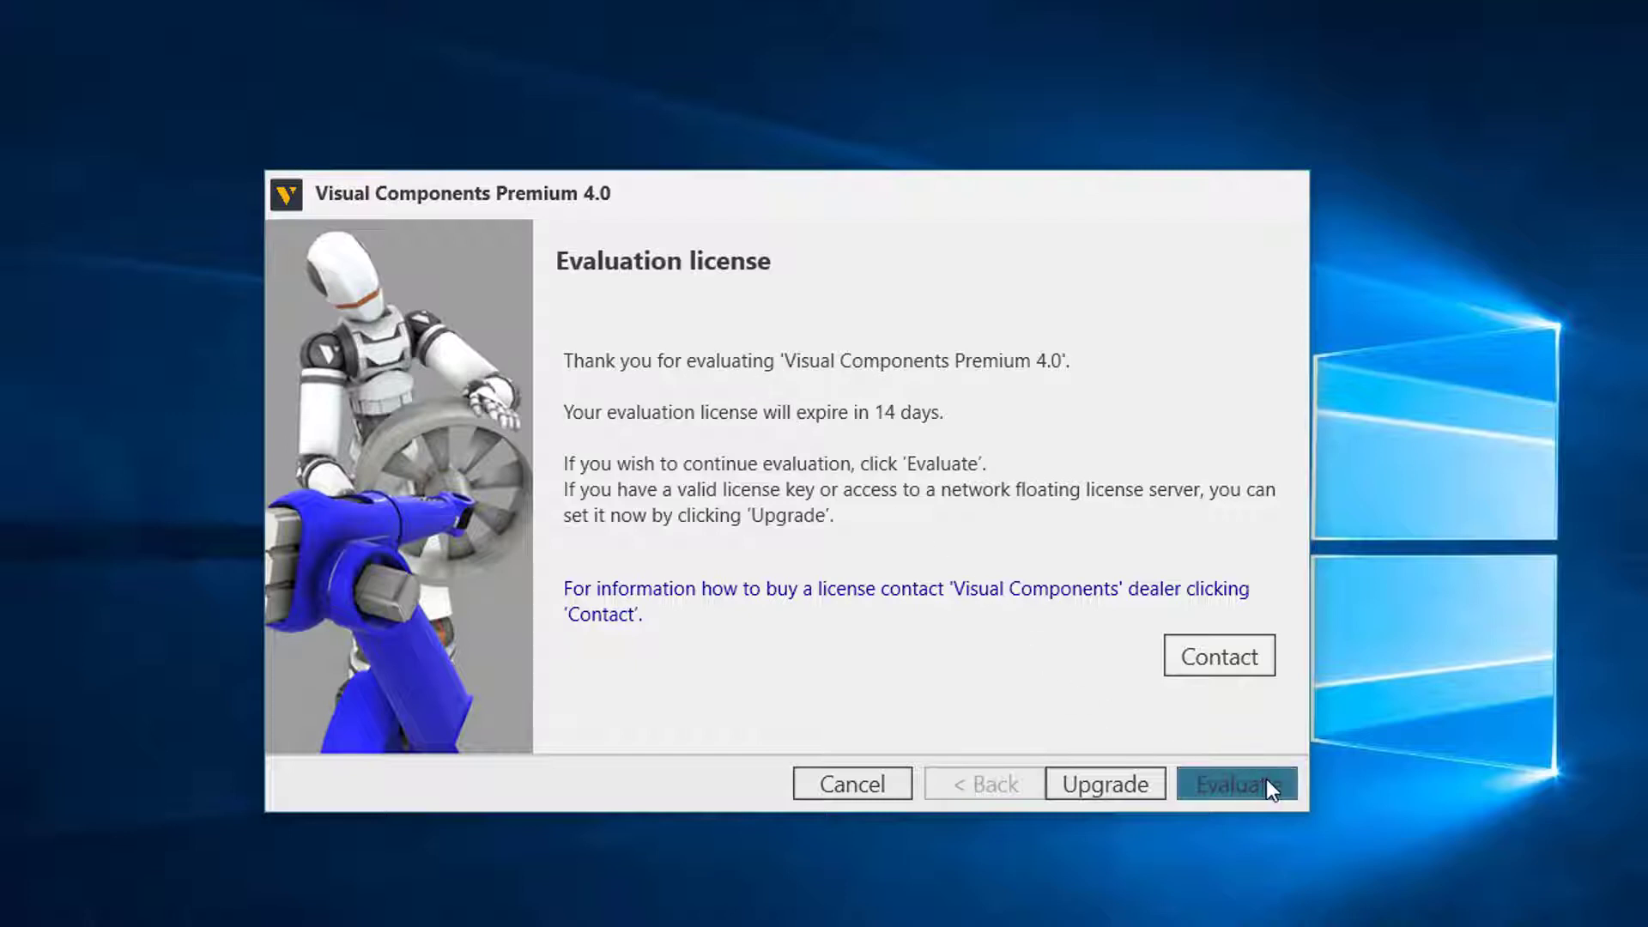
pyautogui.moveTo(1251, 793)
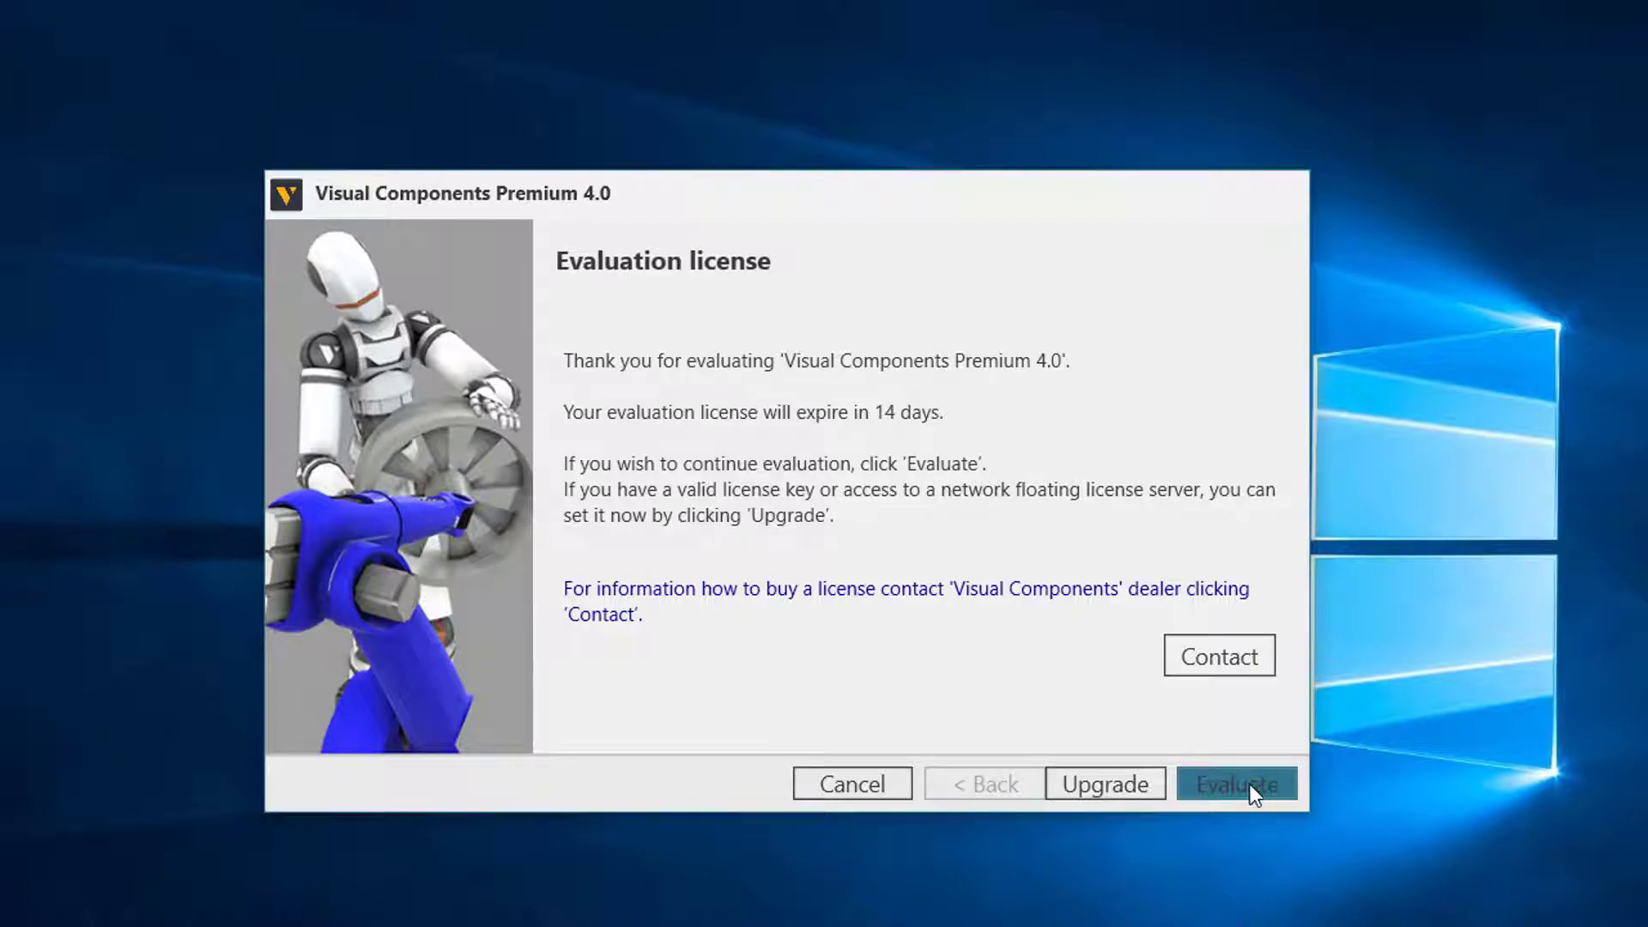
pyautogui.moveTo(1103, 782)
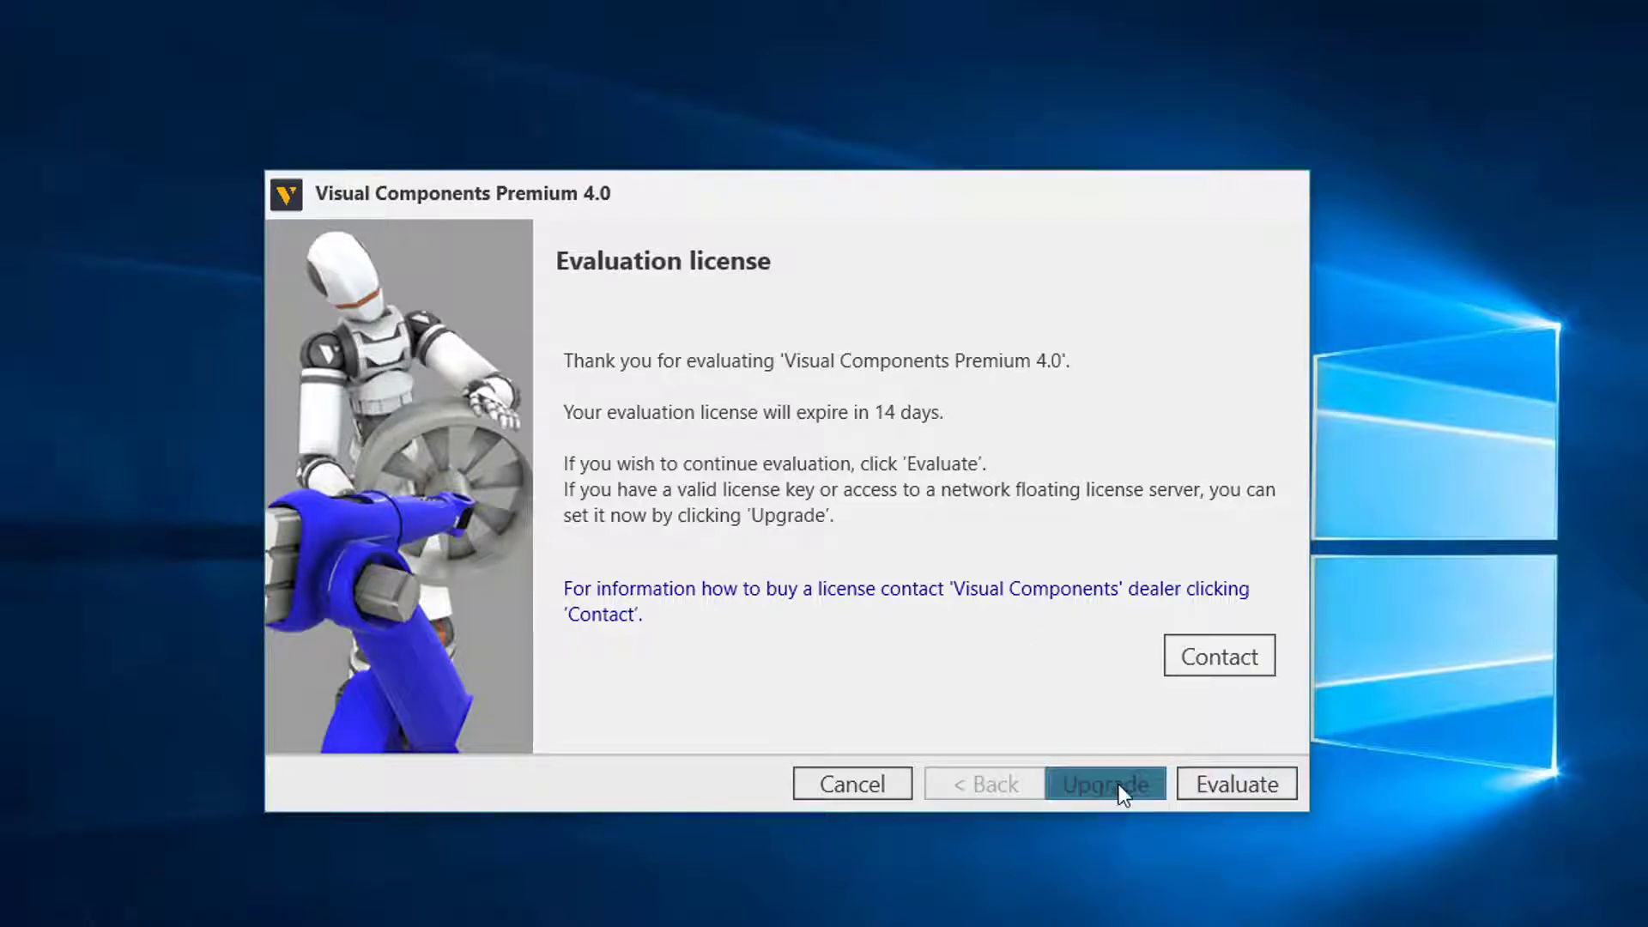
pyautogui.moveTo(1236, 782)
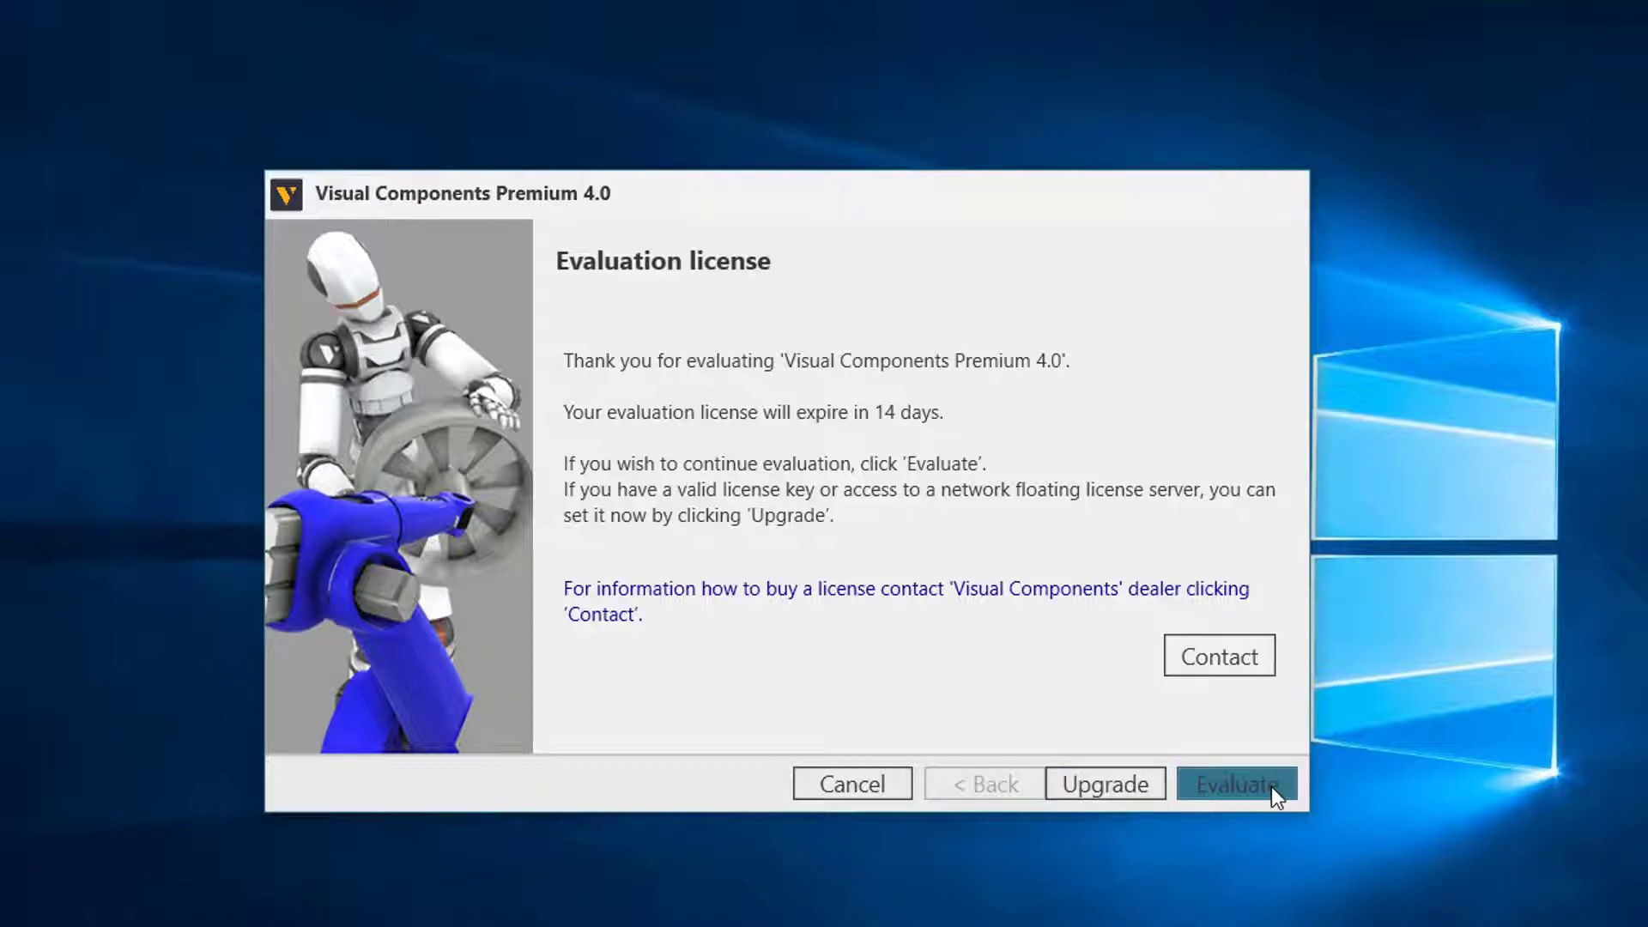
pyautogui.click(1236, 783)
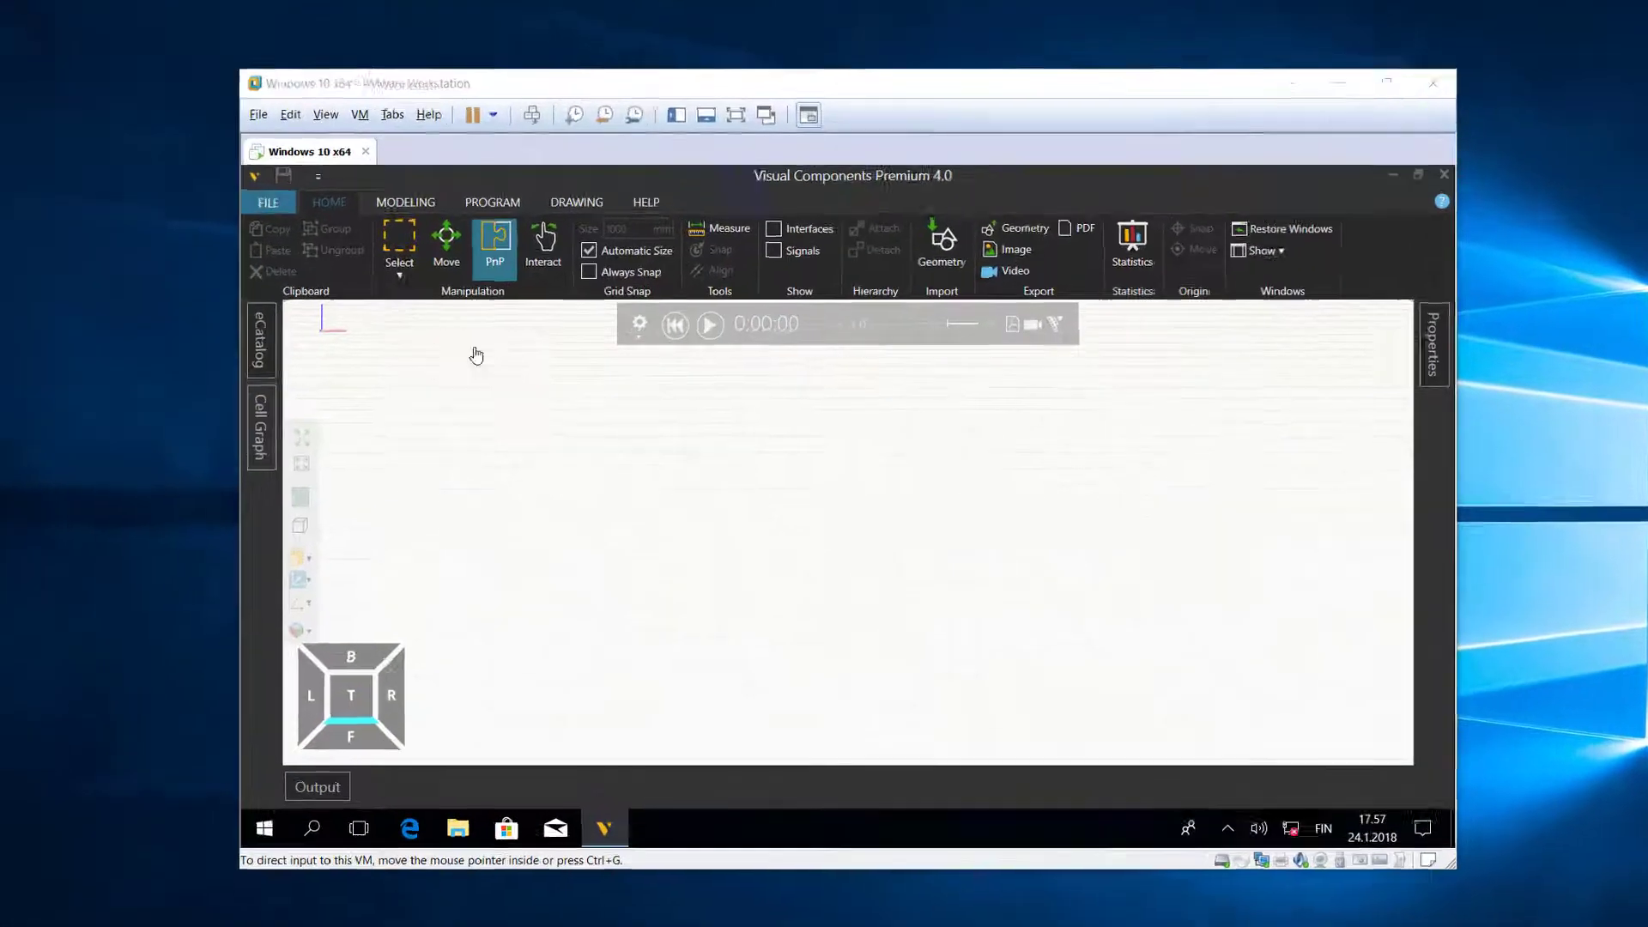
# - View the evaluation license key and remaining days under FILE > Info > License
pyautogui.click(266, 202)
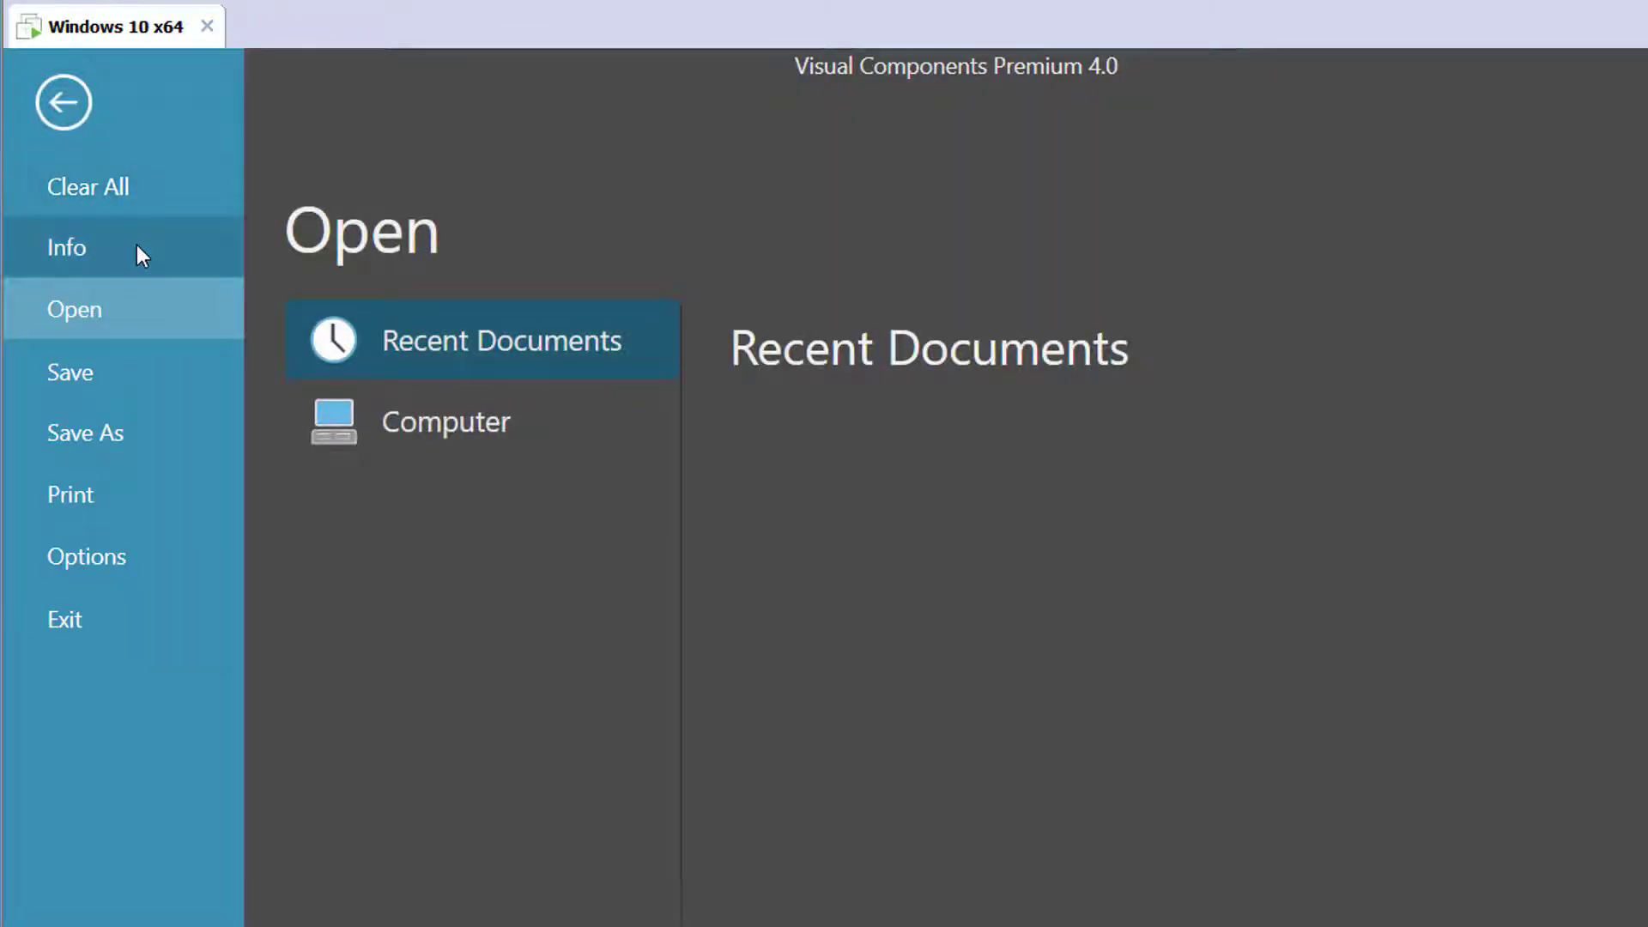
pyautogui.click(66, 248)
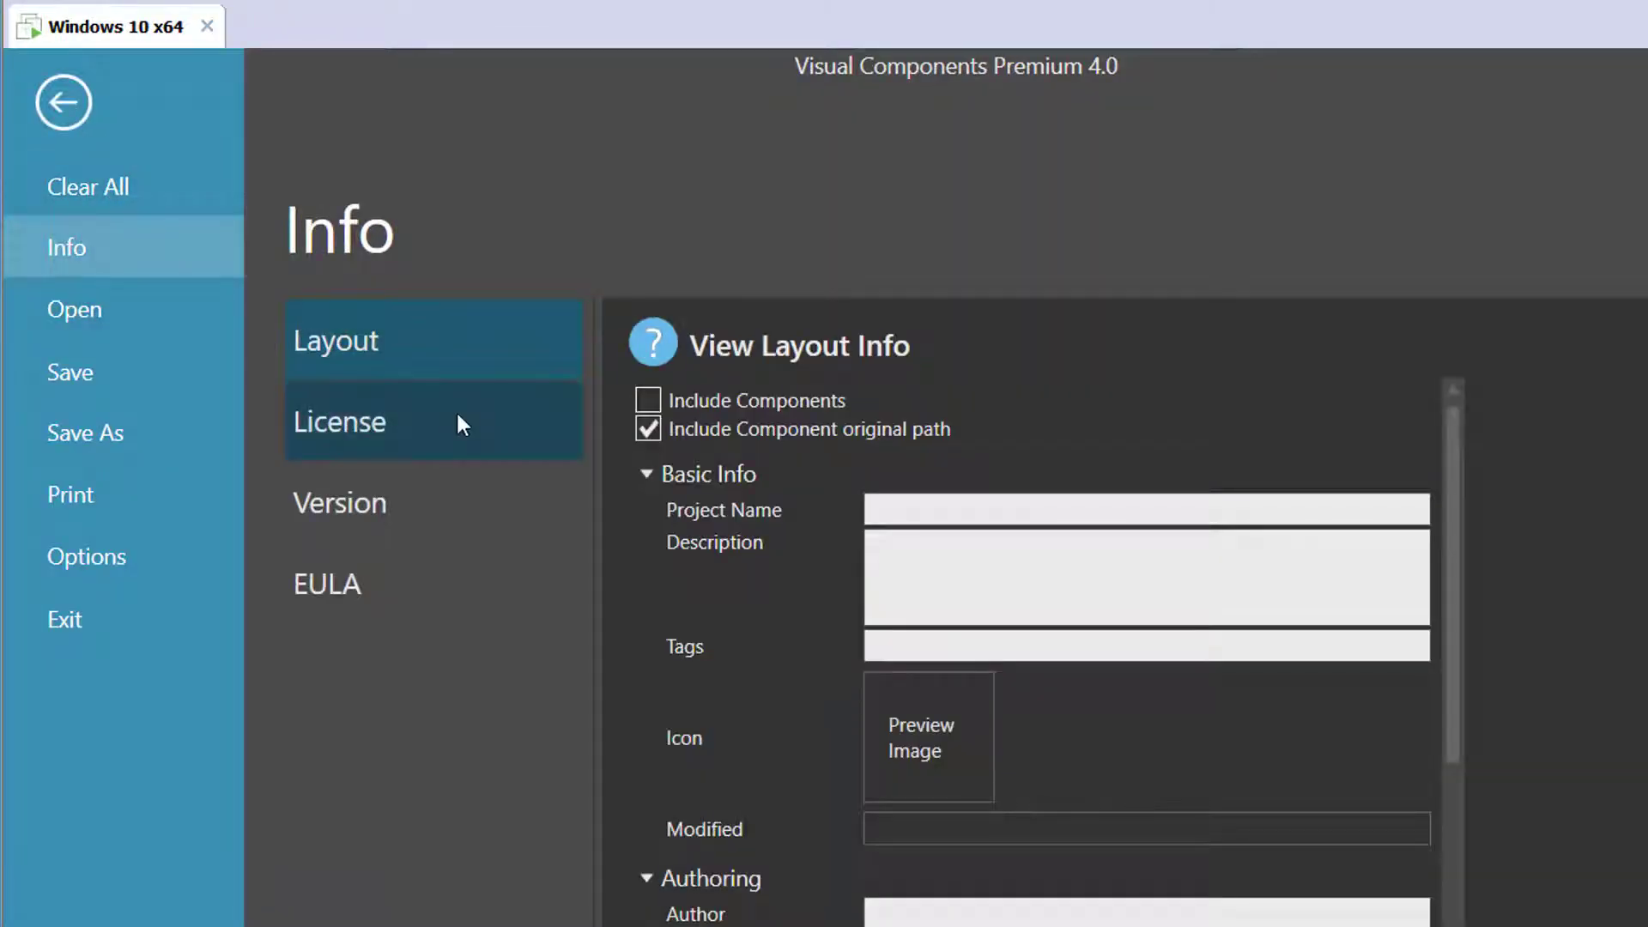
pyautogui.click(339, 422)
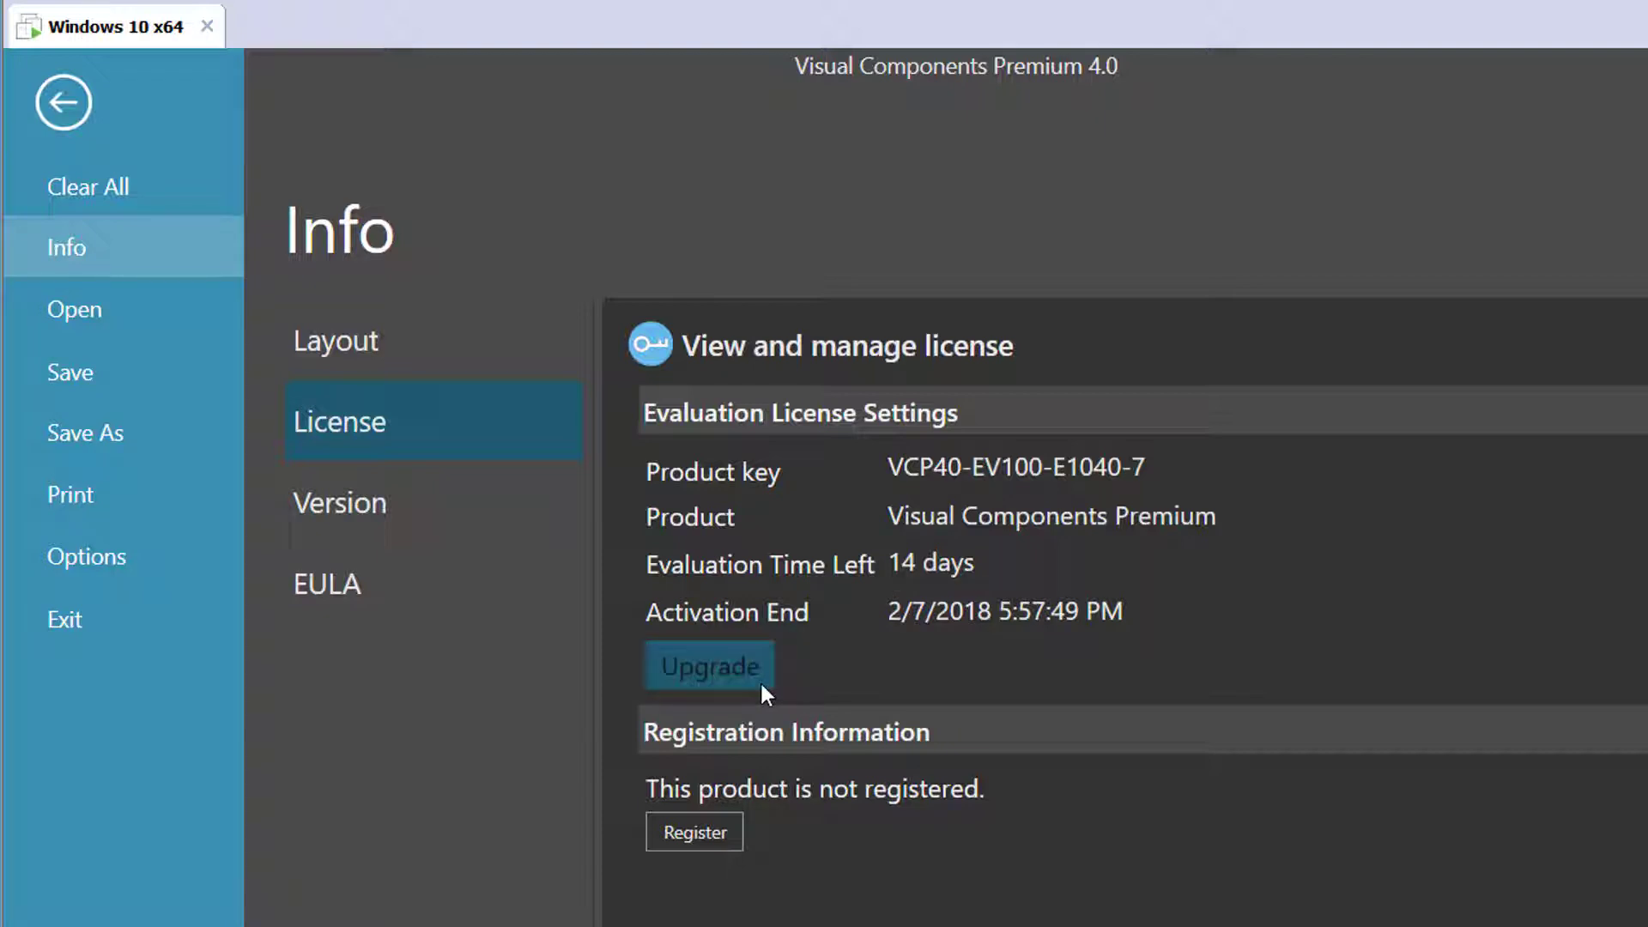
pyautogui.moveTo(818, 680)
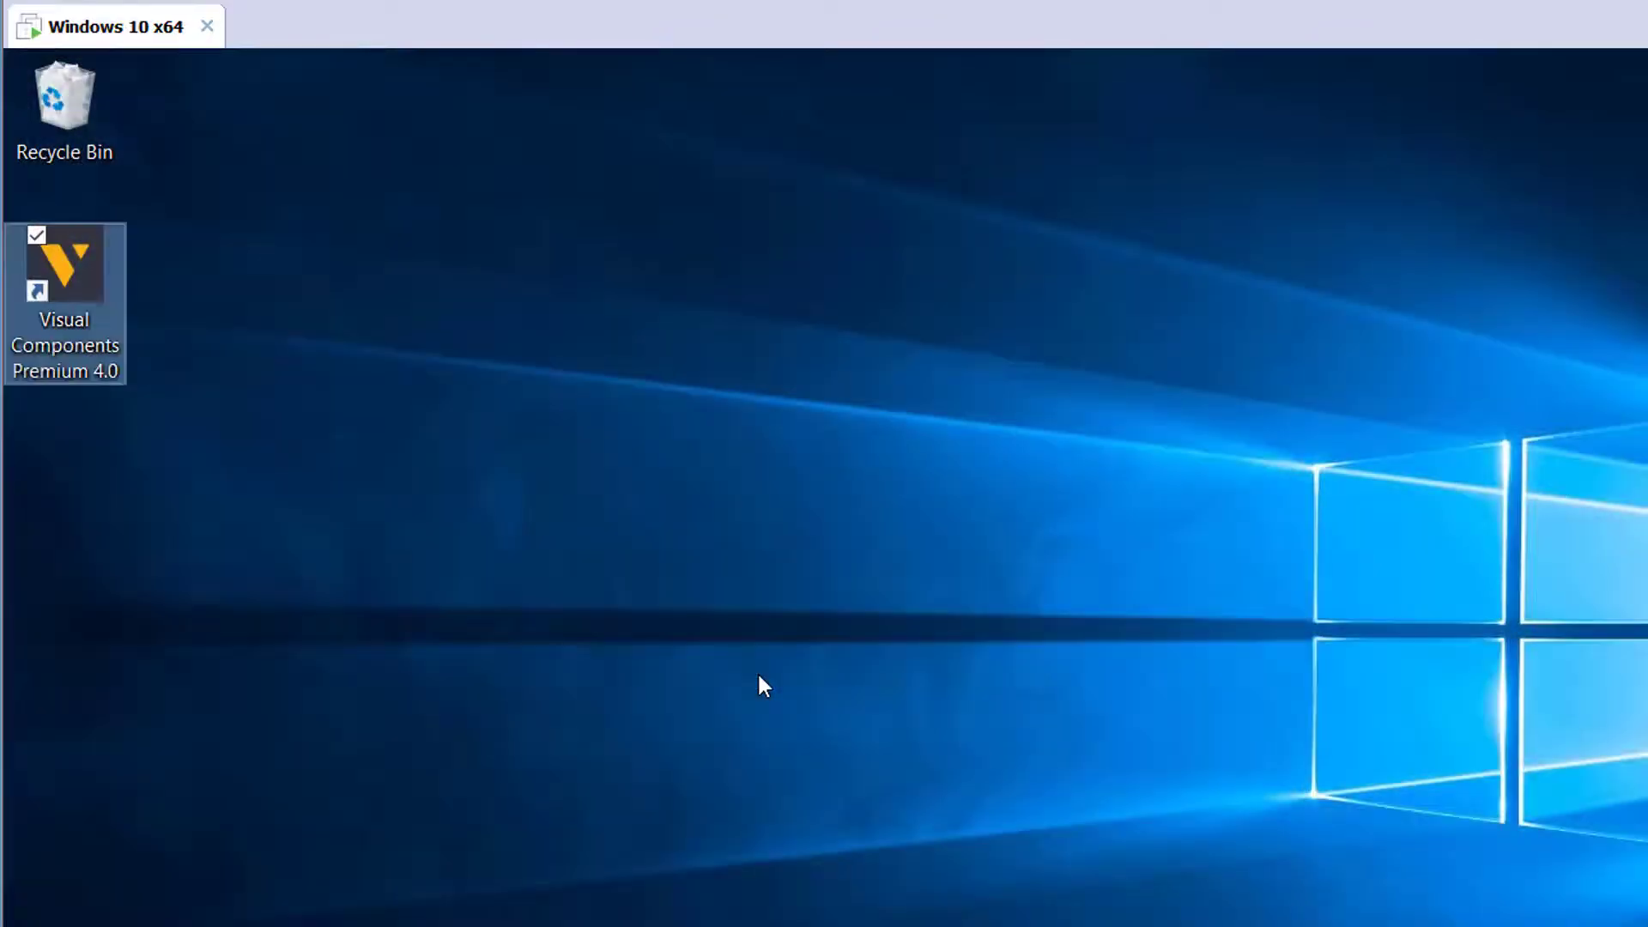
# - Relaunch Visual Components and start the upgrade wizard with a standalone product key
pyautogui.doubleClick(64, 263)
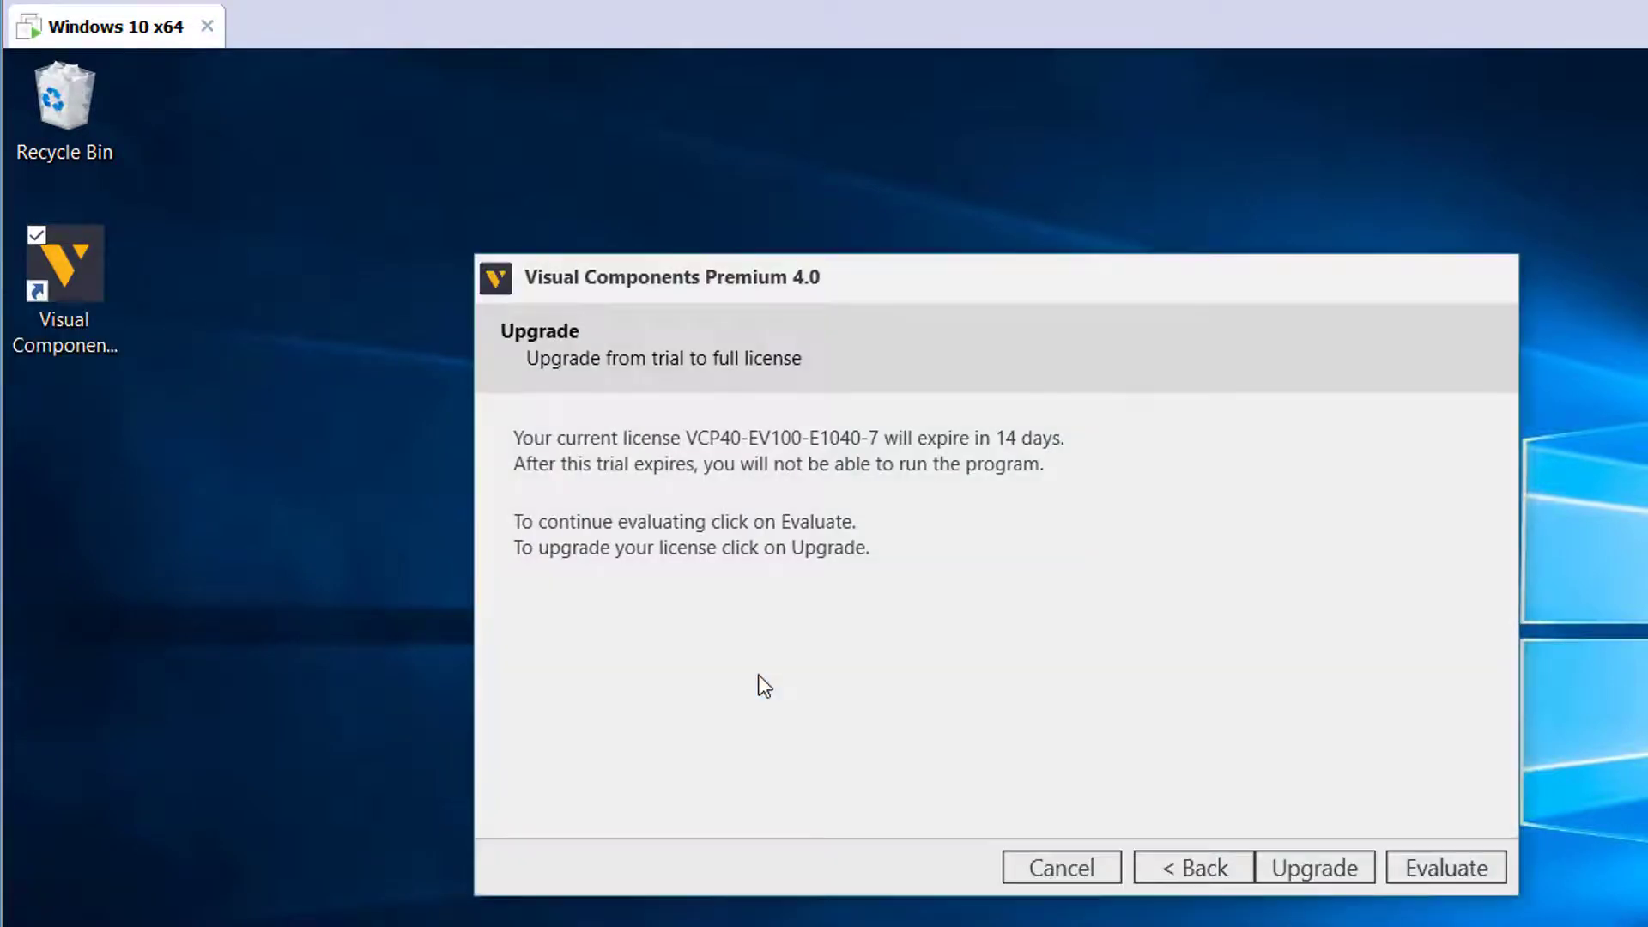
pyautogui.moveTo(600, 630)
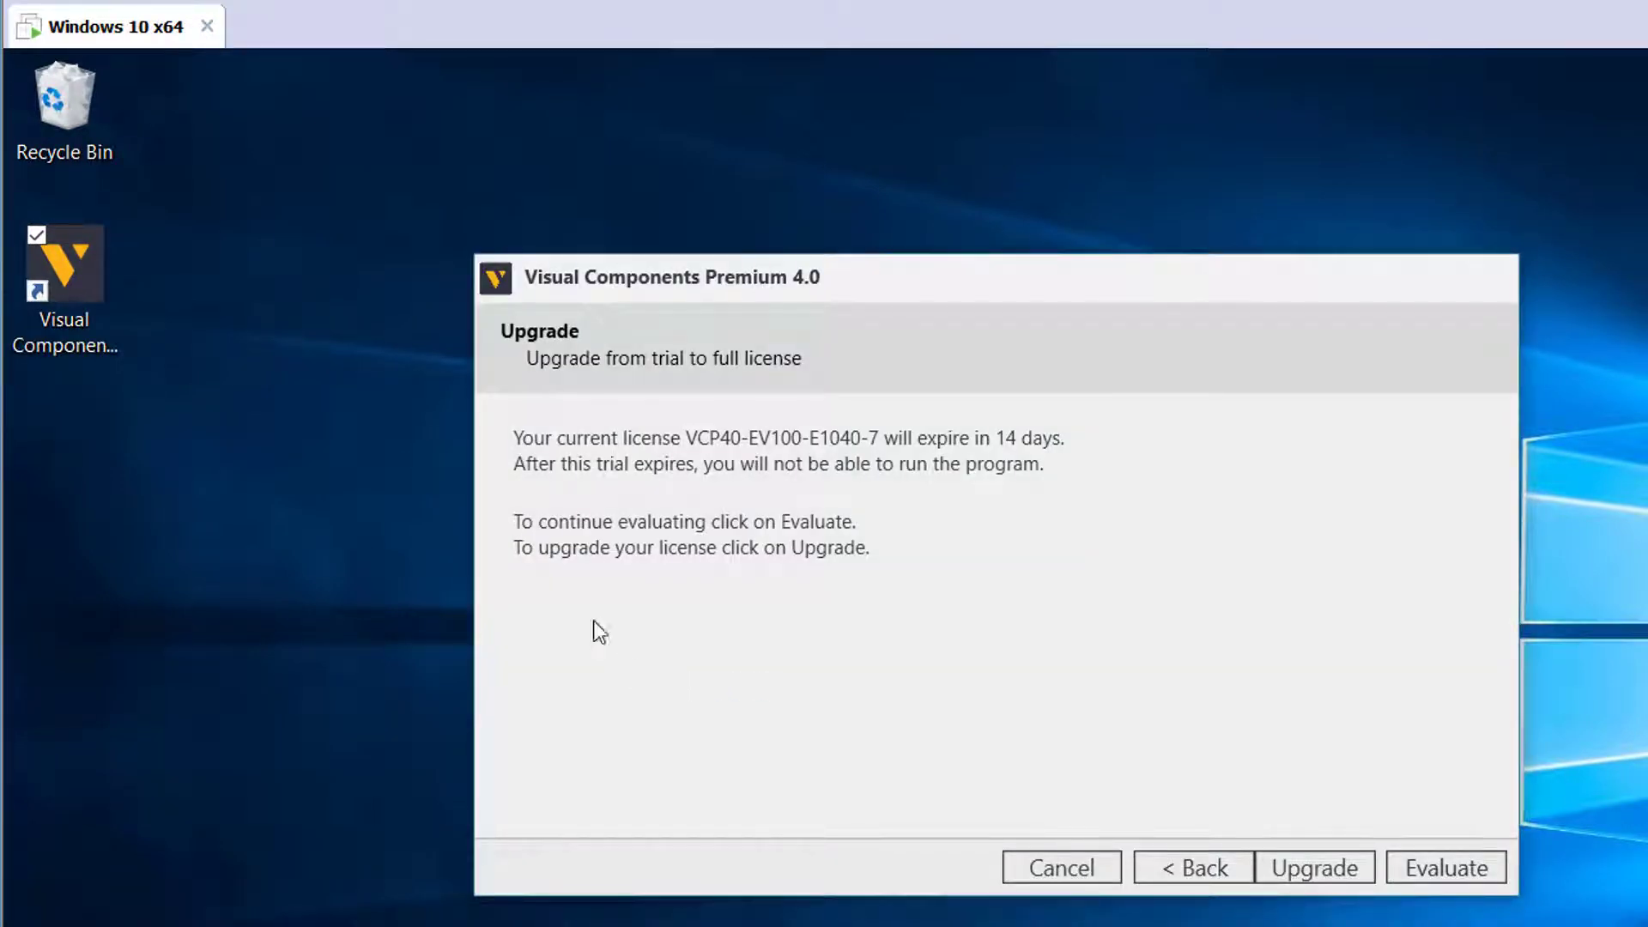
pyautogui.moveTo(568, 415)
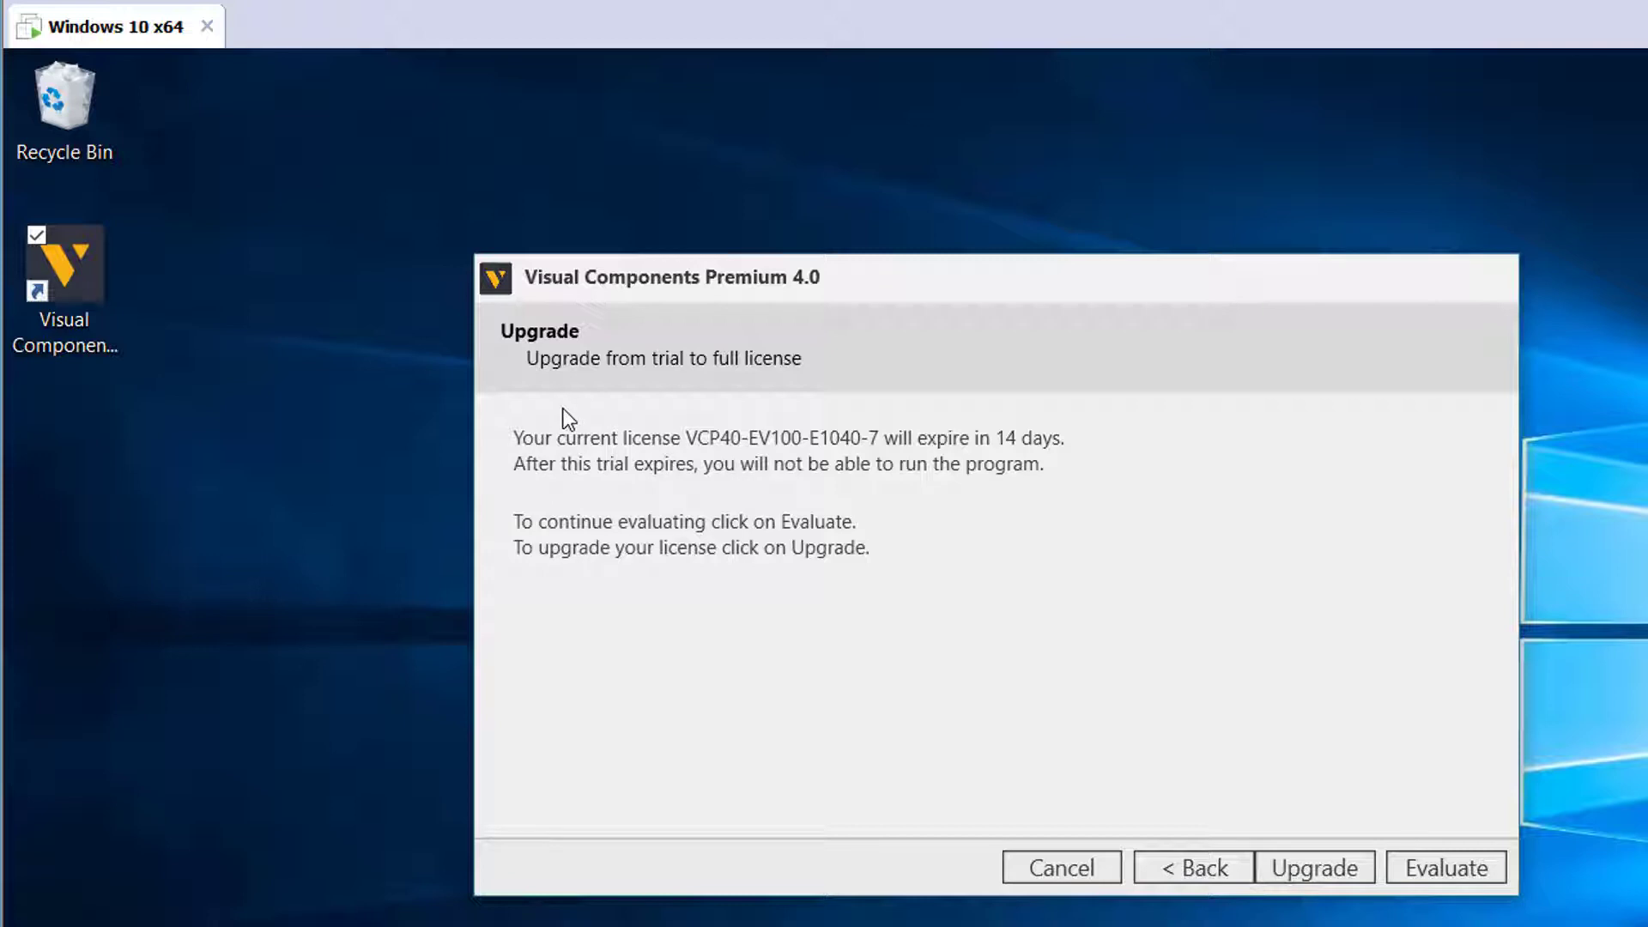
pyautogui.moveTo(1005, 727)
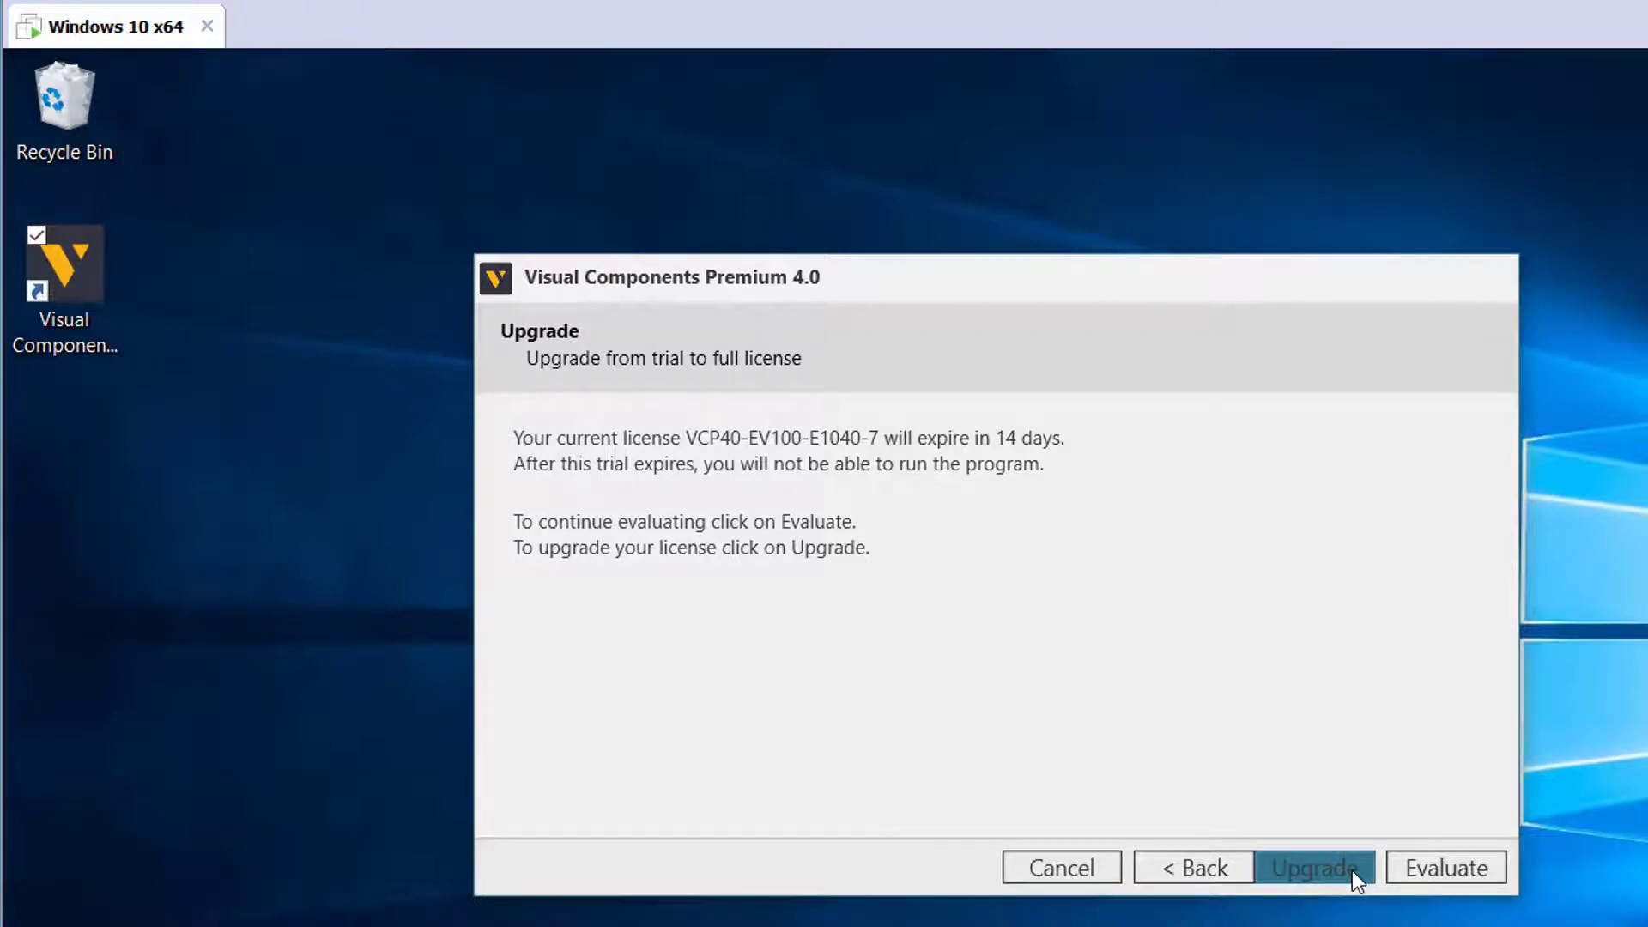
pyautogui.click(1312, 867)
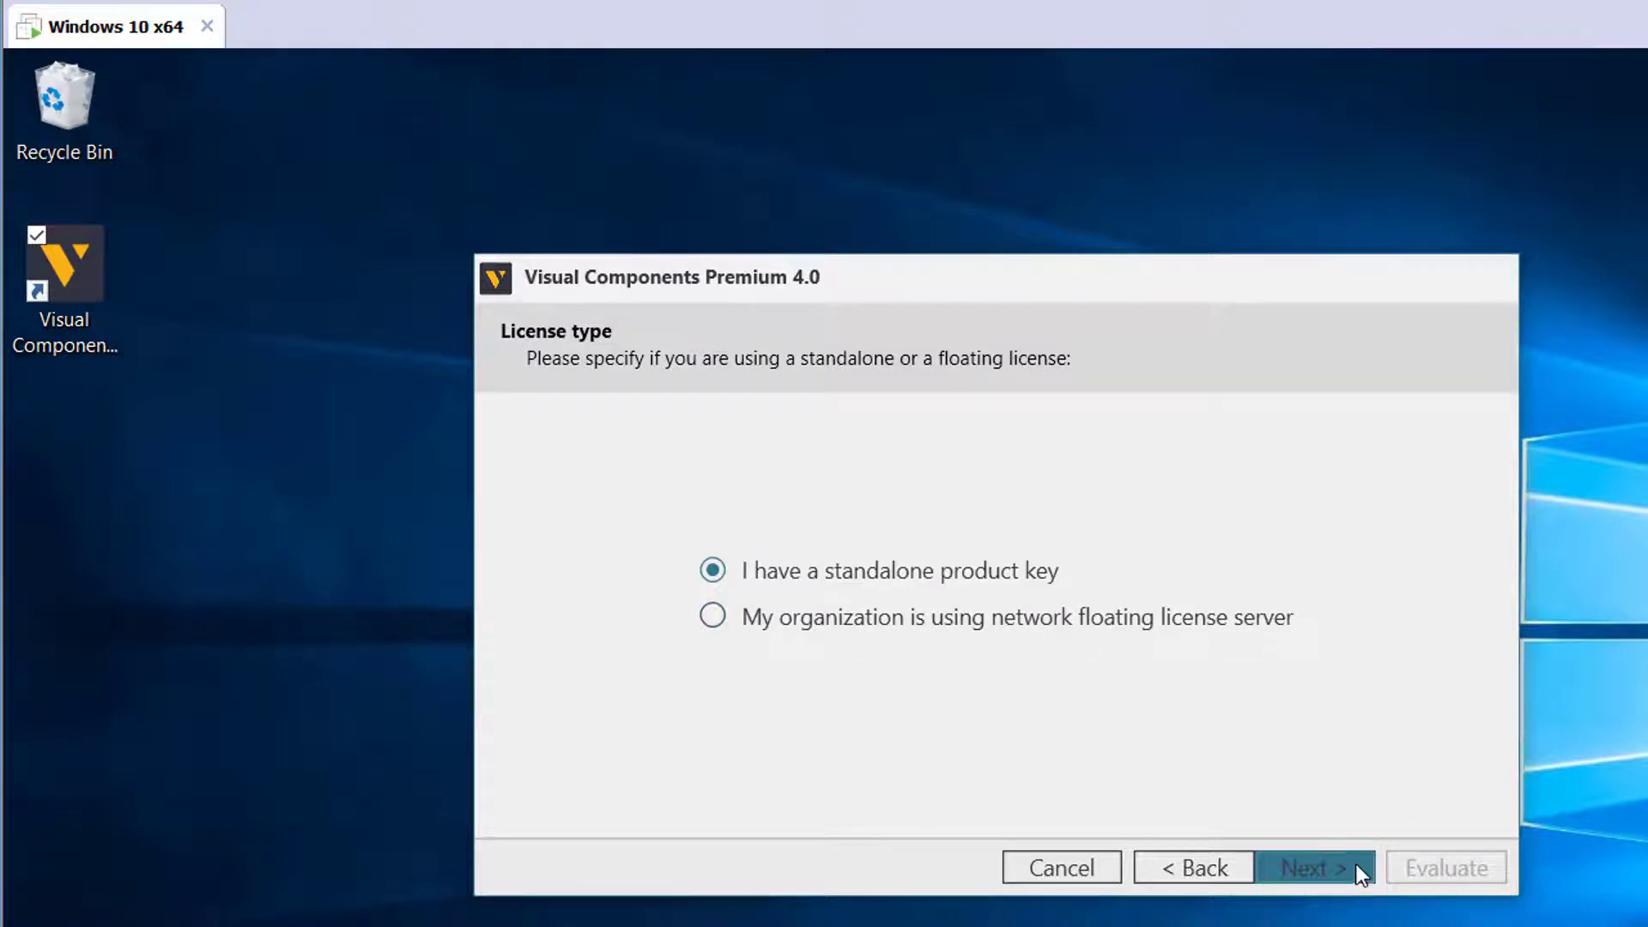
pyautogui.click(1312, 867)
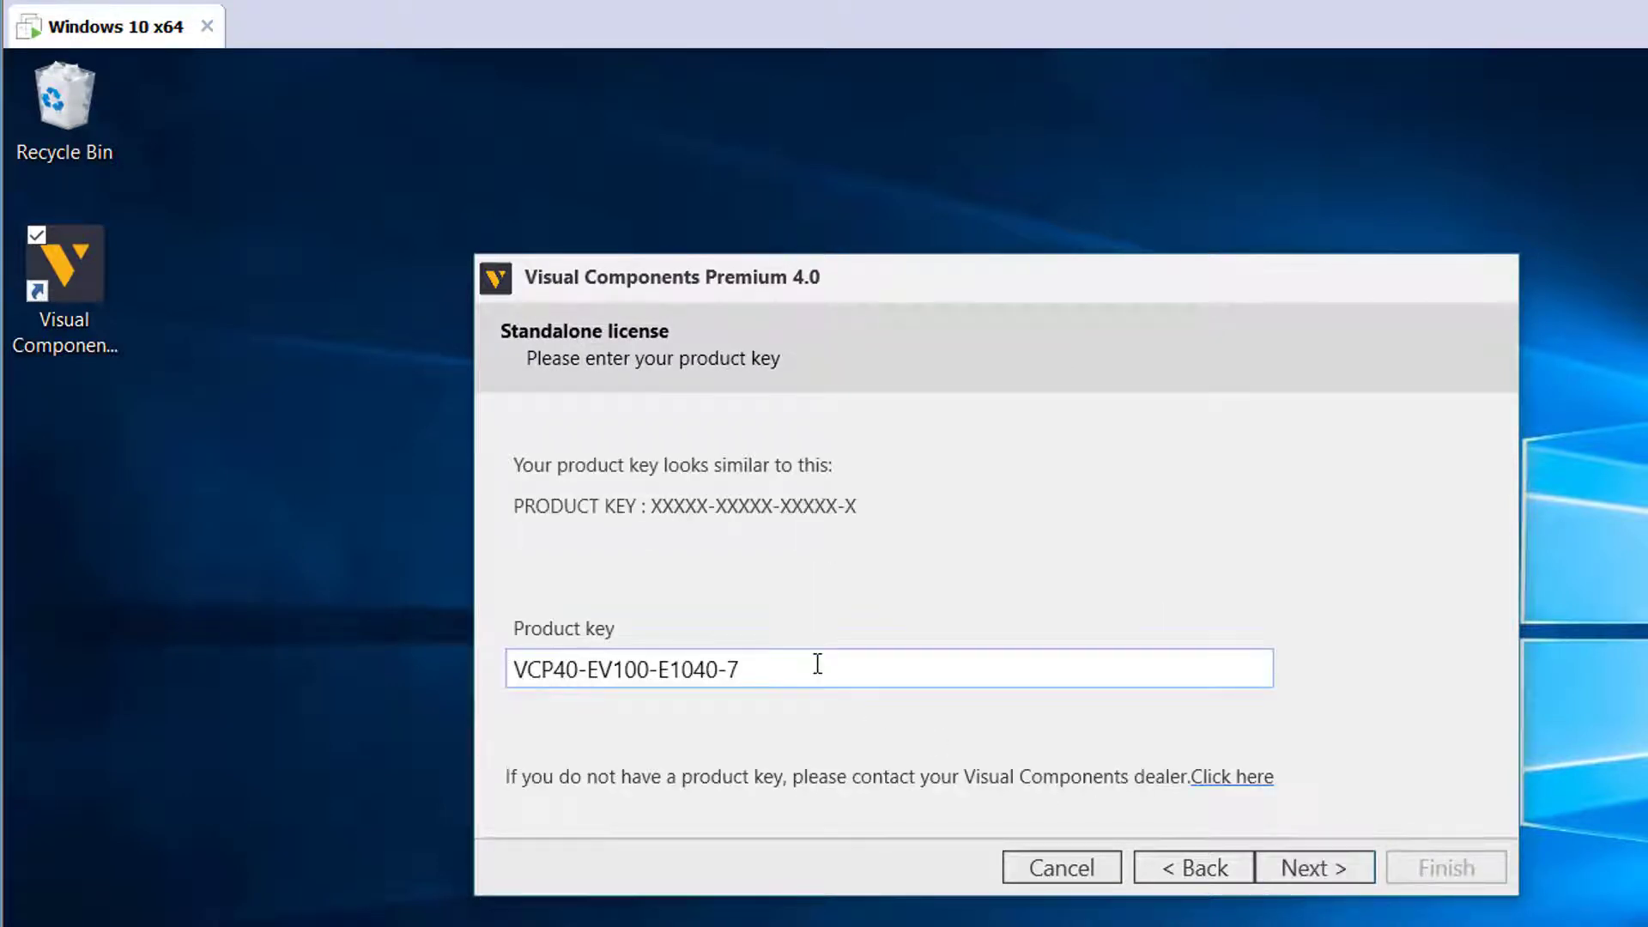
pyautogui.tripleClick(625, 668)
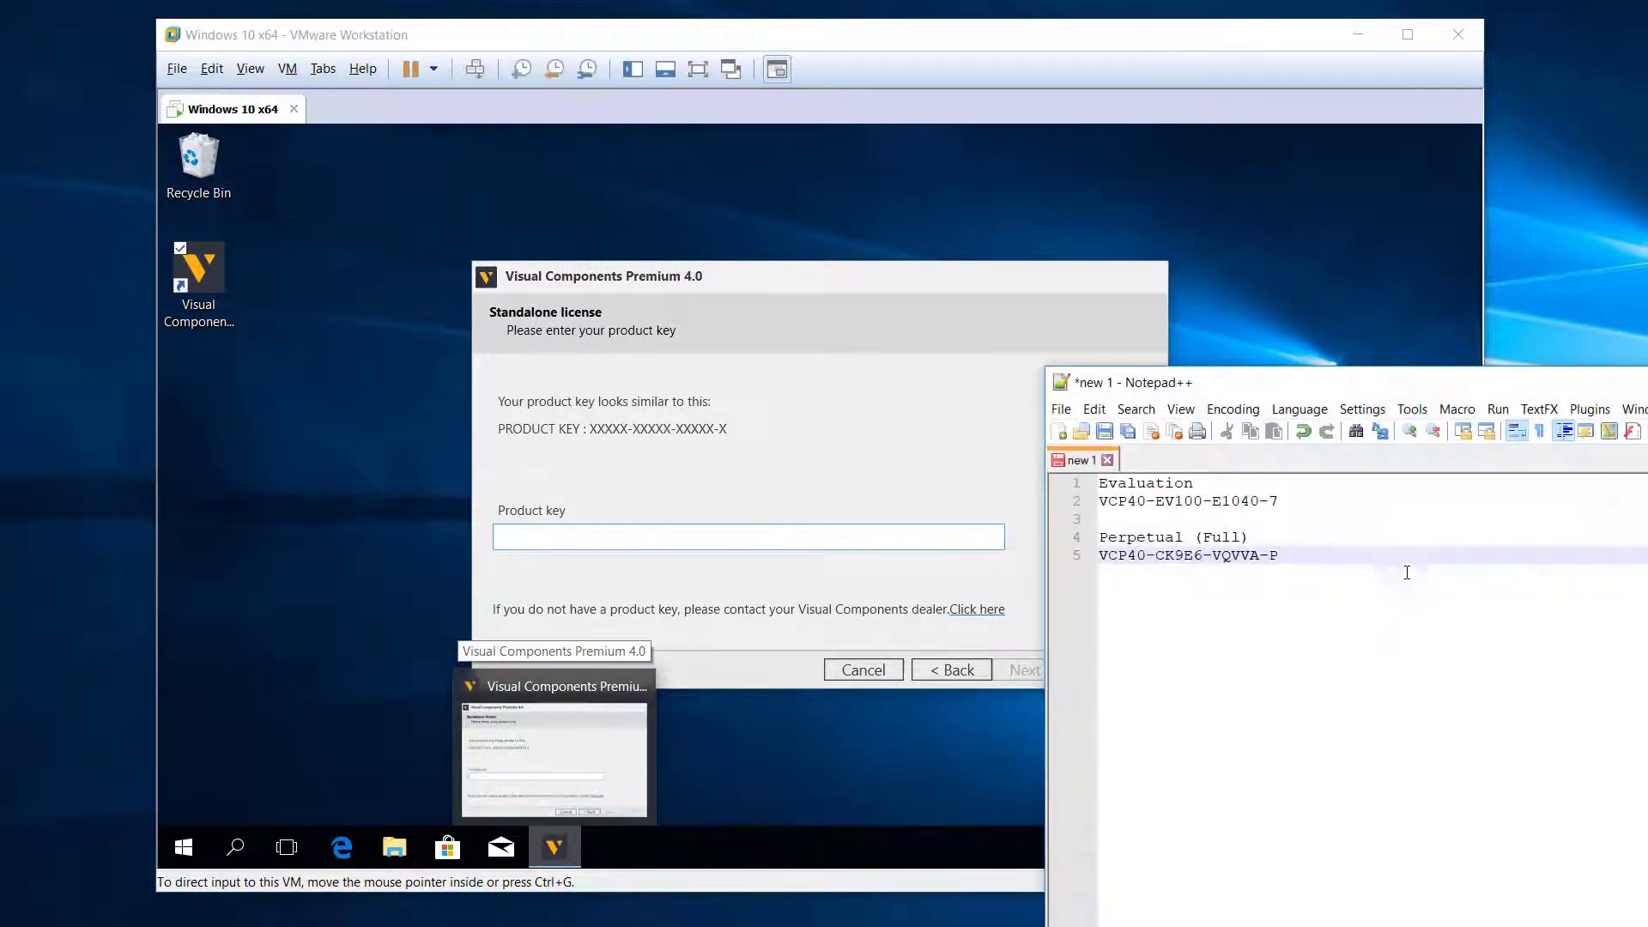
pyautogui.rightClick(1186, 553)
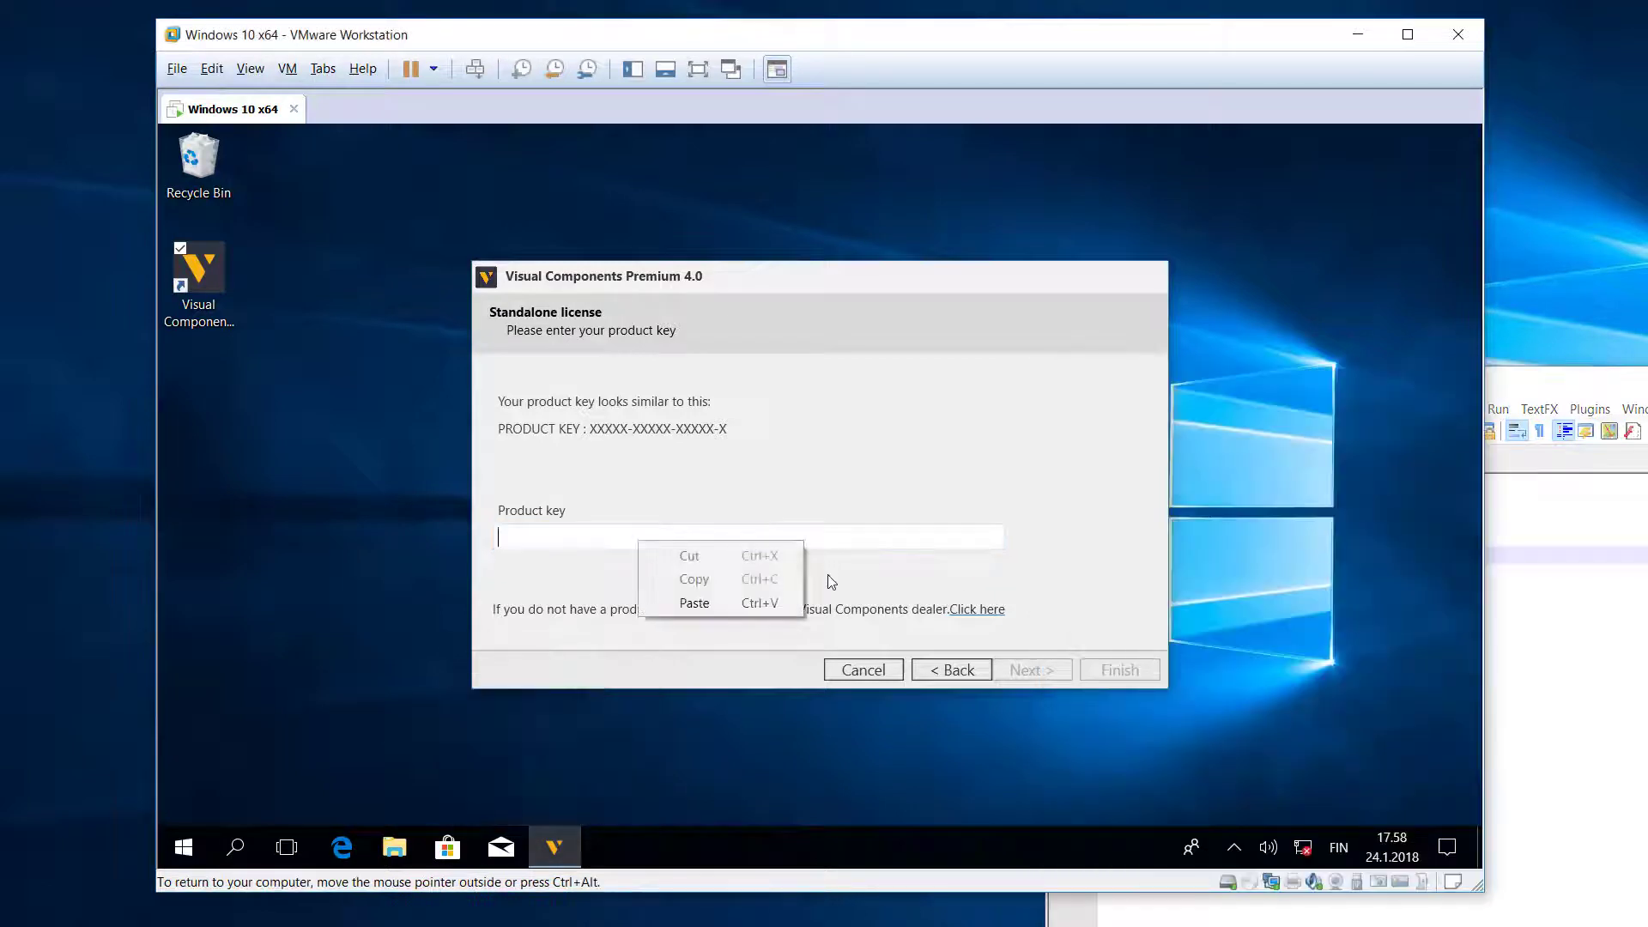
pyautogui.click(693, 602)
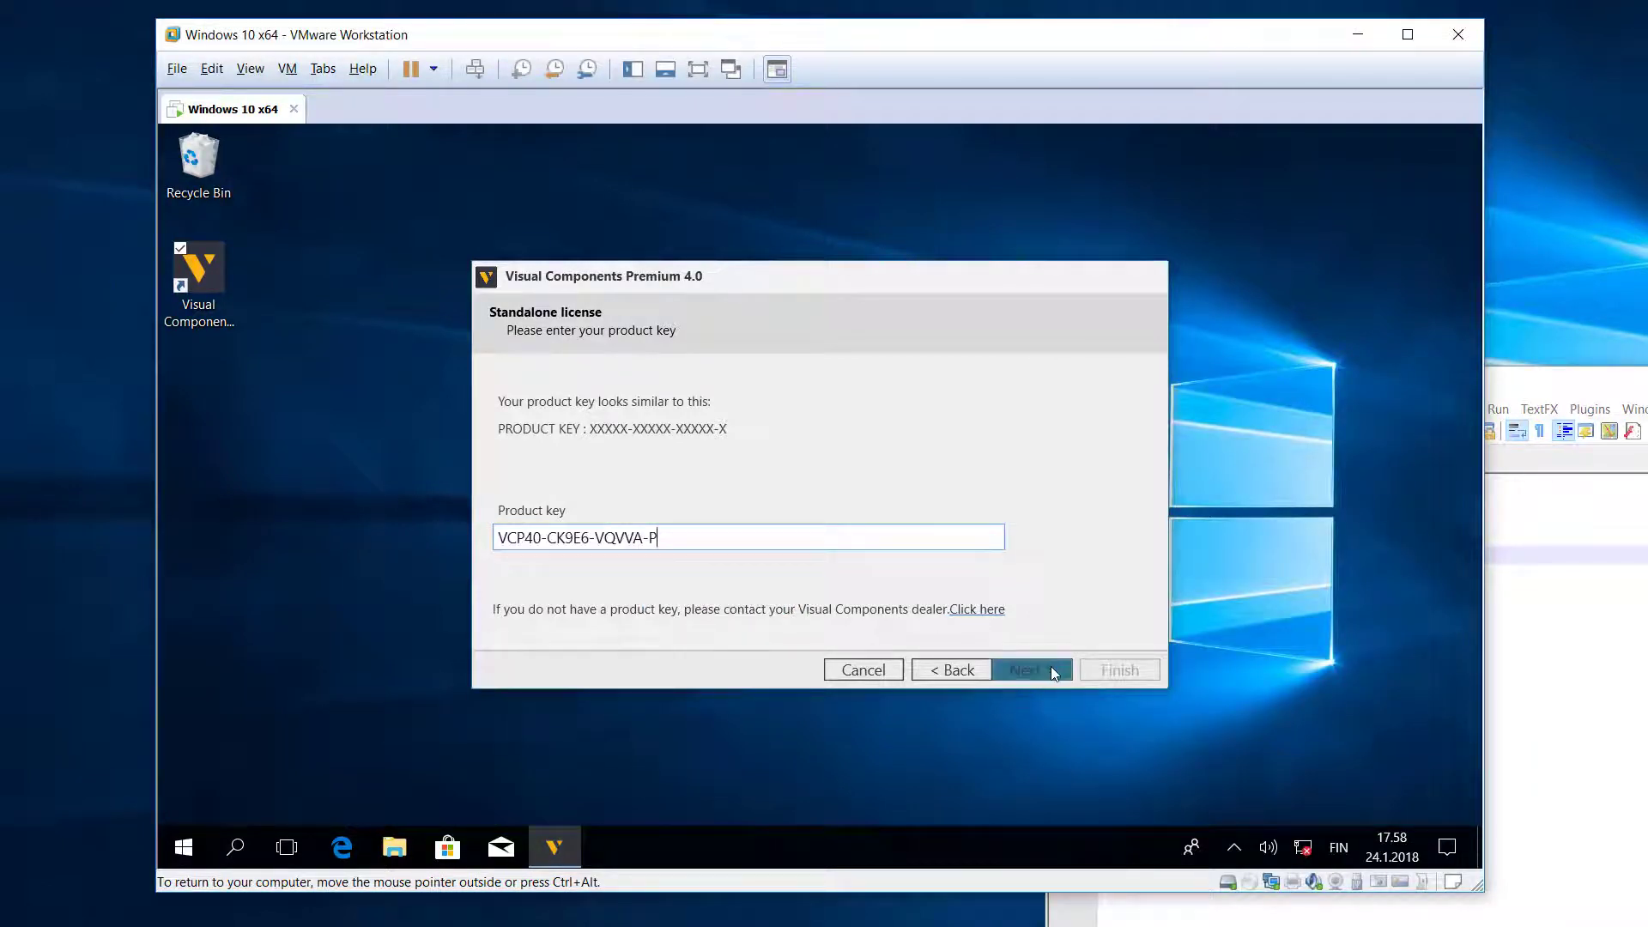
# - Generate the offline activation request file and save it to Documents under its default name
pyautogui.click(1022, 670)
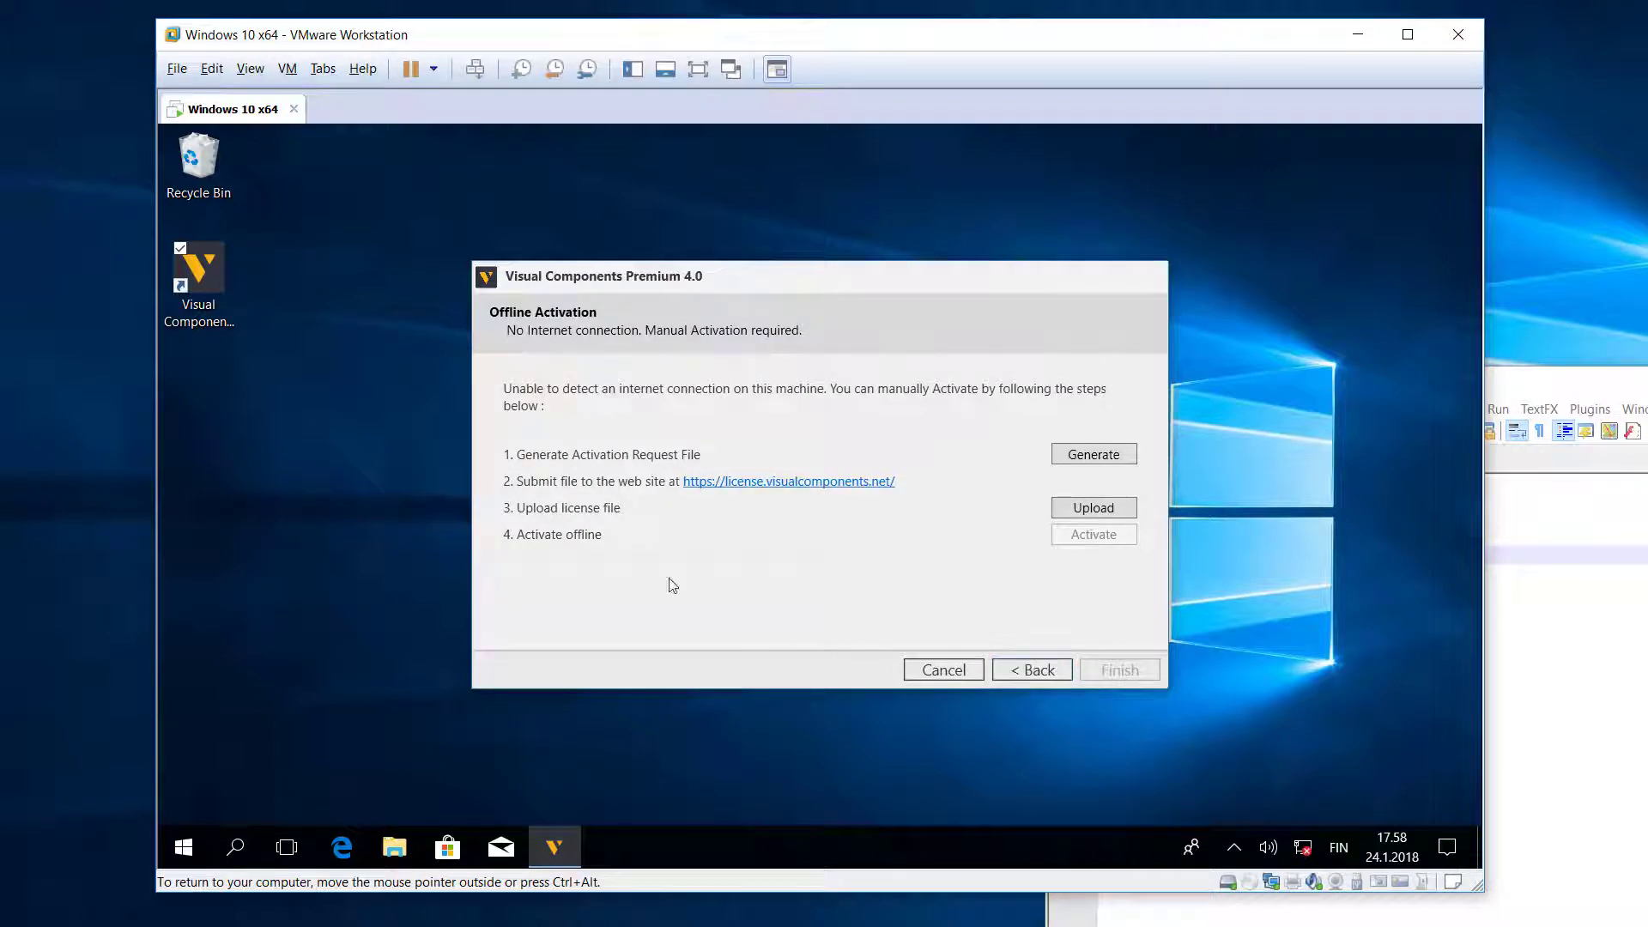
pyautogui.moveTo(525, 355)
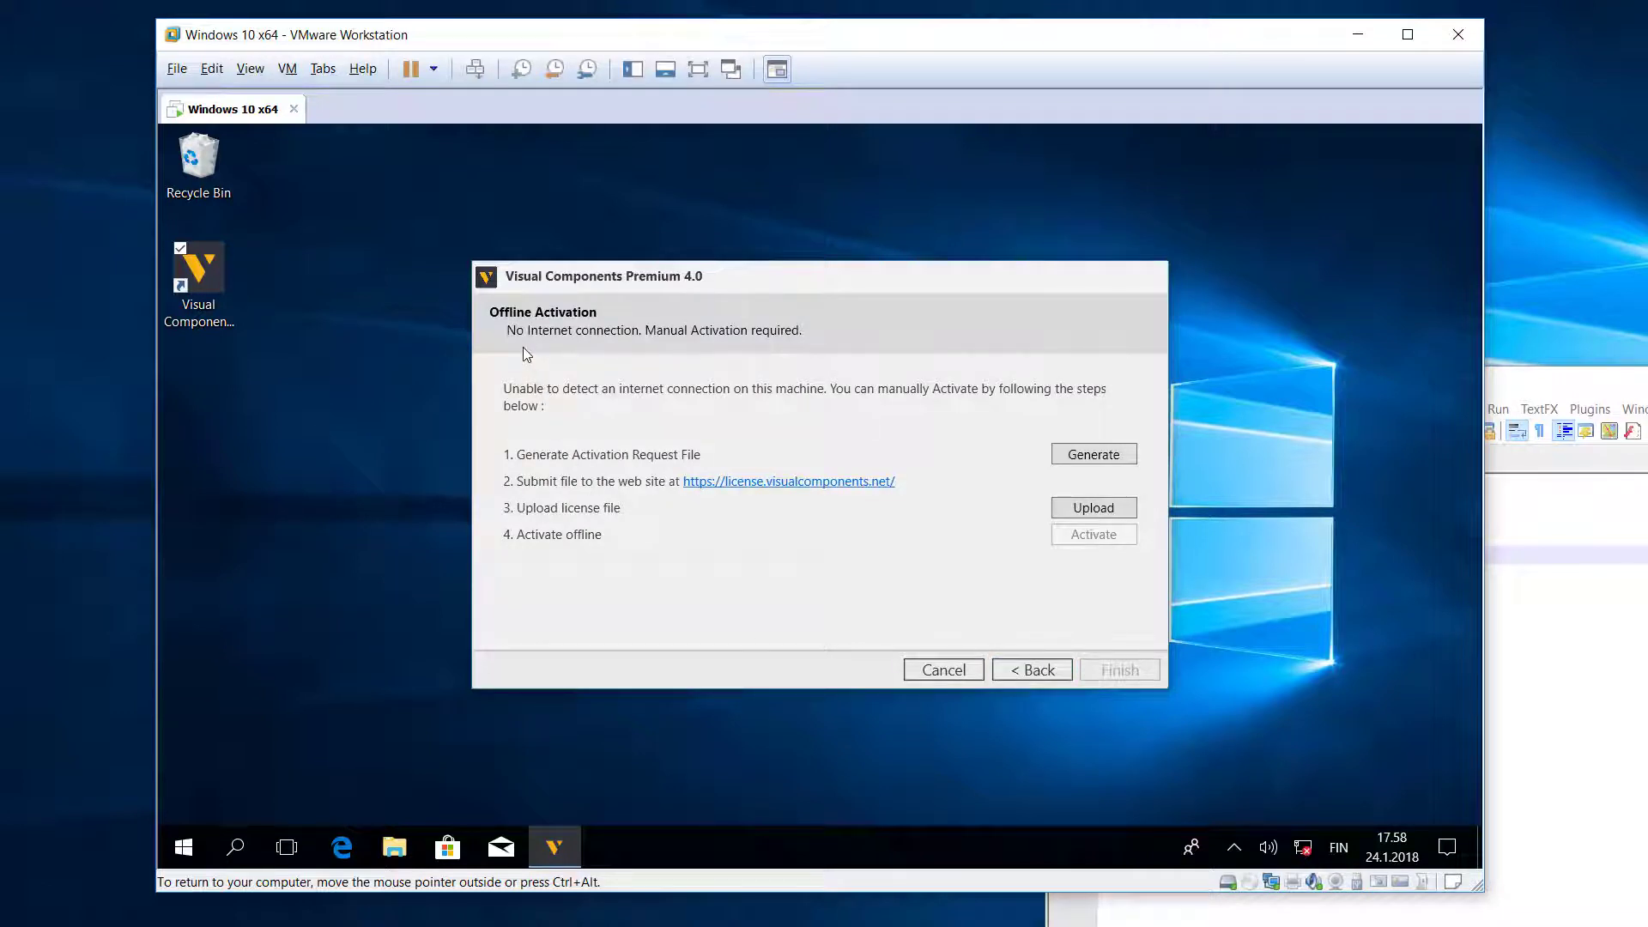
pyautogui.moveTo(650, 356)
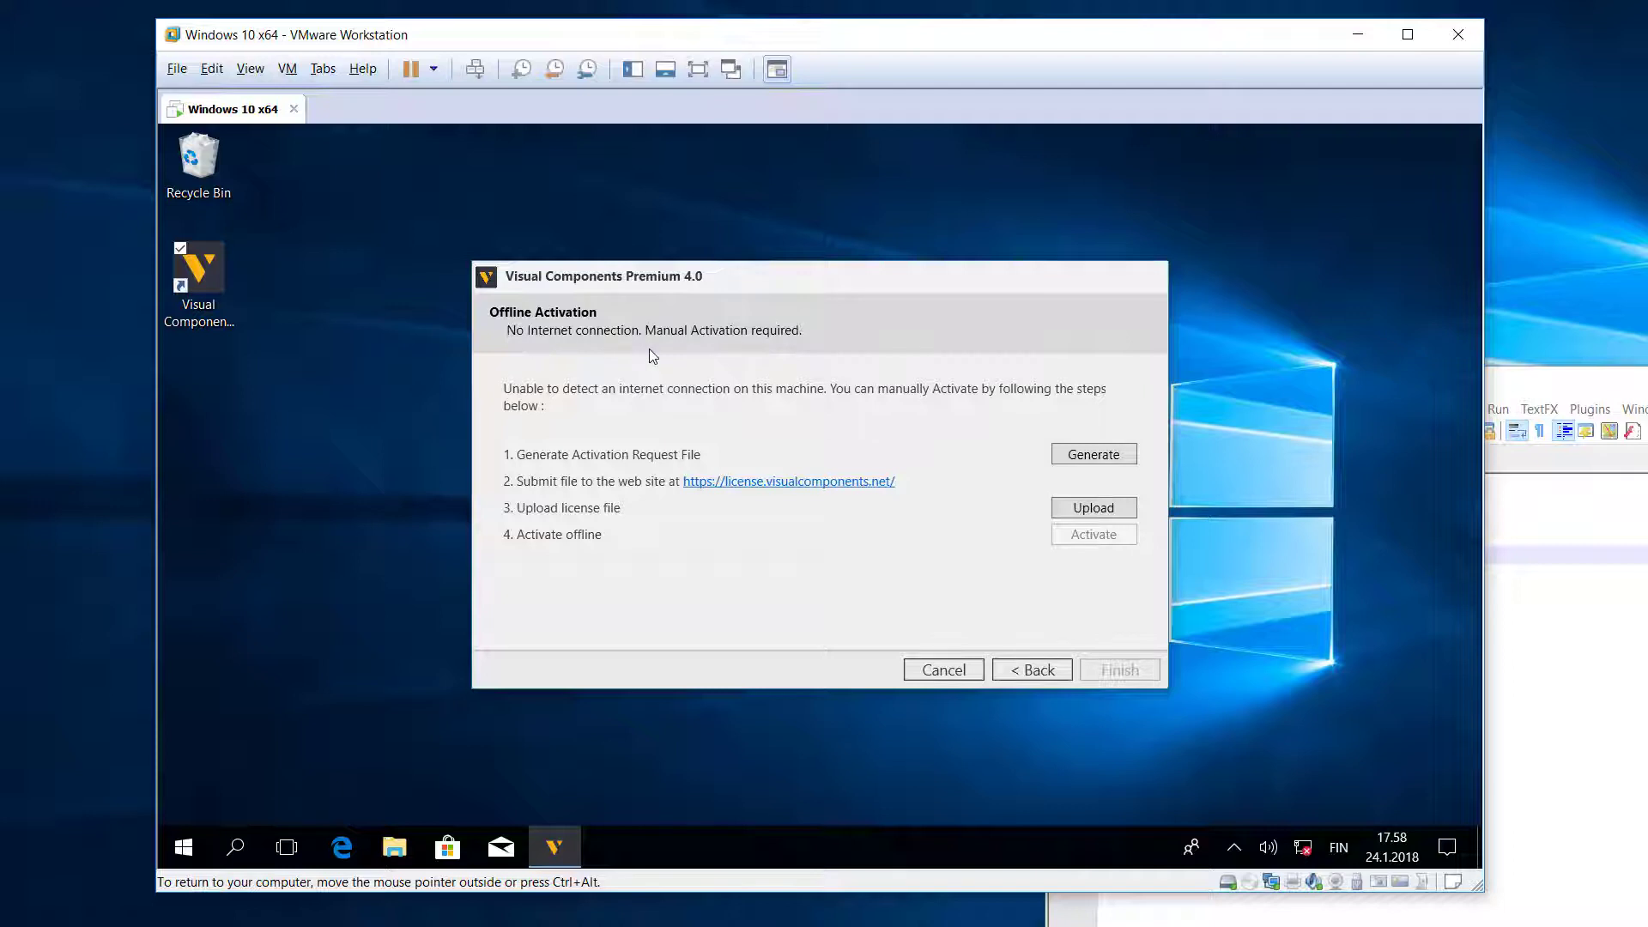
pyautogui.moveTo(567, 469)
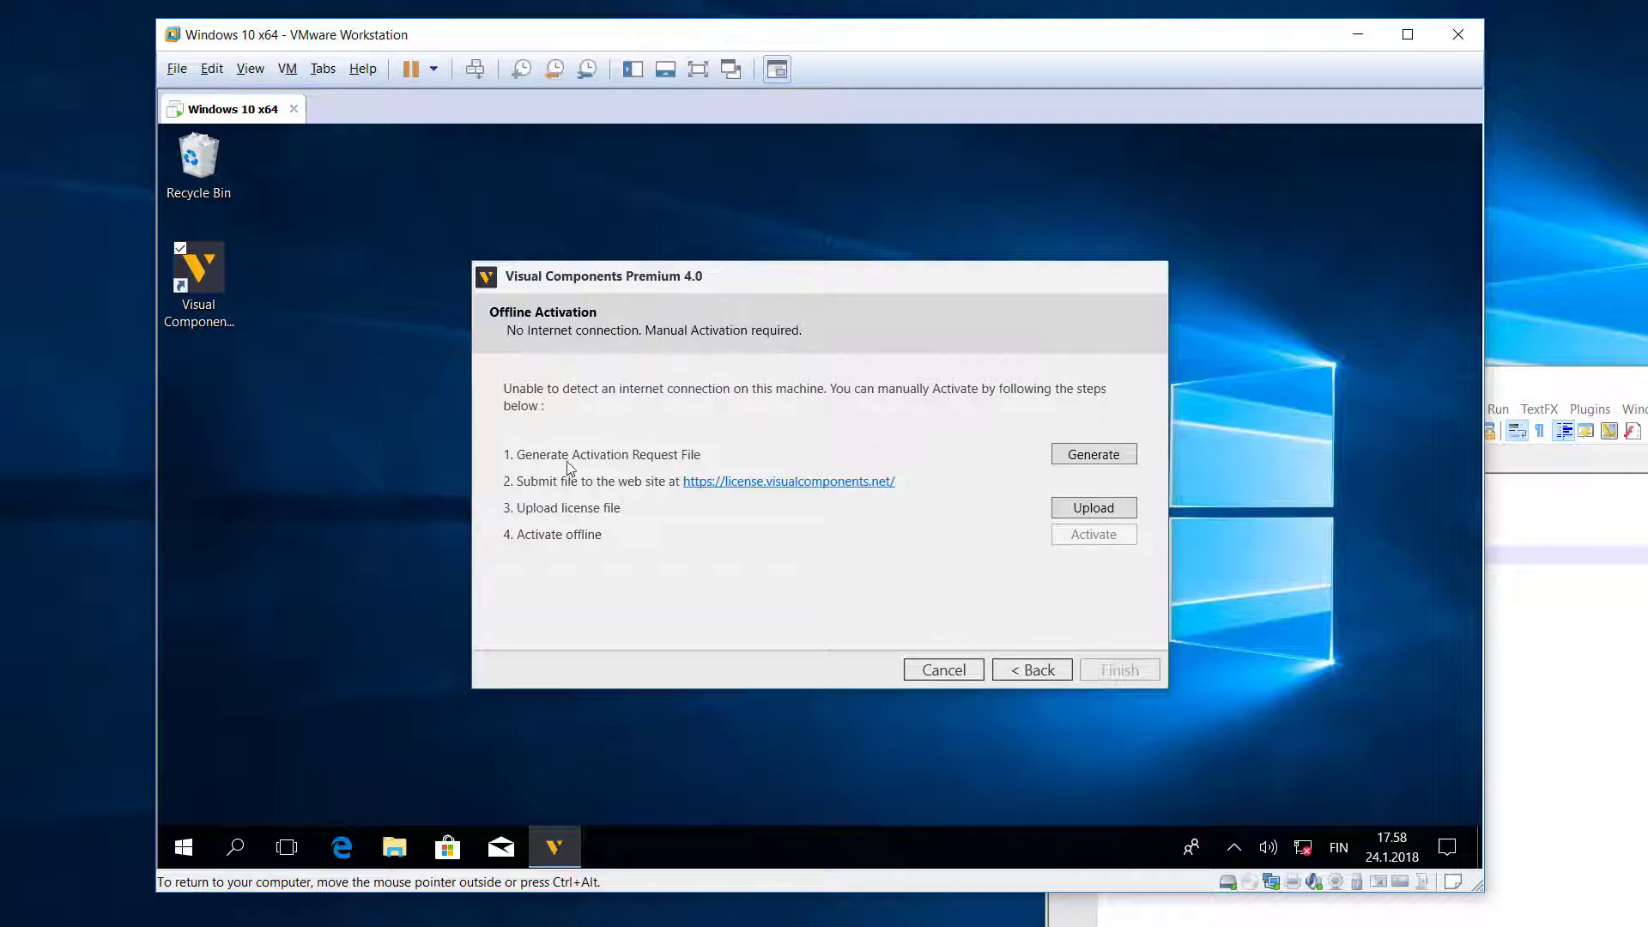
pyautogui.moveTo(497, 468)
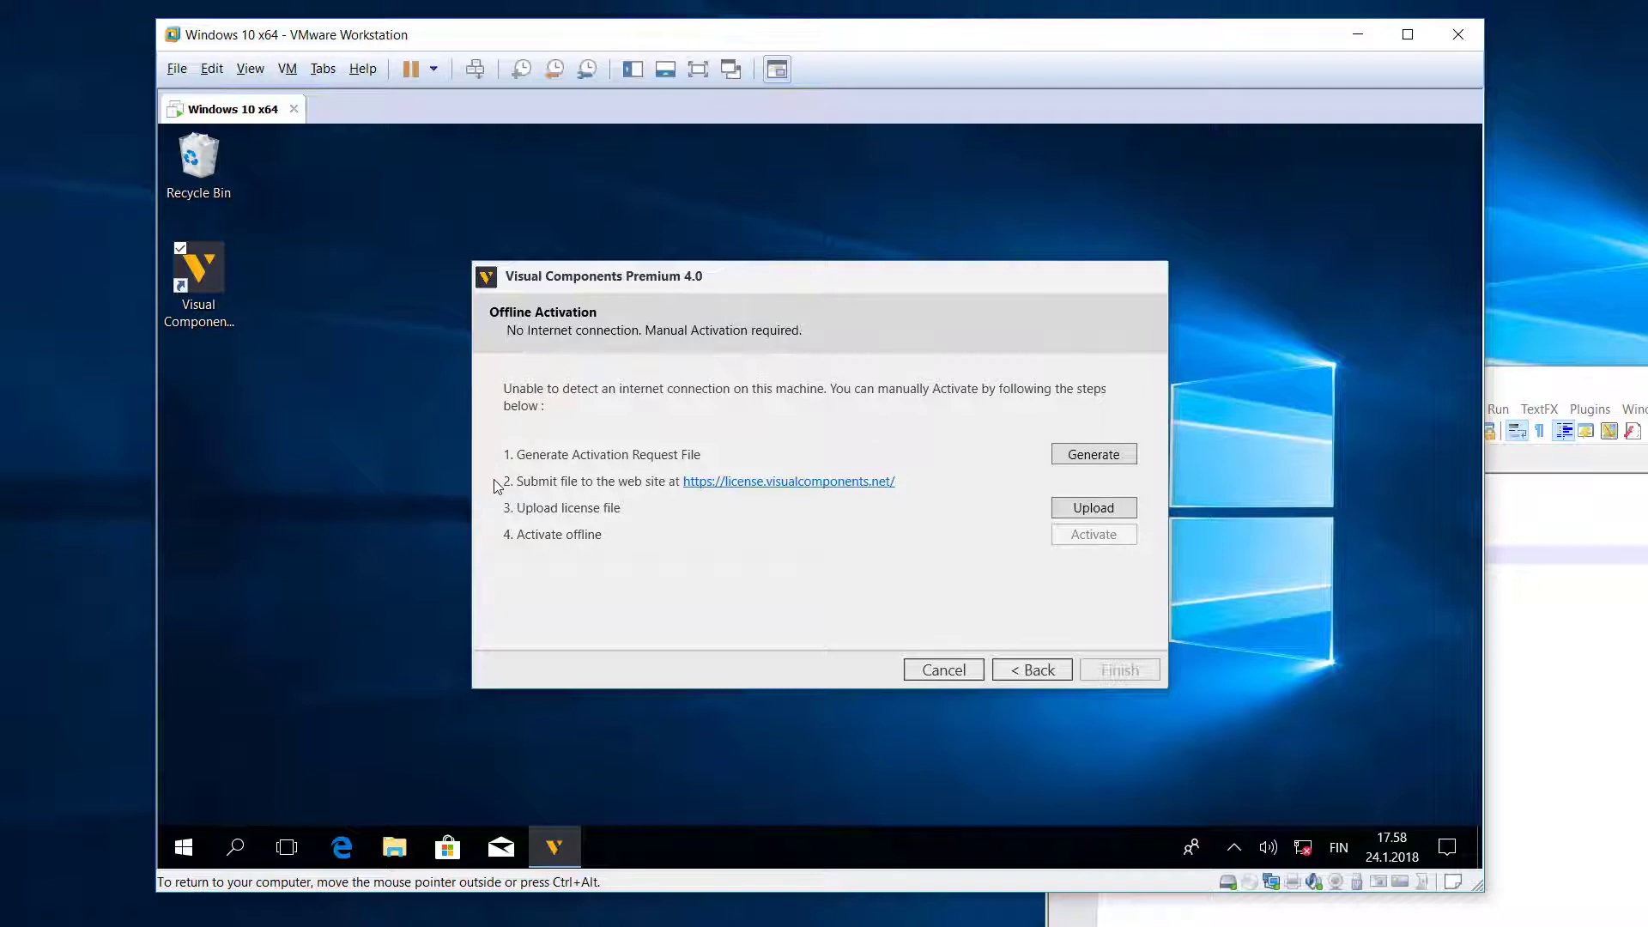
pyautogui.moveTo(496, 514)
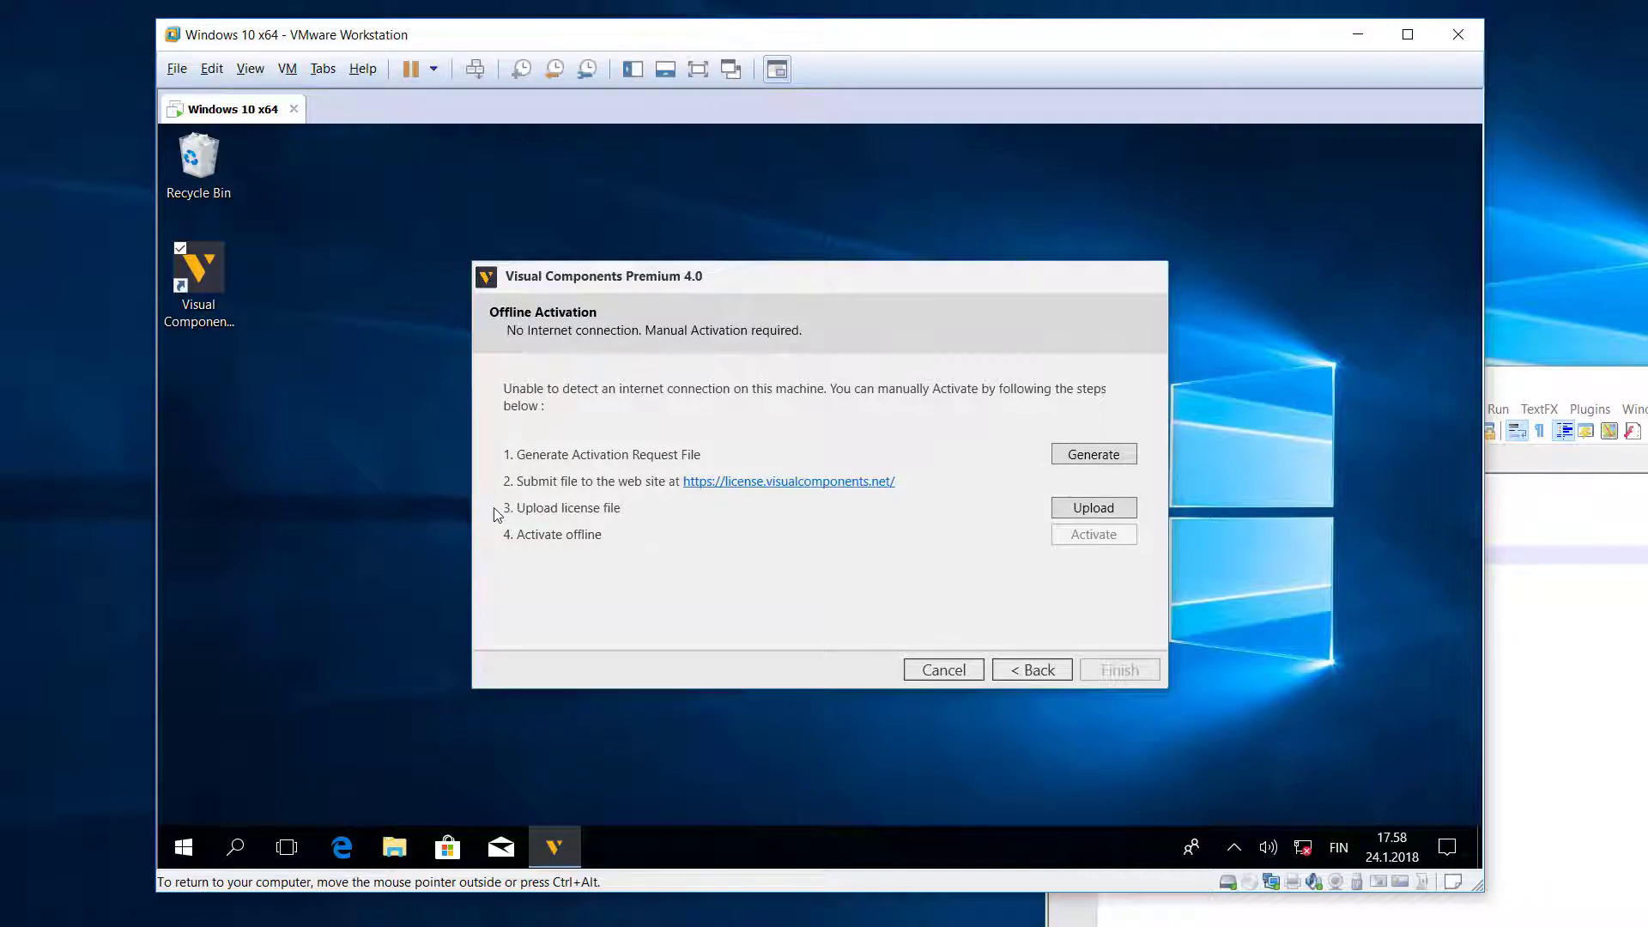
pyautogui.moveTo(533, 540)
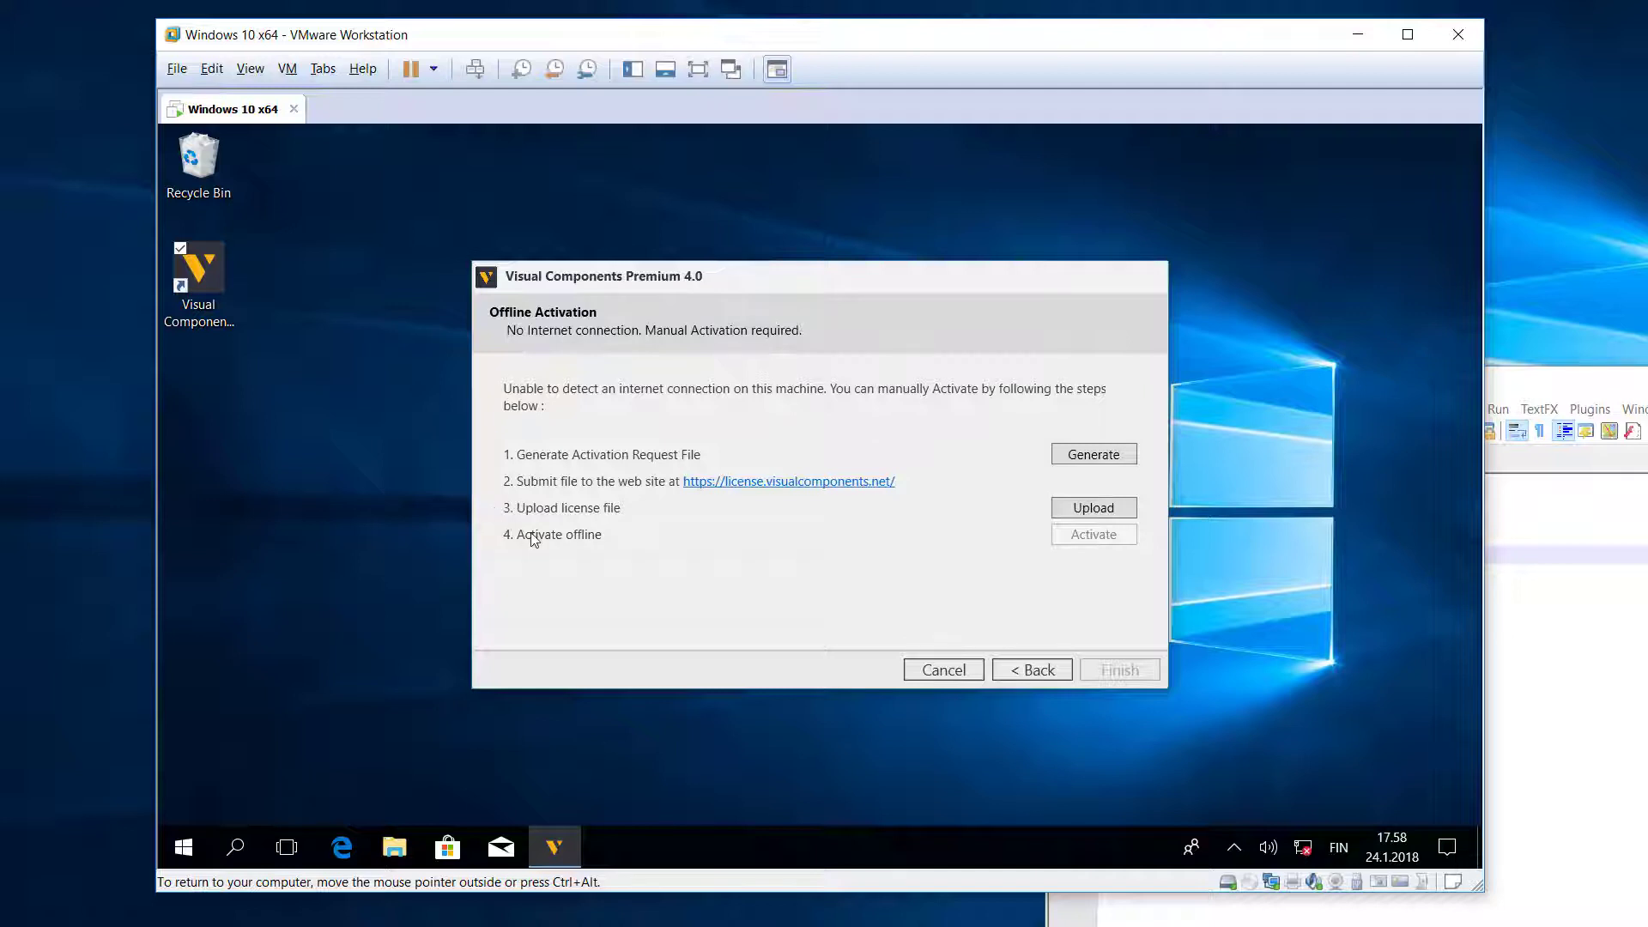
pyautogui.moveTo(1082, 545)
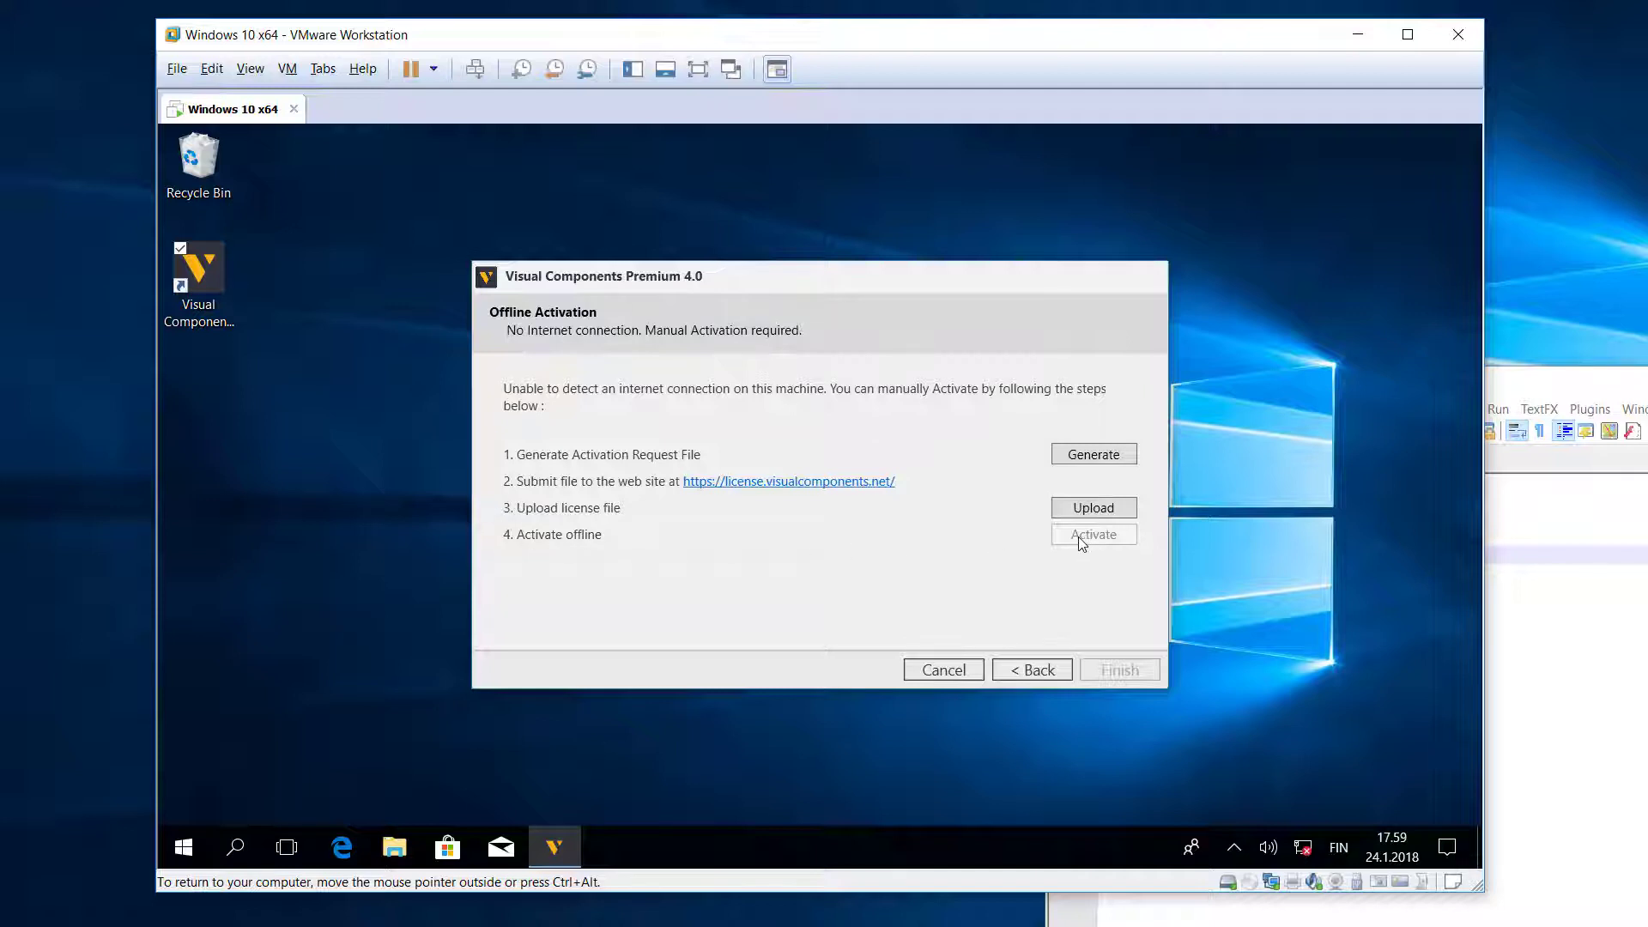
pyautogui.moveTo(1093, 453)
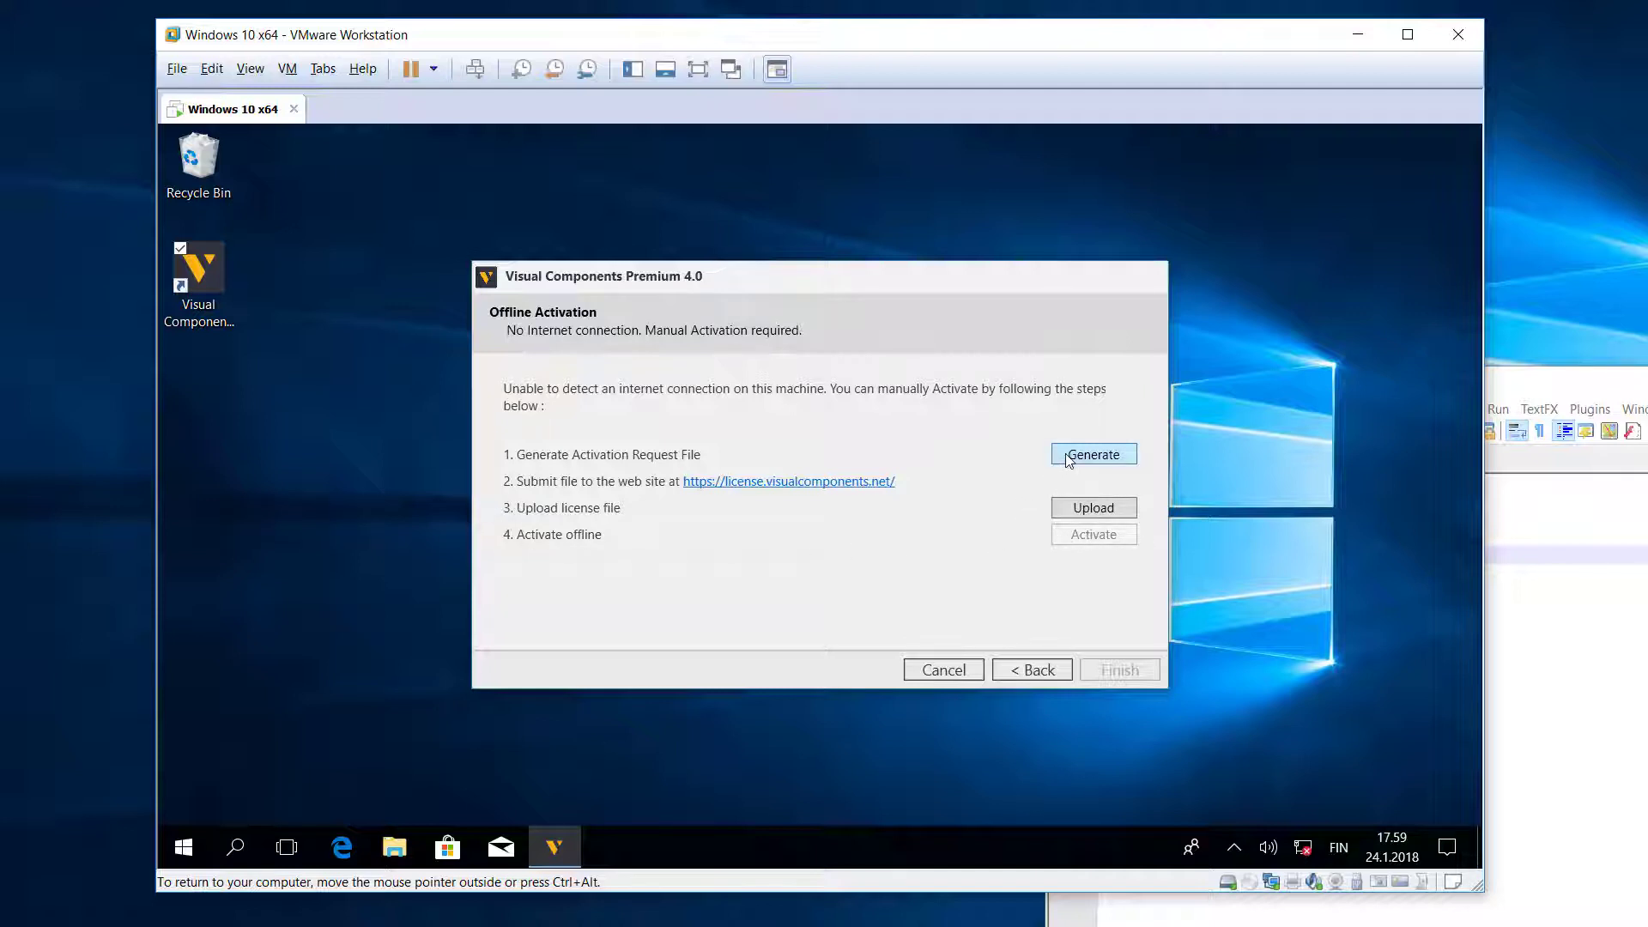
pyautogui.click(1093, 454)
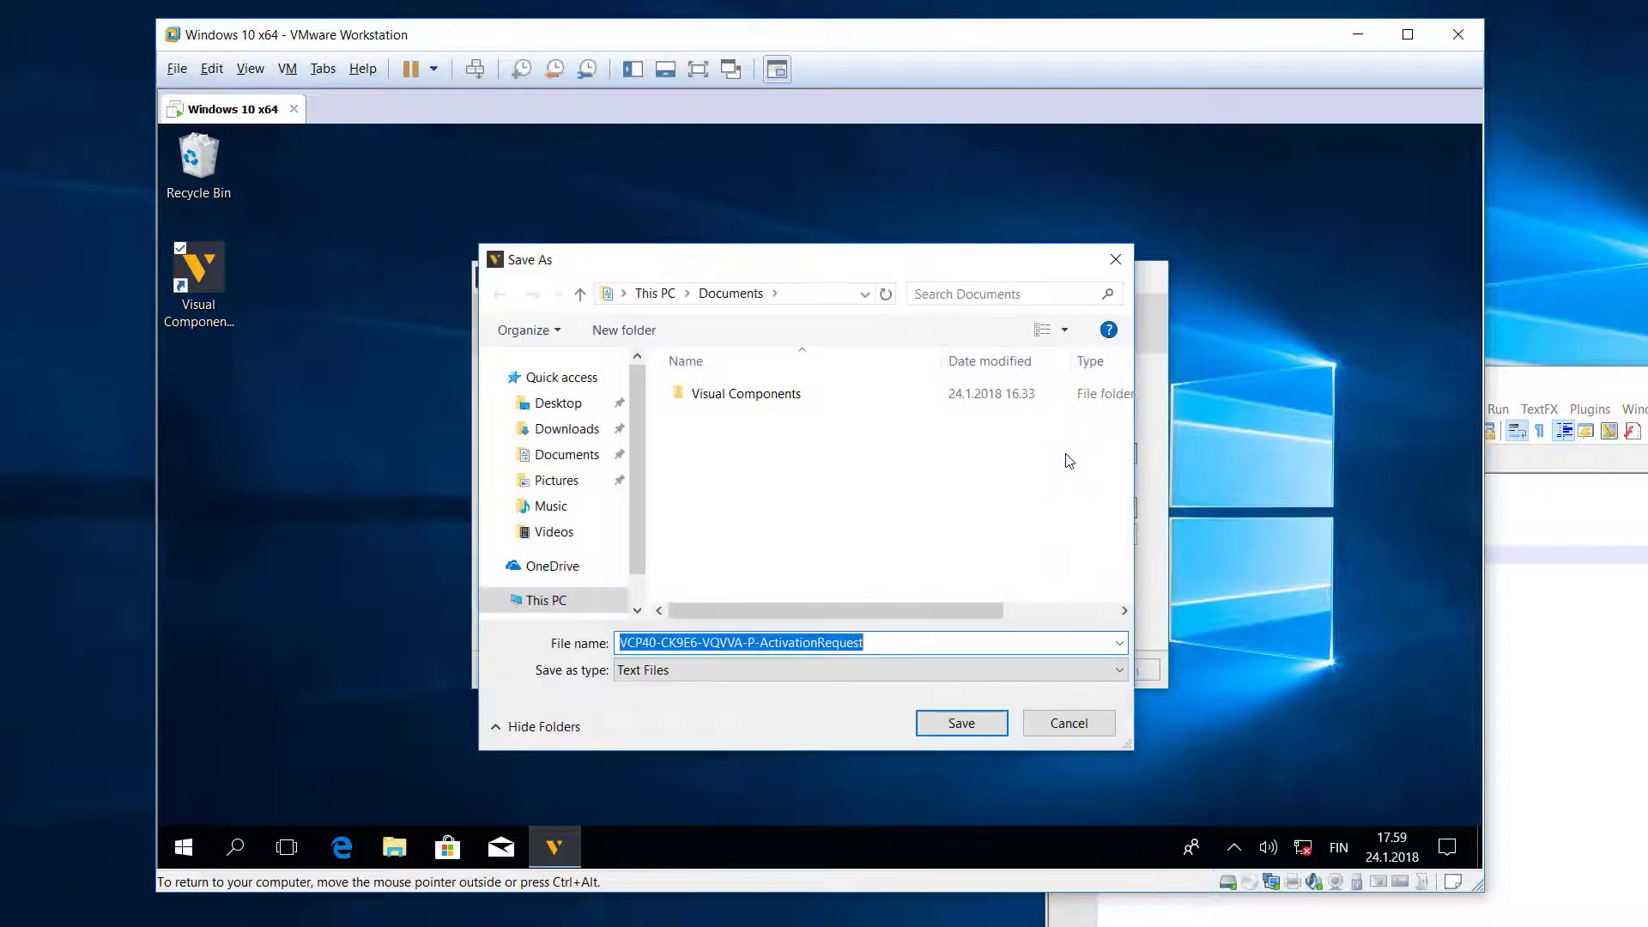
pyautogui.click(958, 723)
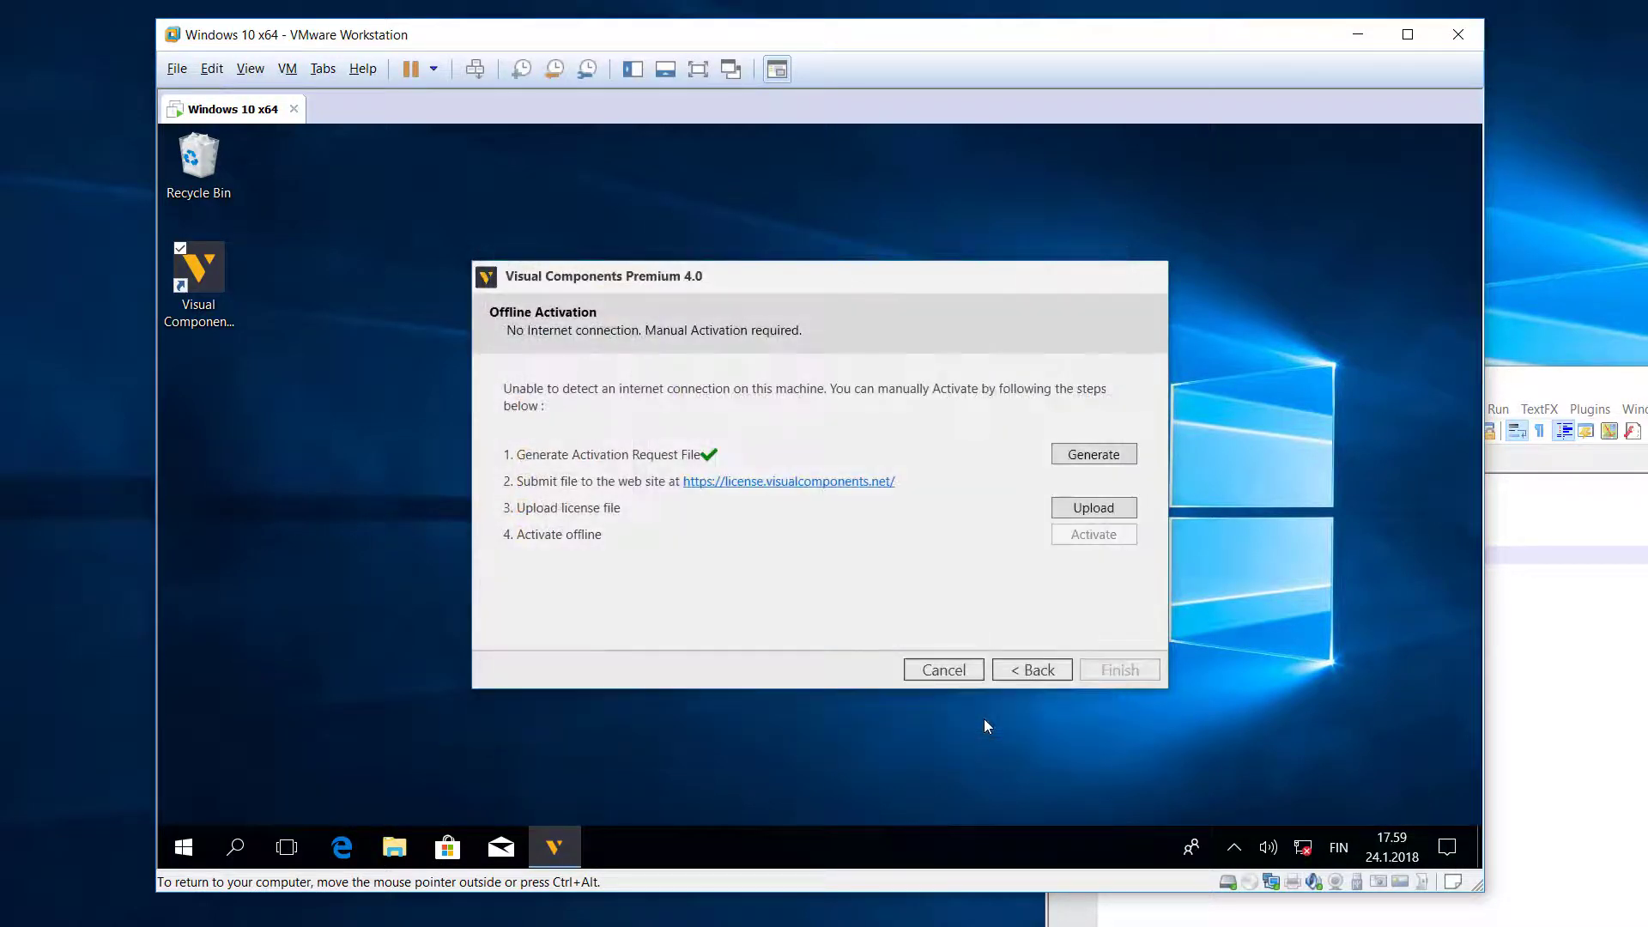
pyautogui.moveTo(710, 464)
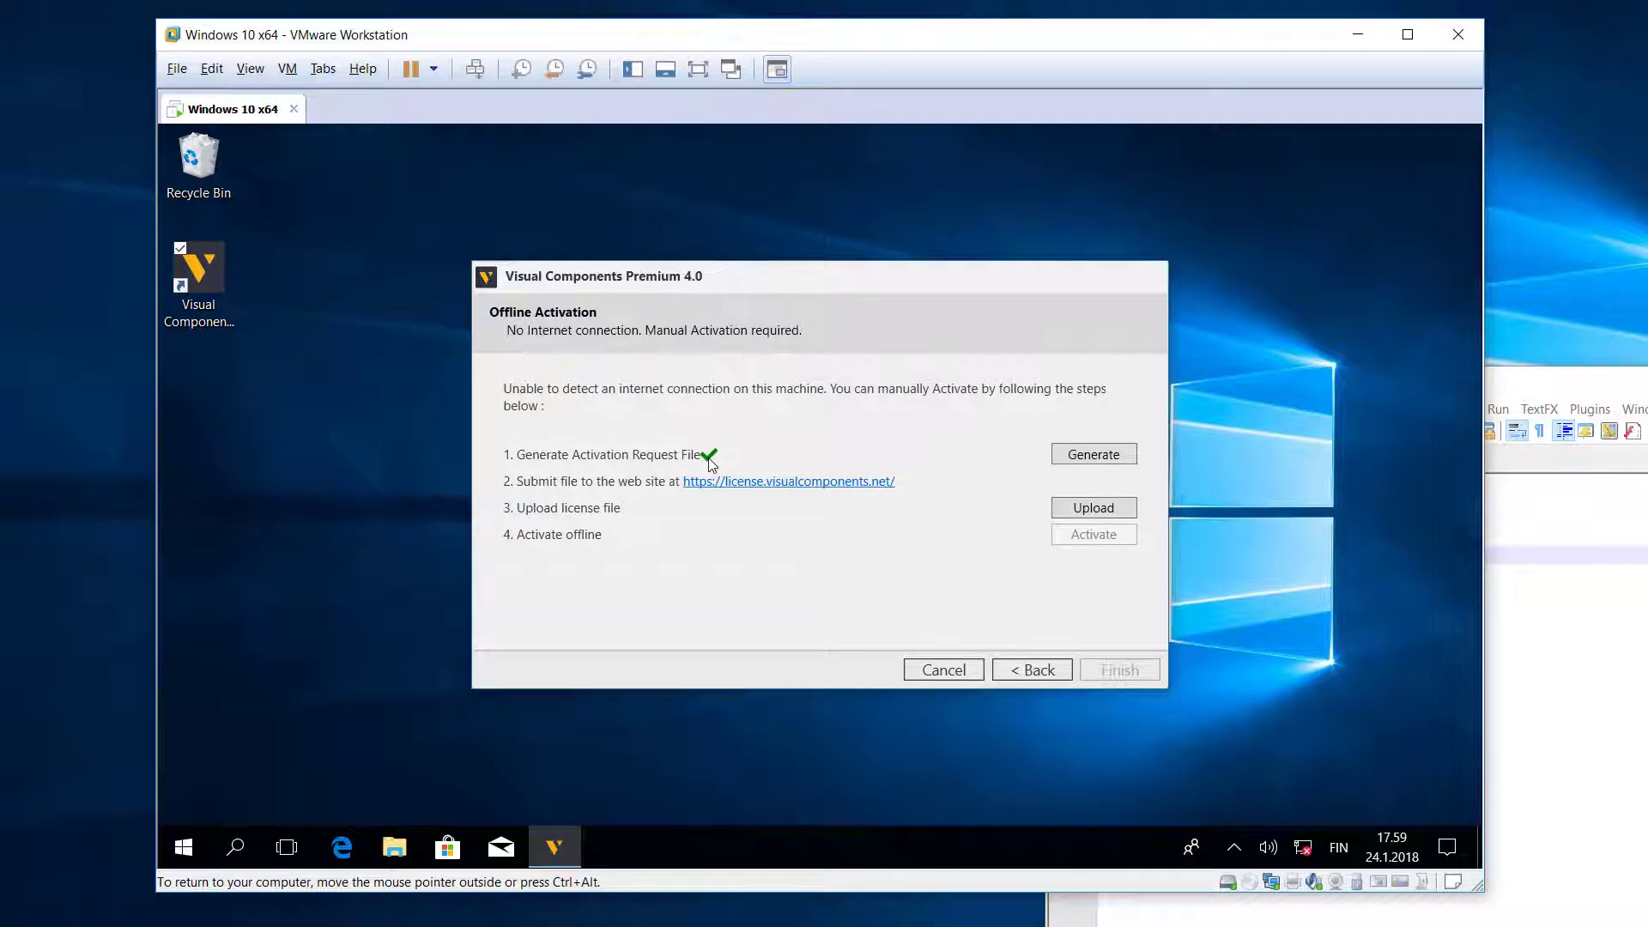
pyautogui.moveTo(758, 502)
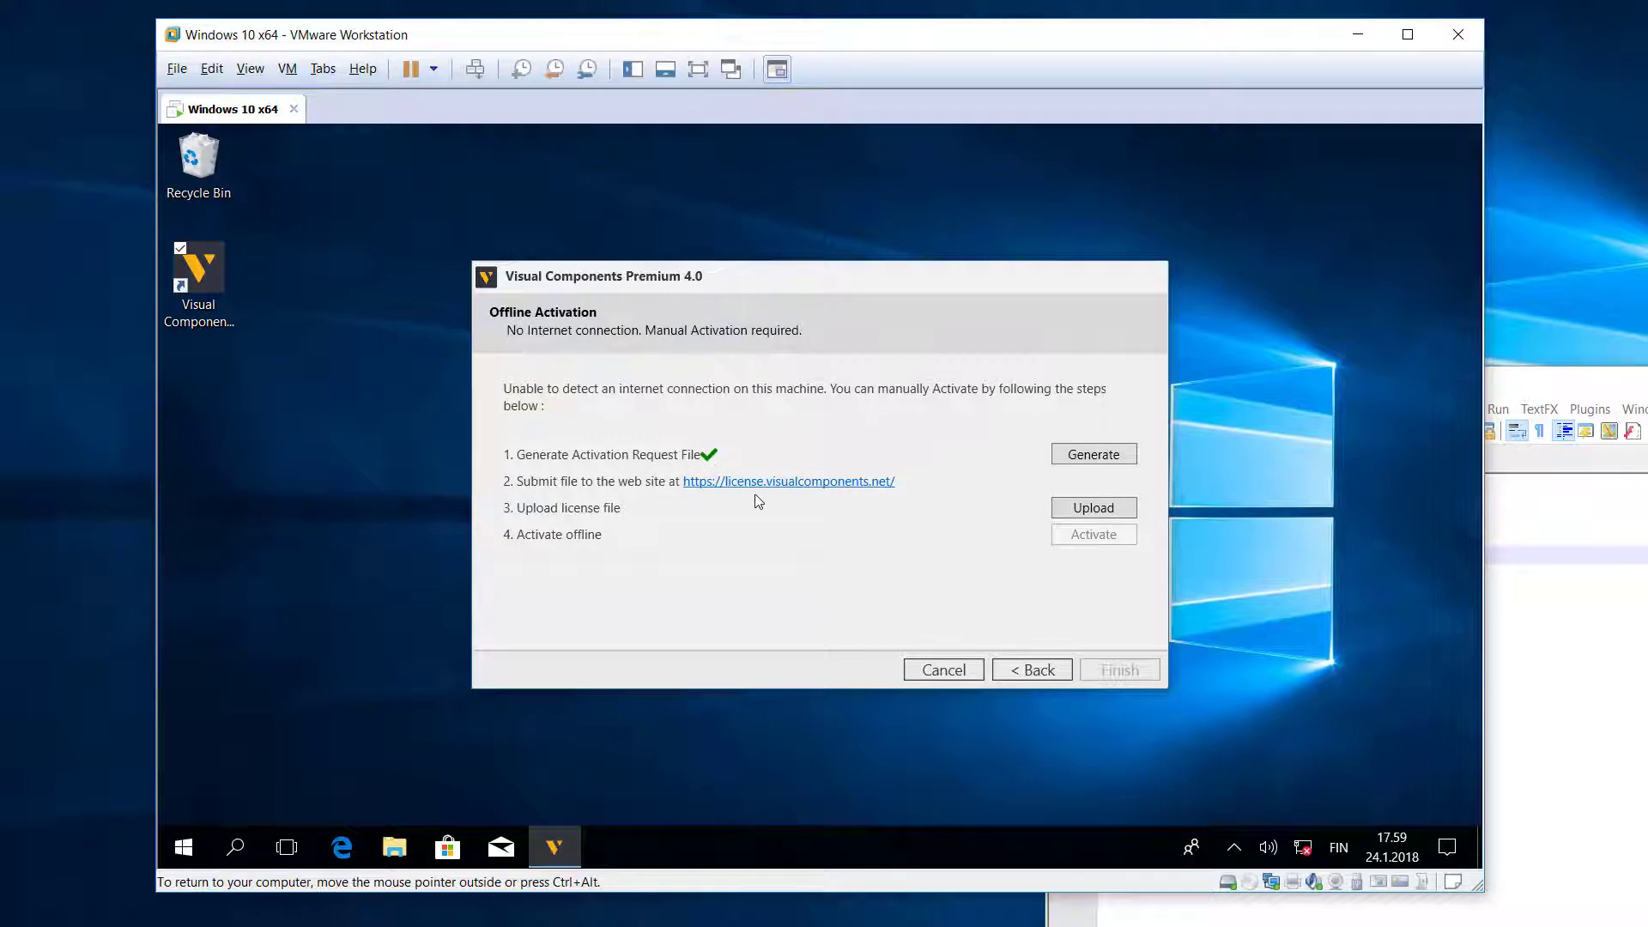
pyautogui.moveTo(801, 501)
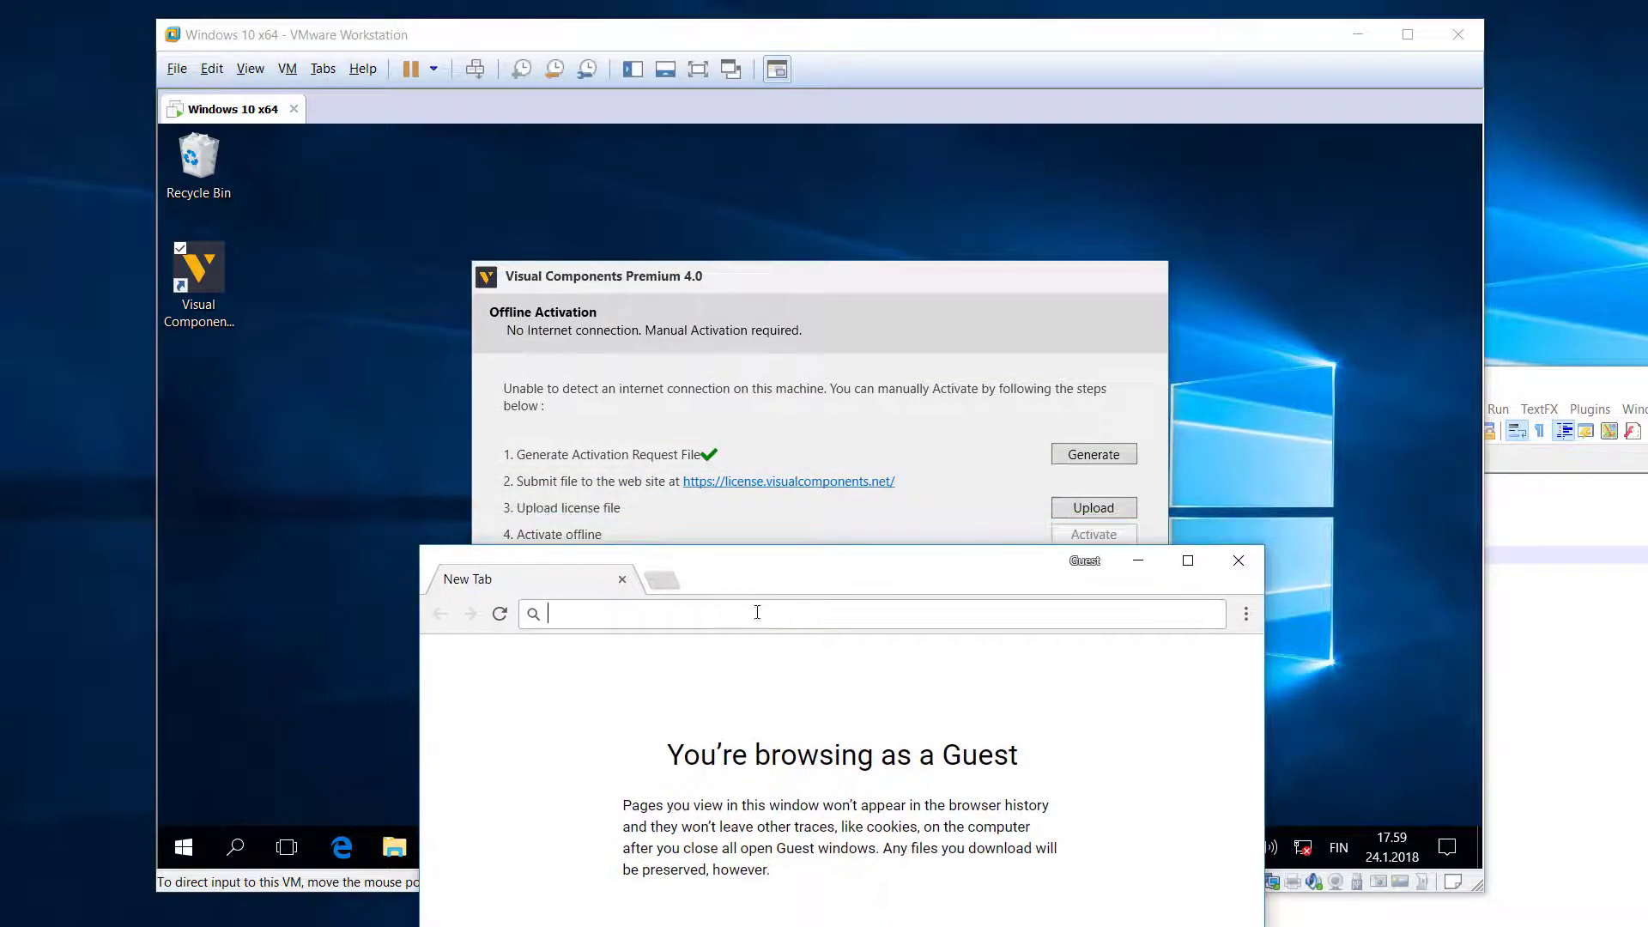
pyautogui.write('https://license.visualc')
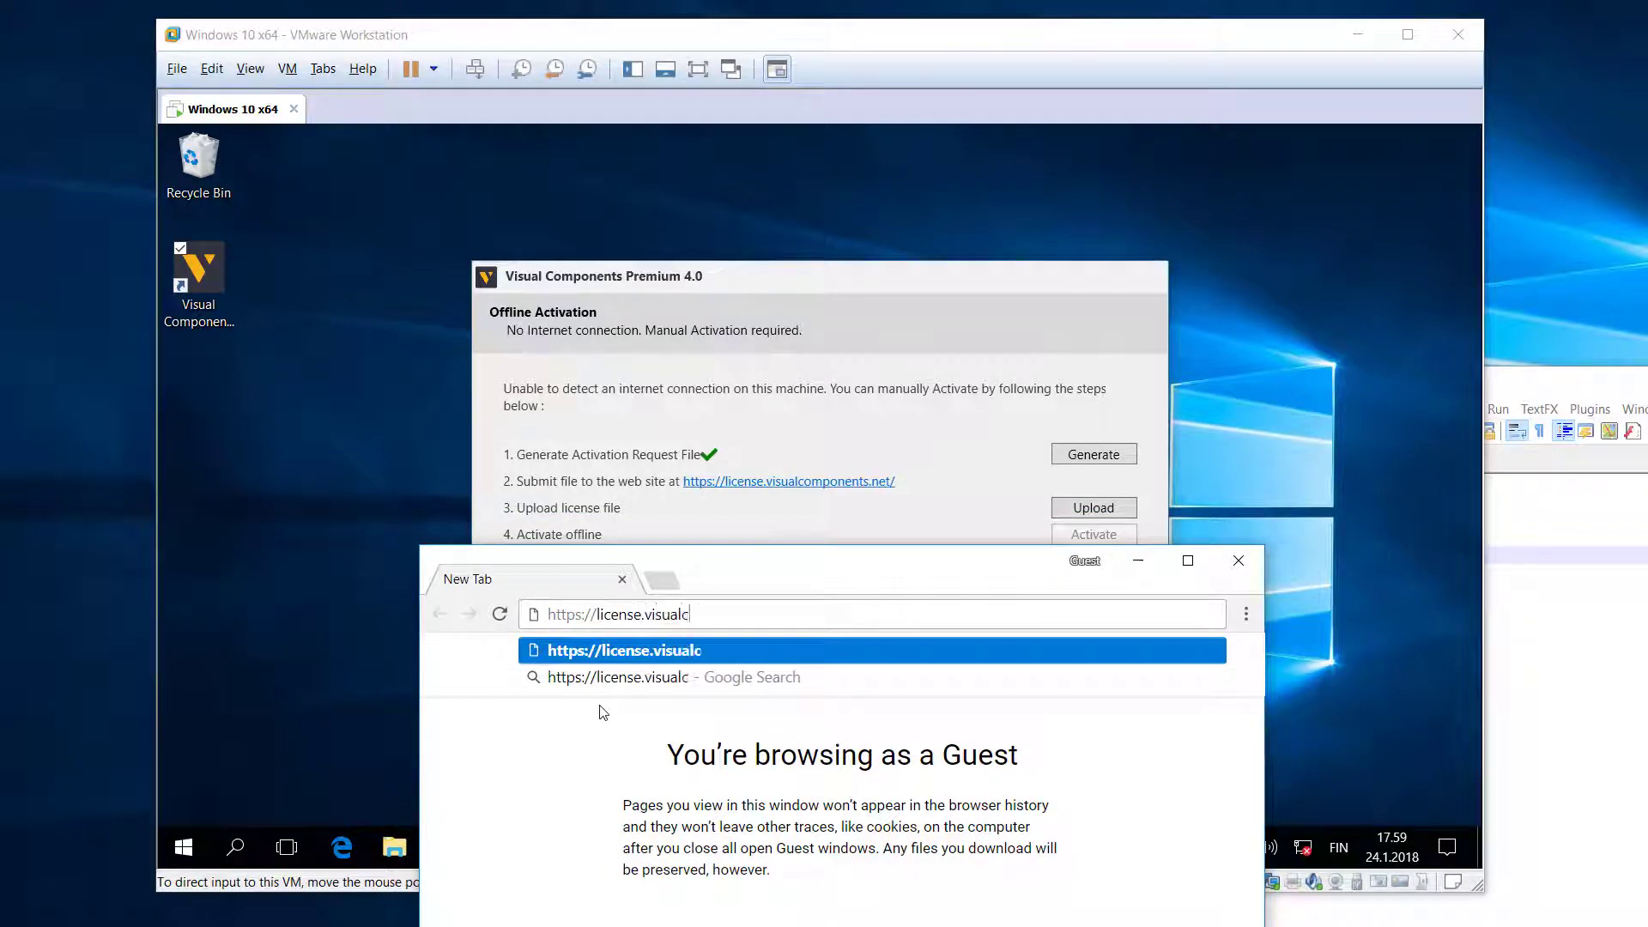
pyautogui.write('omponents.c')
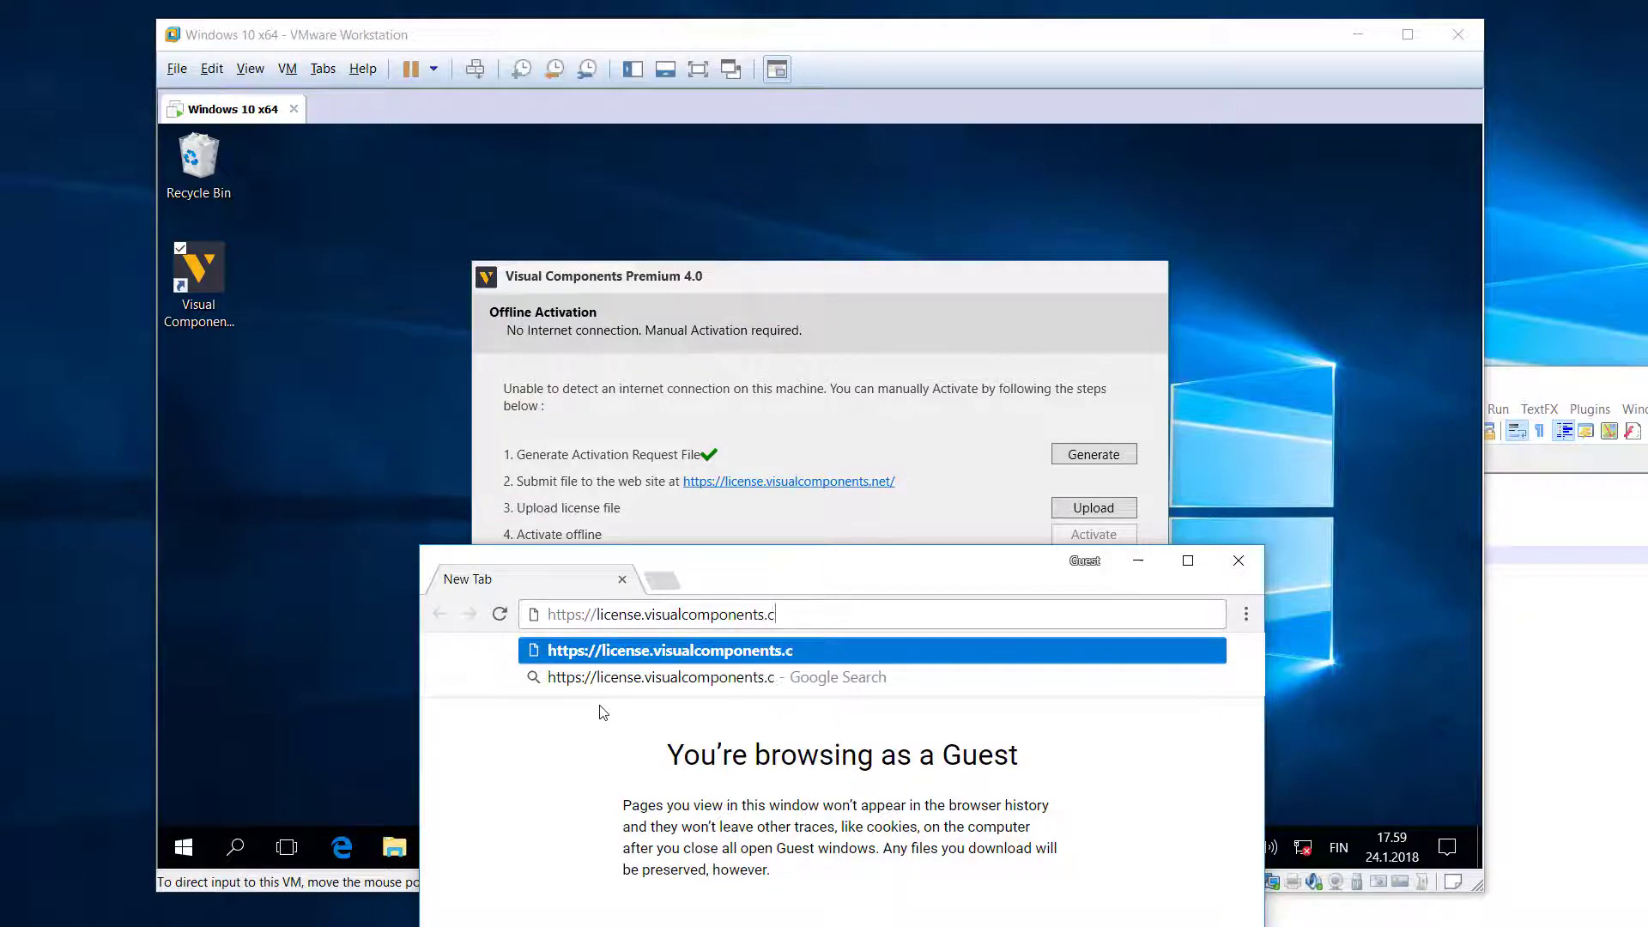
pyautogui.write('ne')
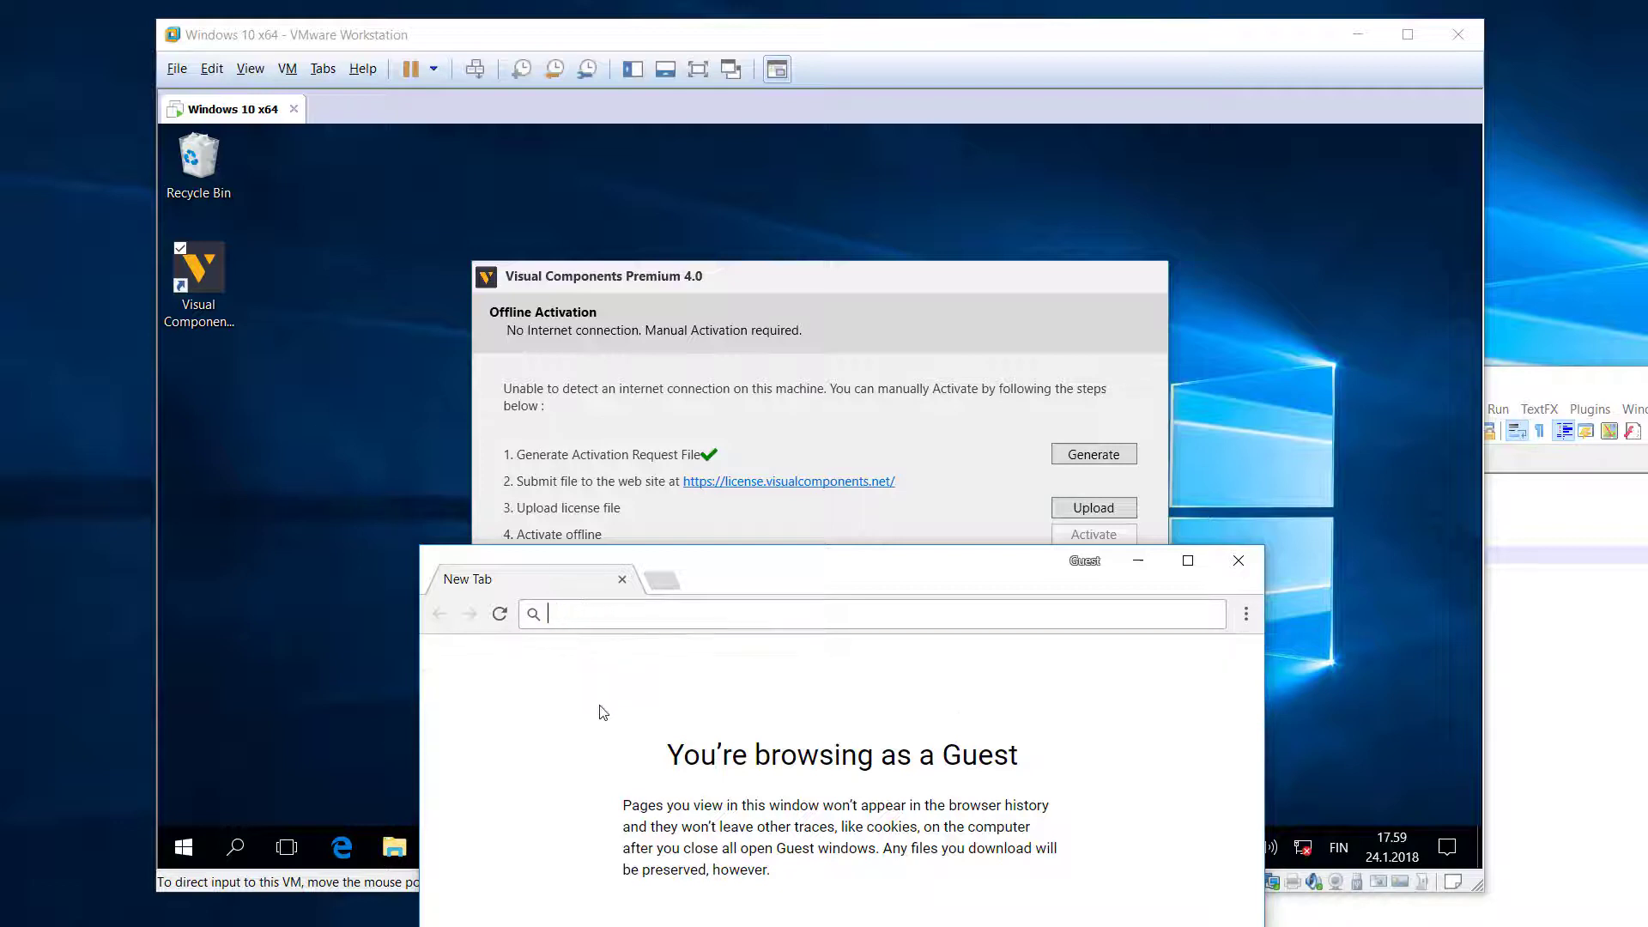
pyautogui.write('www.v')
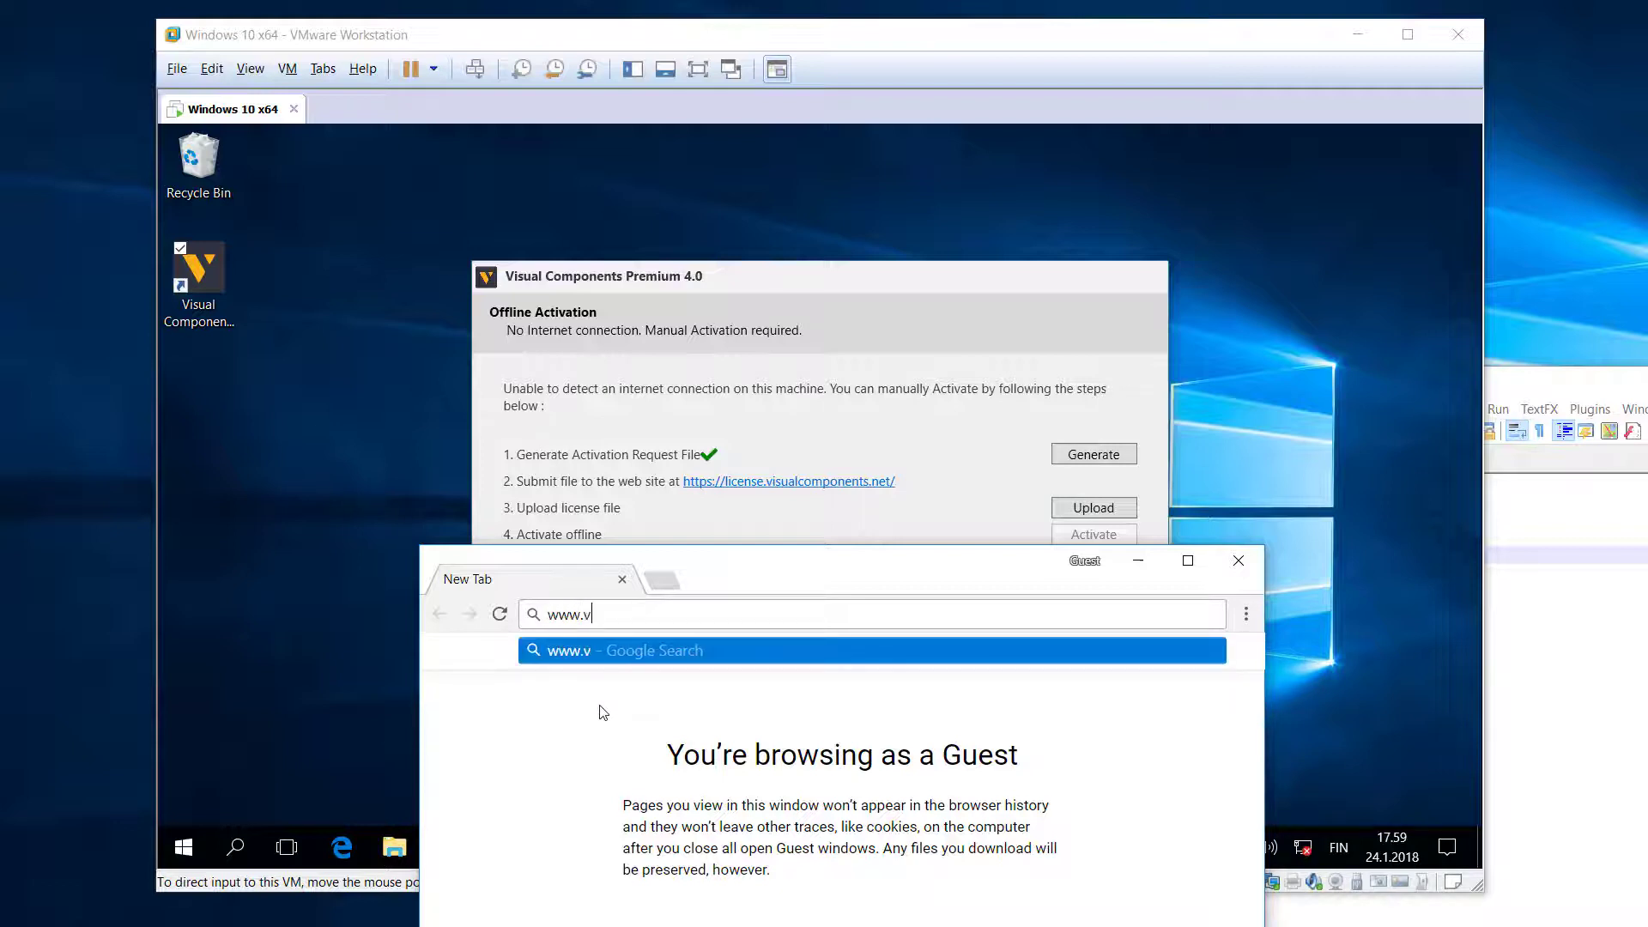
pyautogui.write('isualcomponents.com')
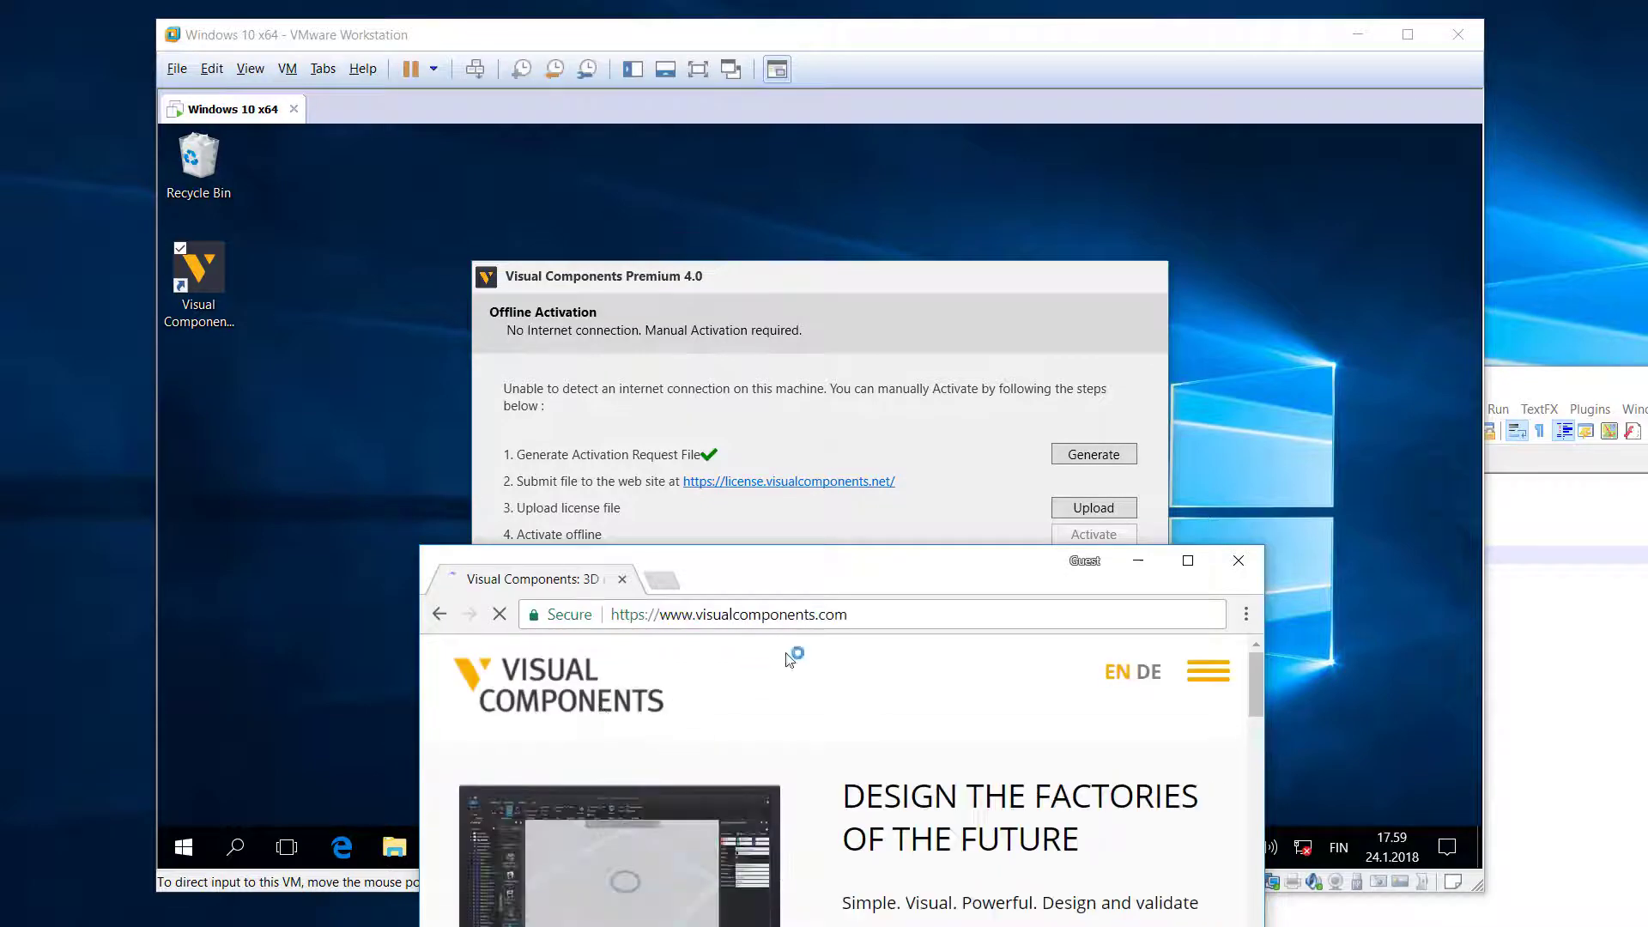
pyautogui.click(1185, 561)
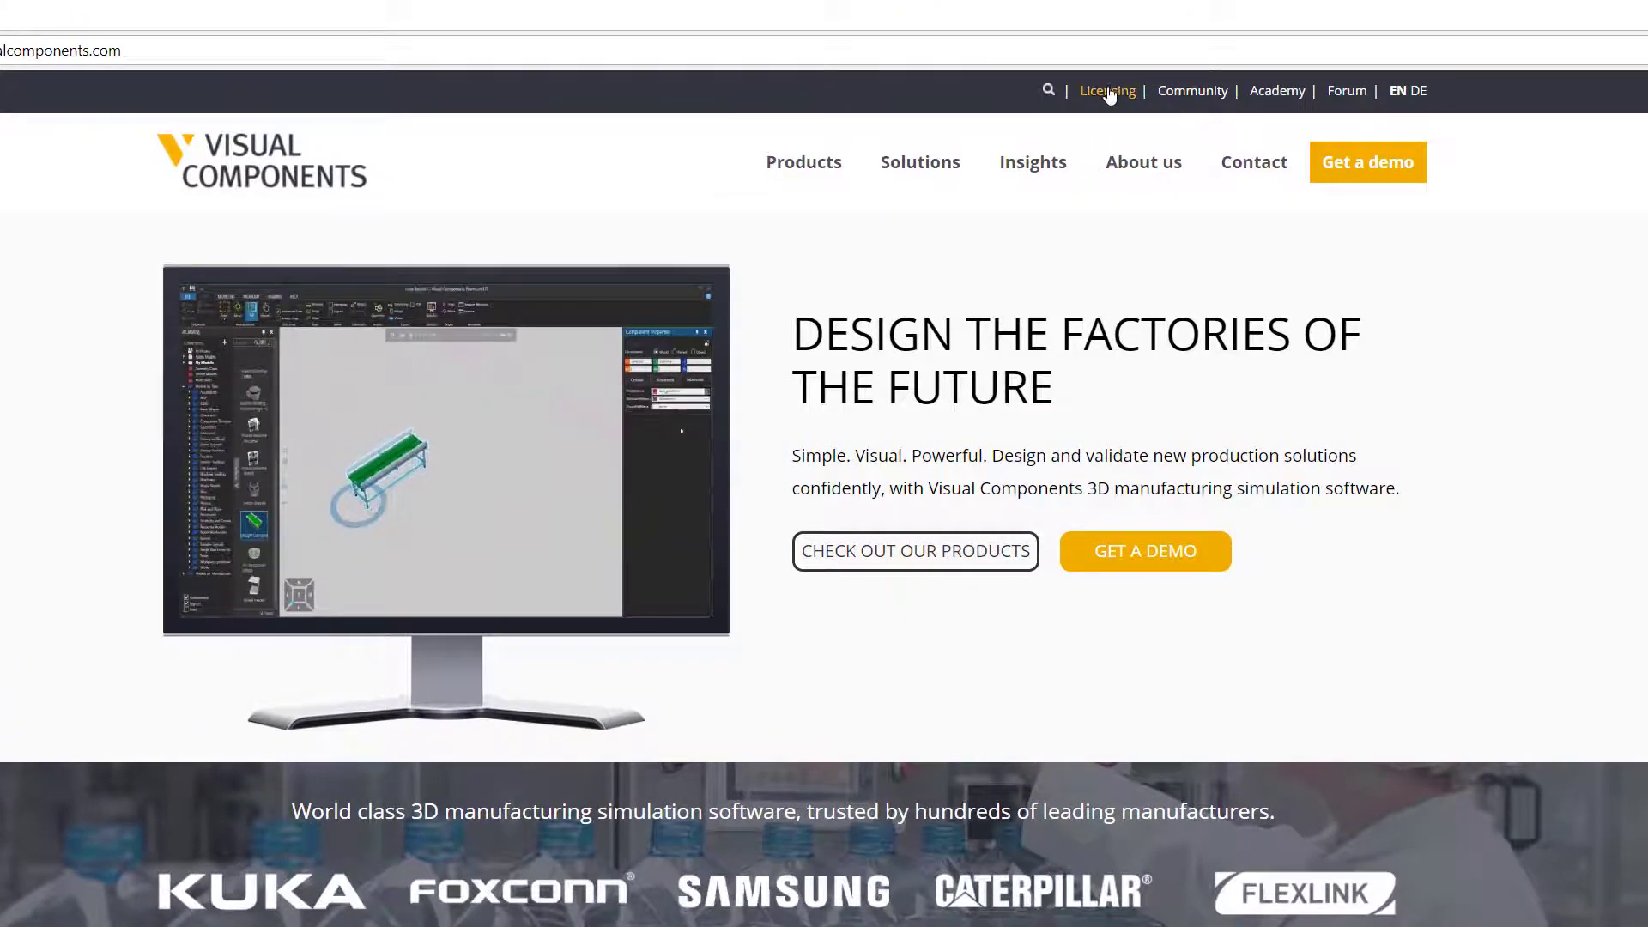
# - Open Licensing on the Visual Components site and log in to the Customer Portal
pyautogui.click(1106, 90)
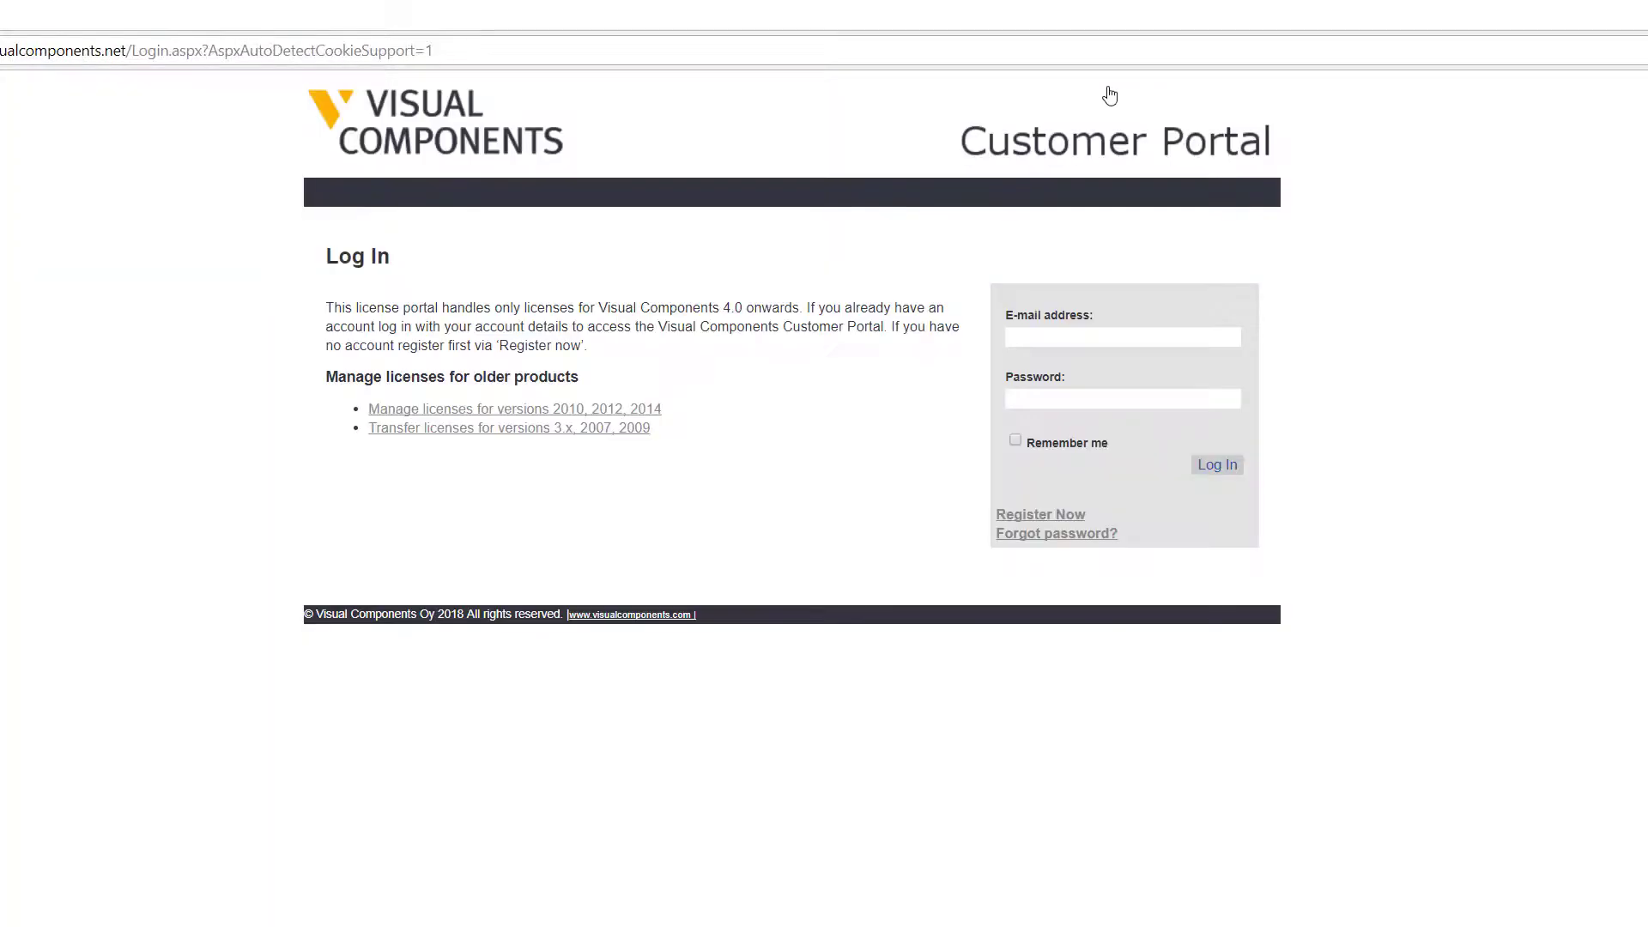
pyautogui.moveTo(928, 384)
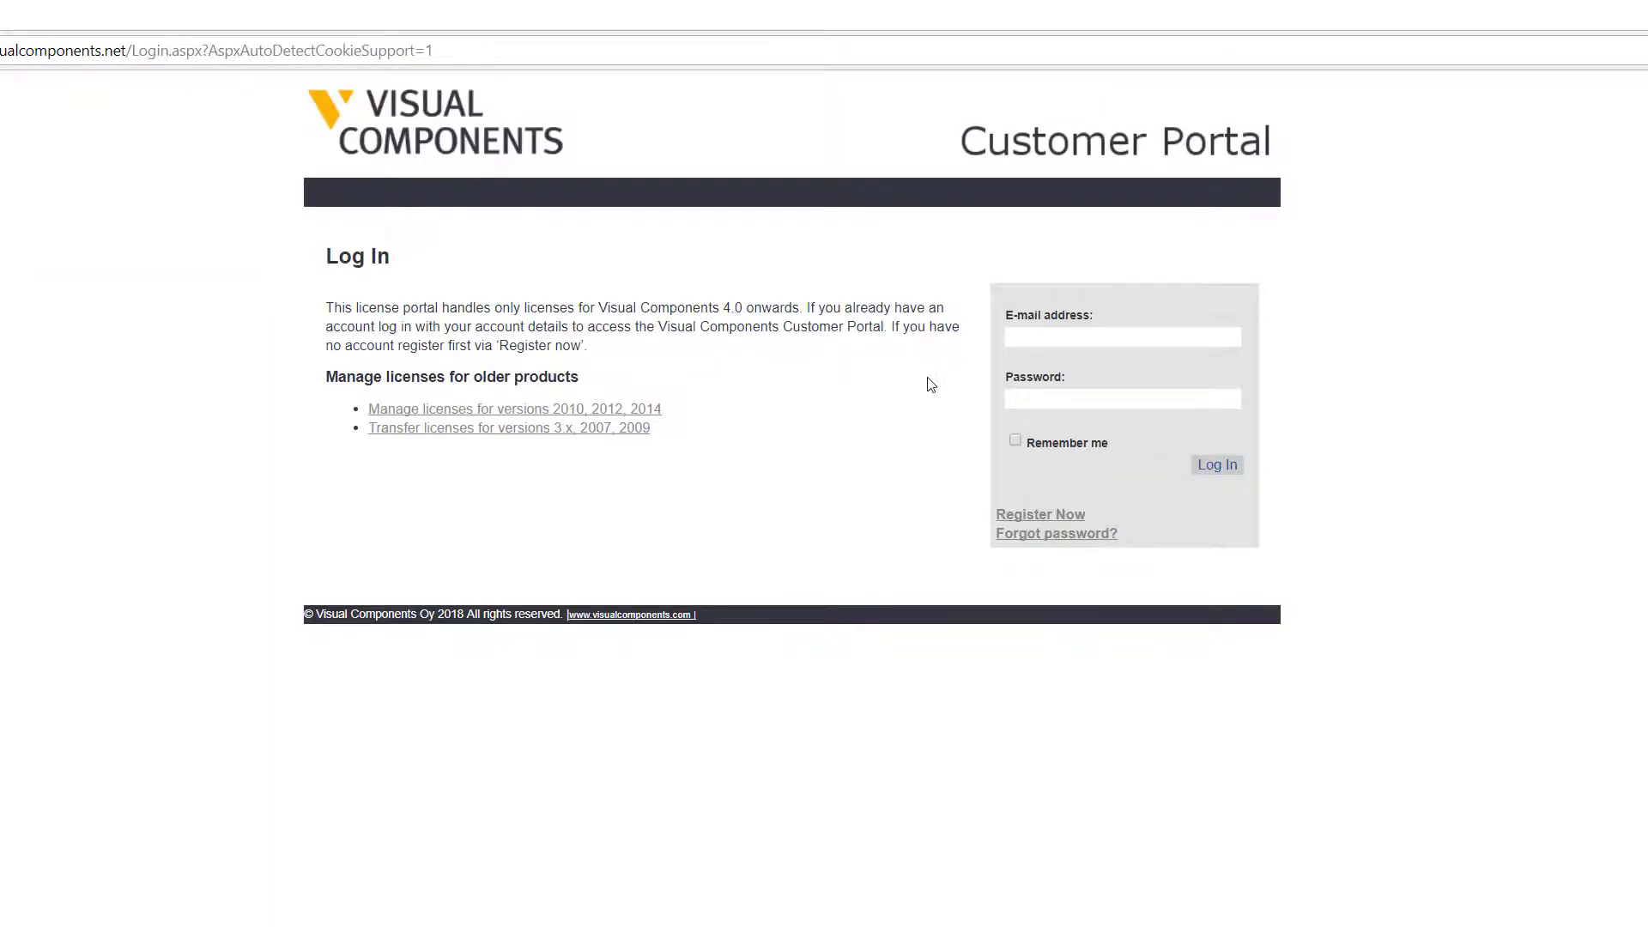
pyautogui.moveTo(997, 361)
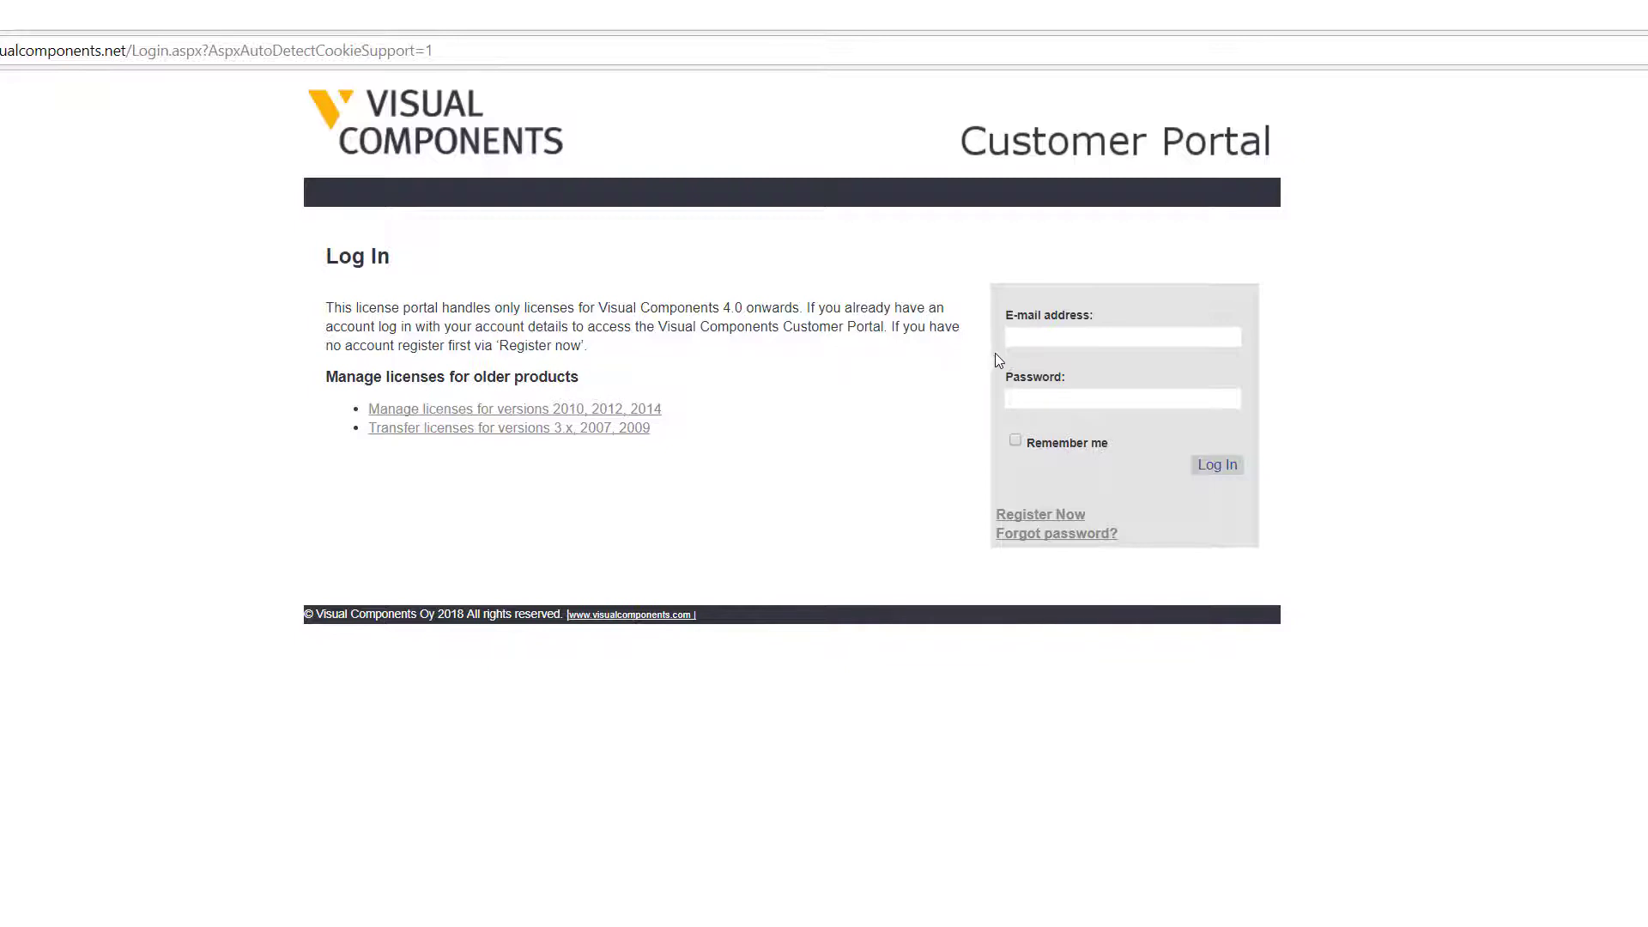
pyautogui.moveTo(957, 476)
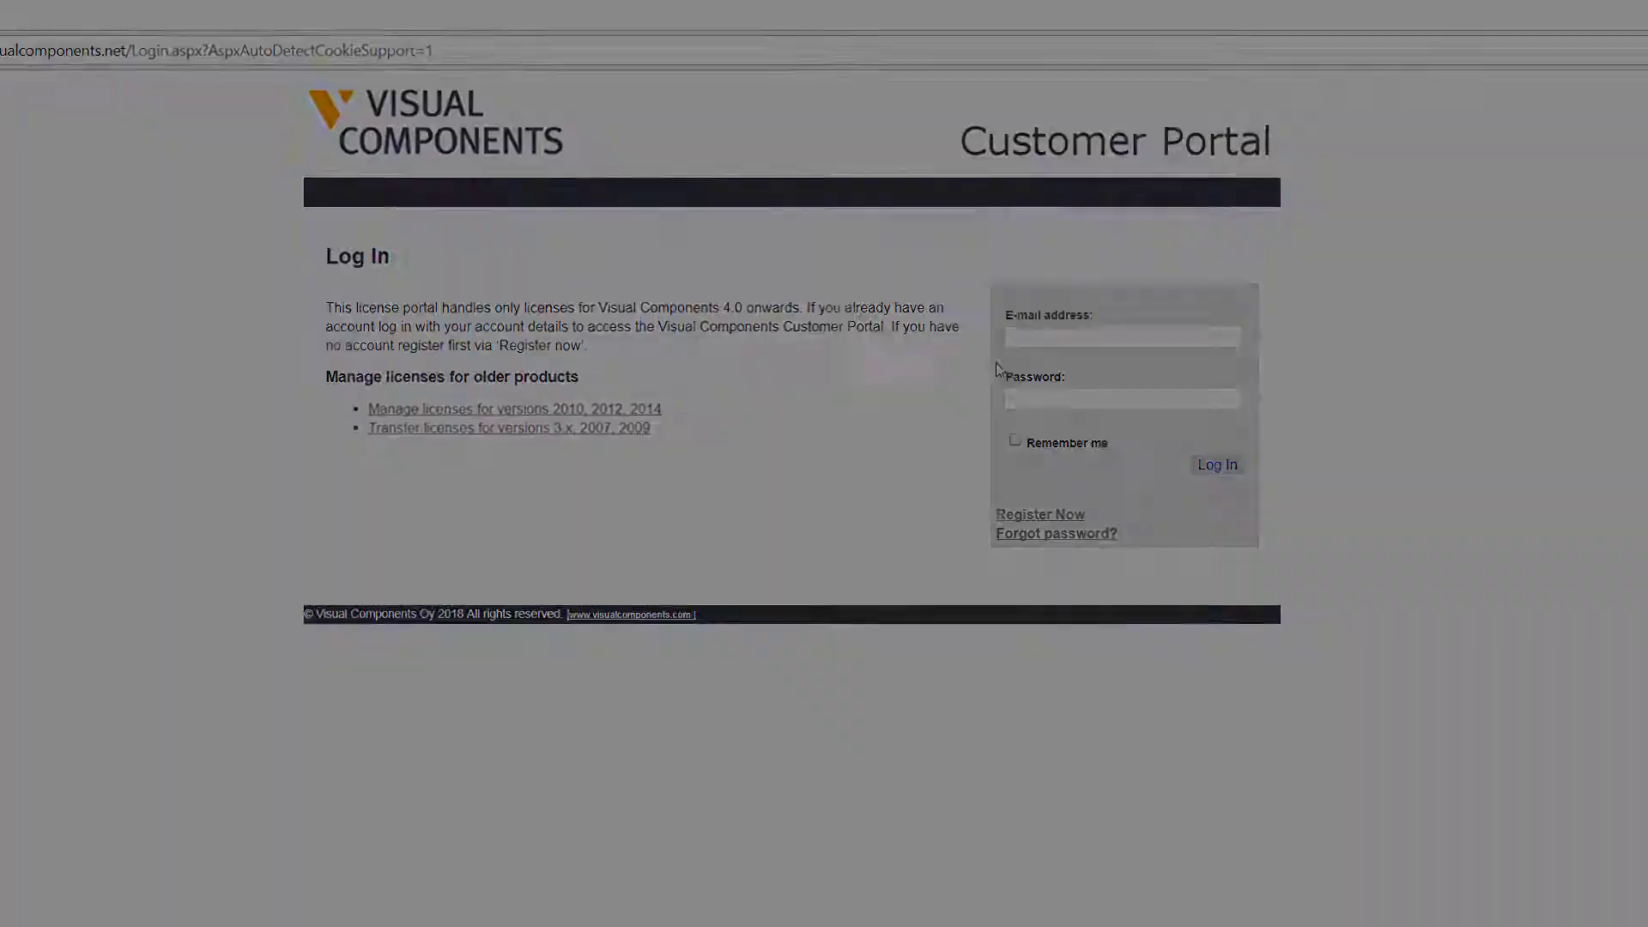
pyautogui.click(1216, 465)
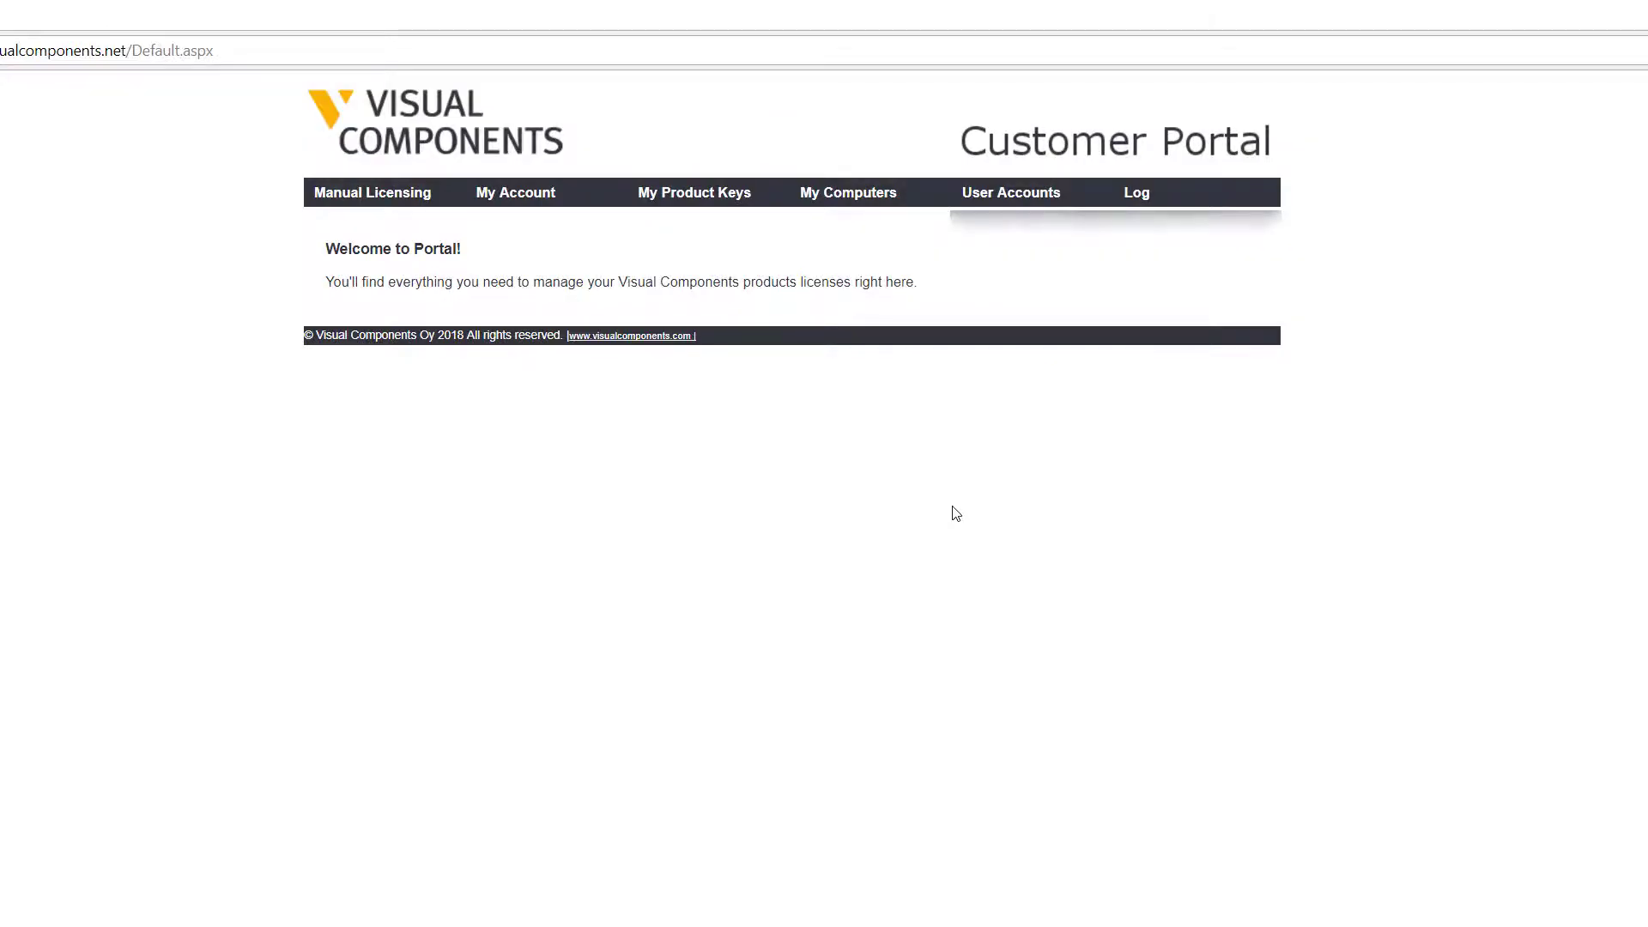
pyautogui.moveTo(468, 350)
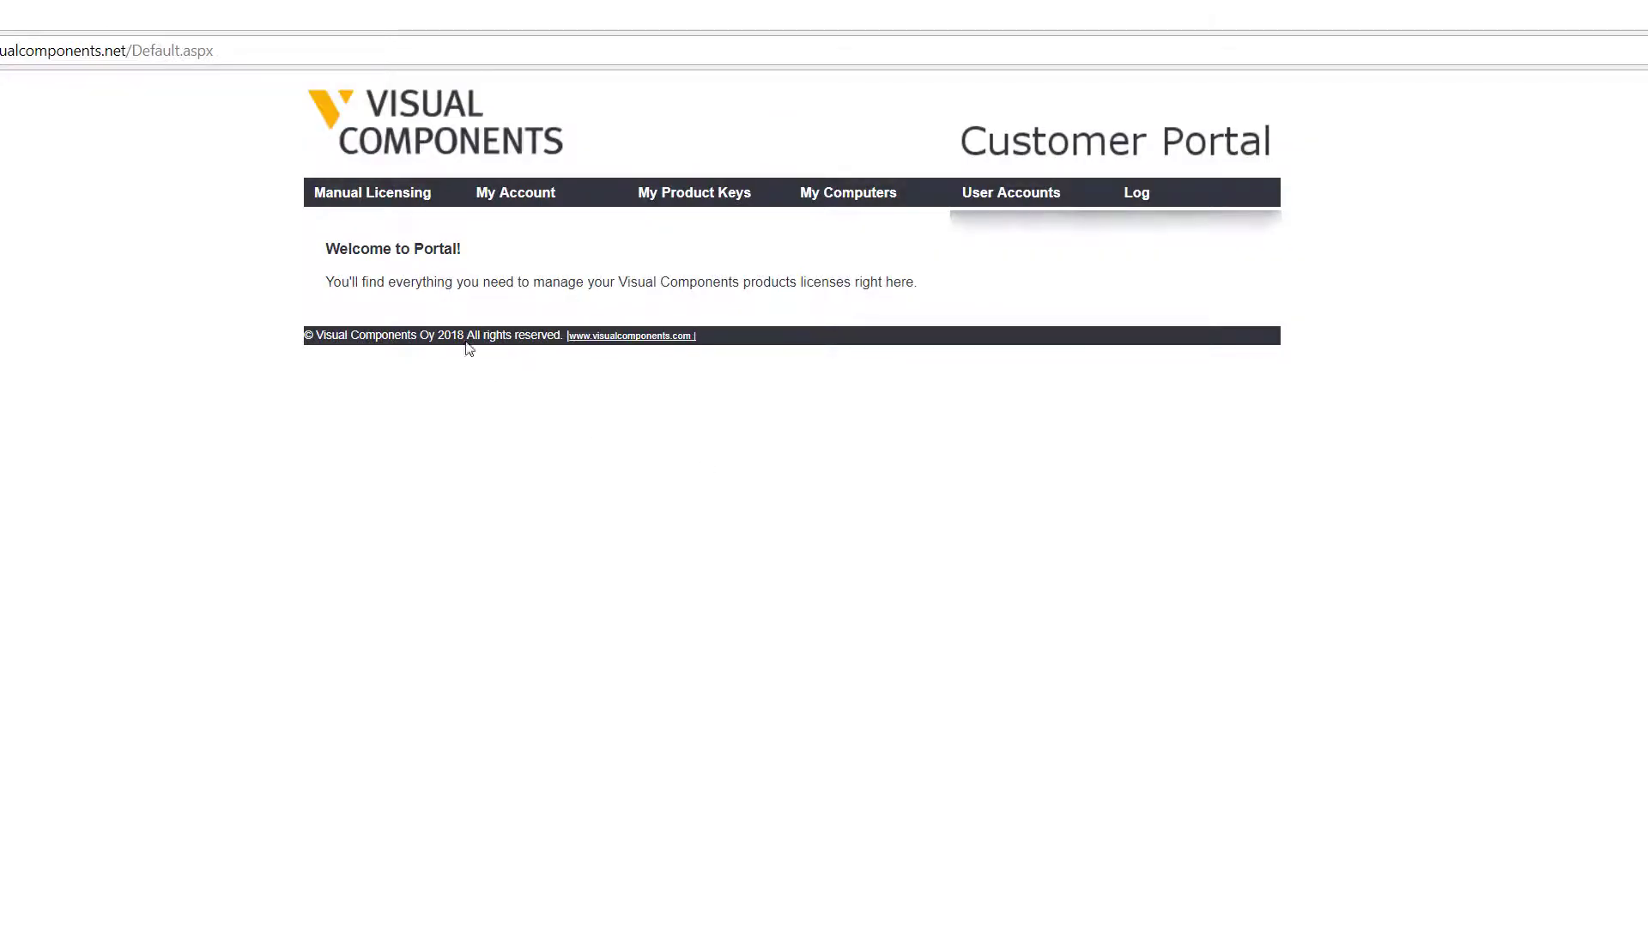
pyautogui.click(371, 192)
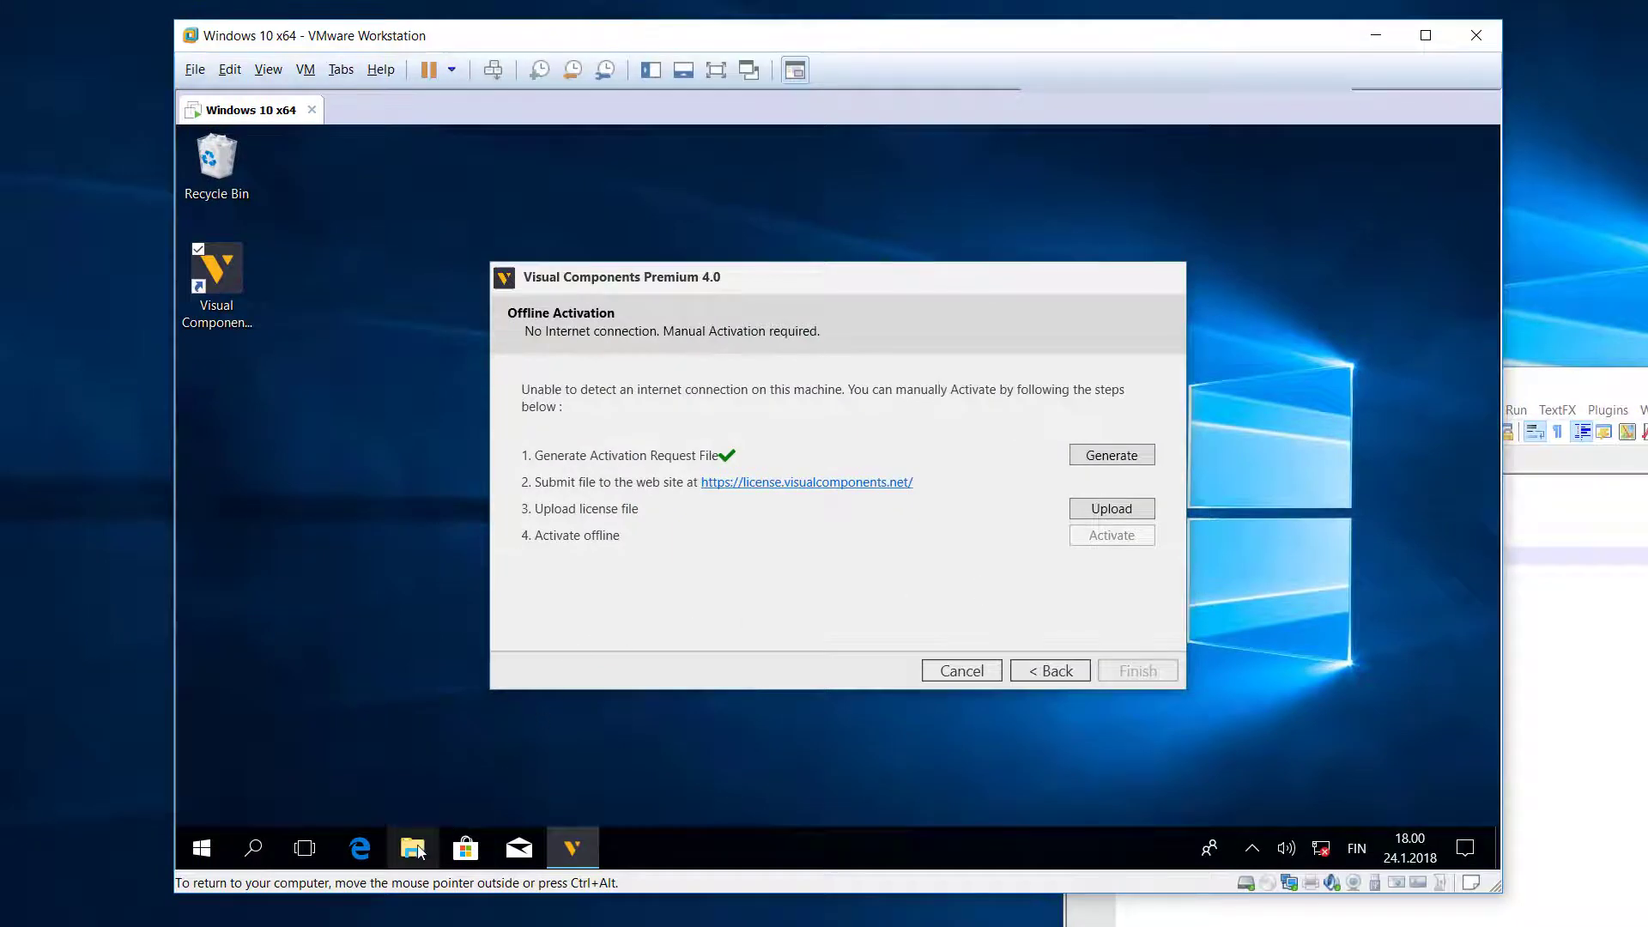
# - Copy the ActivationRequest .dat file from Documents and paste it into Downloads
pyautogui.click(412, 848)
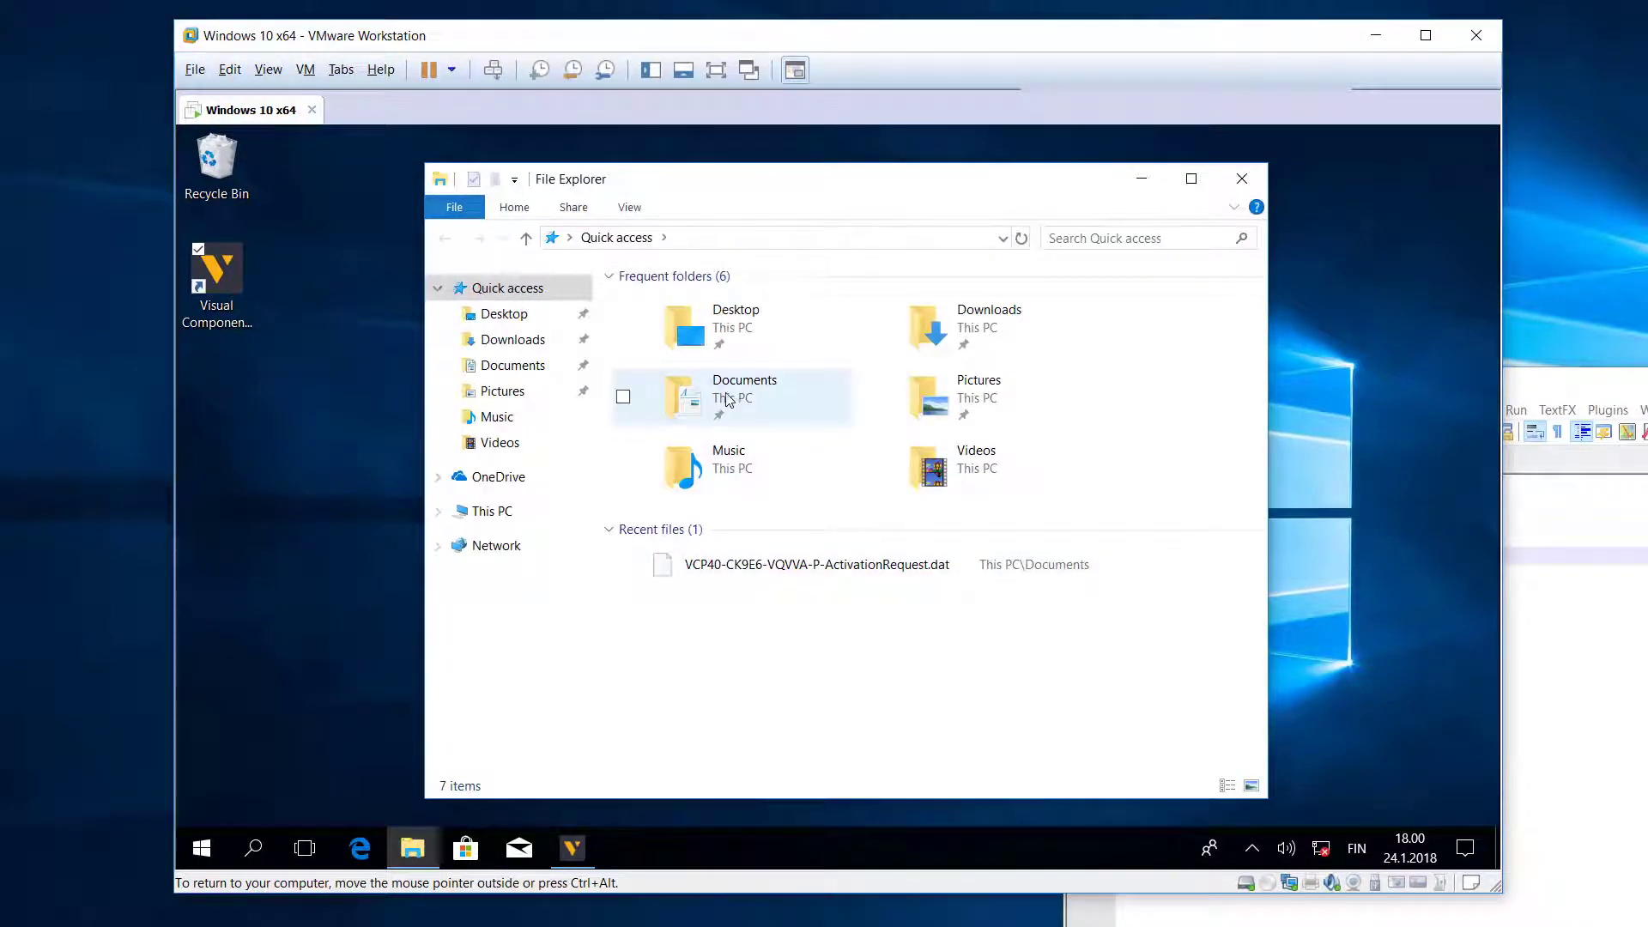
pyautogui.doubleClick(744, 394)
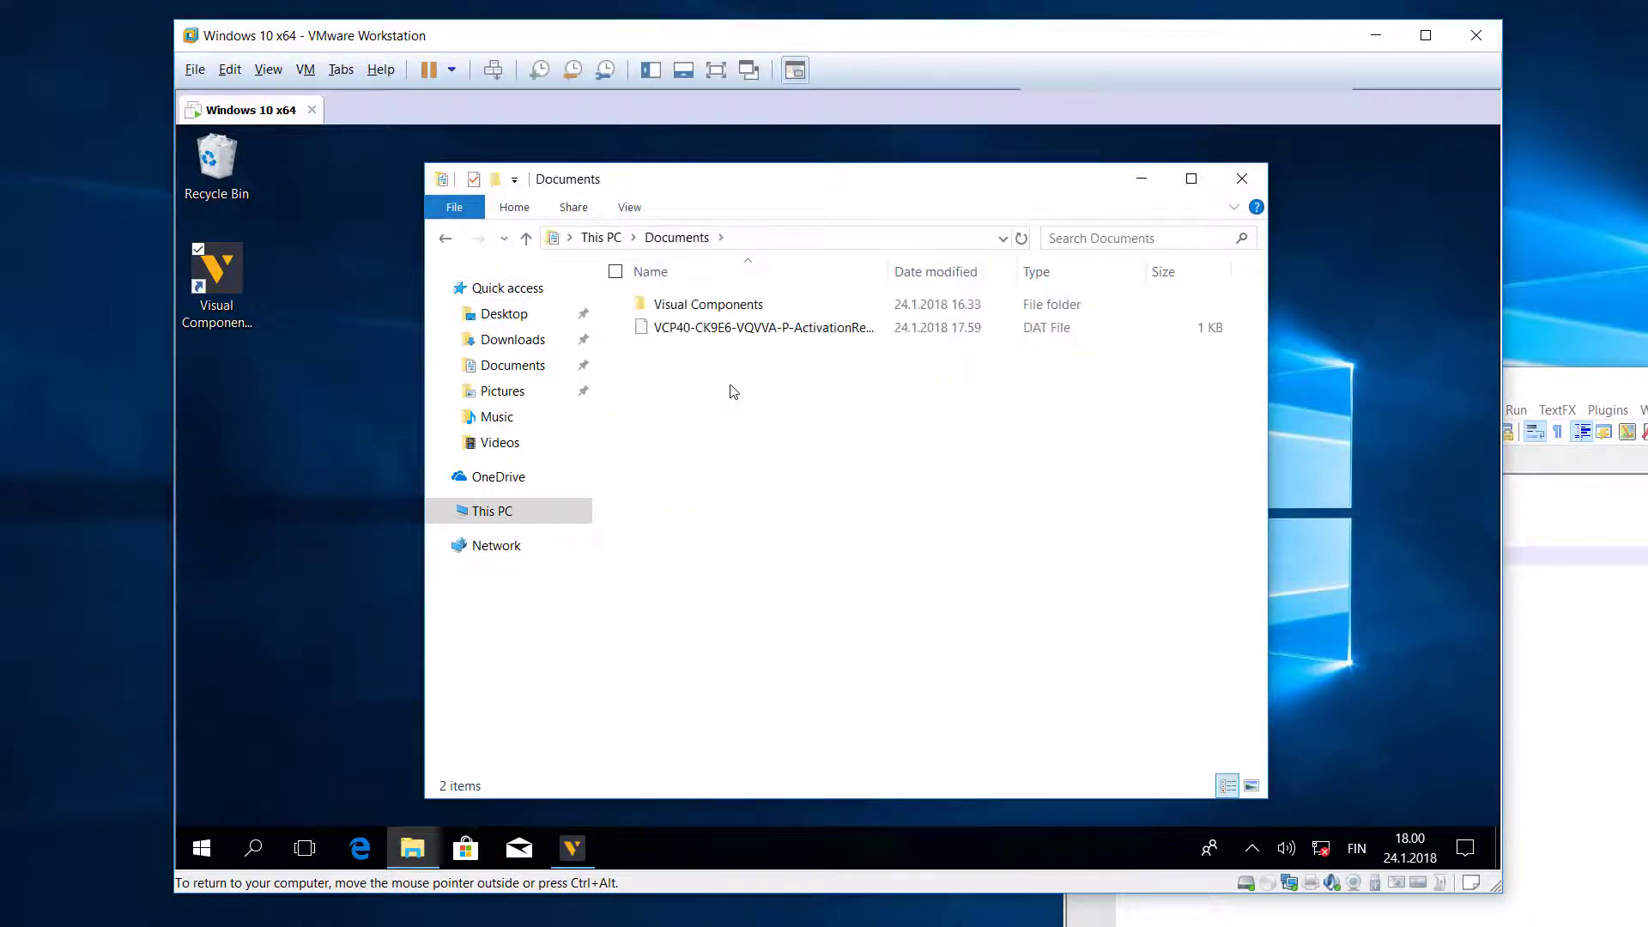
pyautogui.rightClick(758, 327)
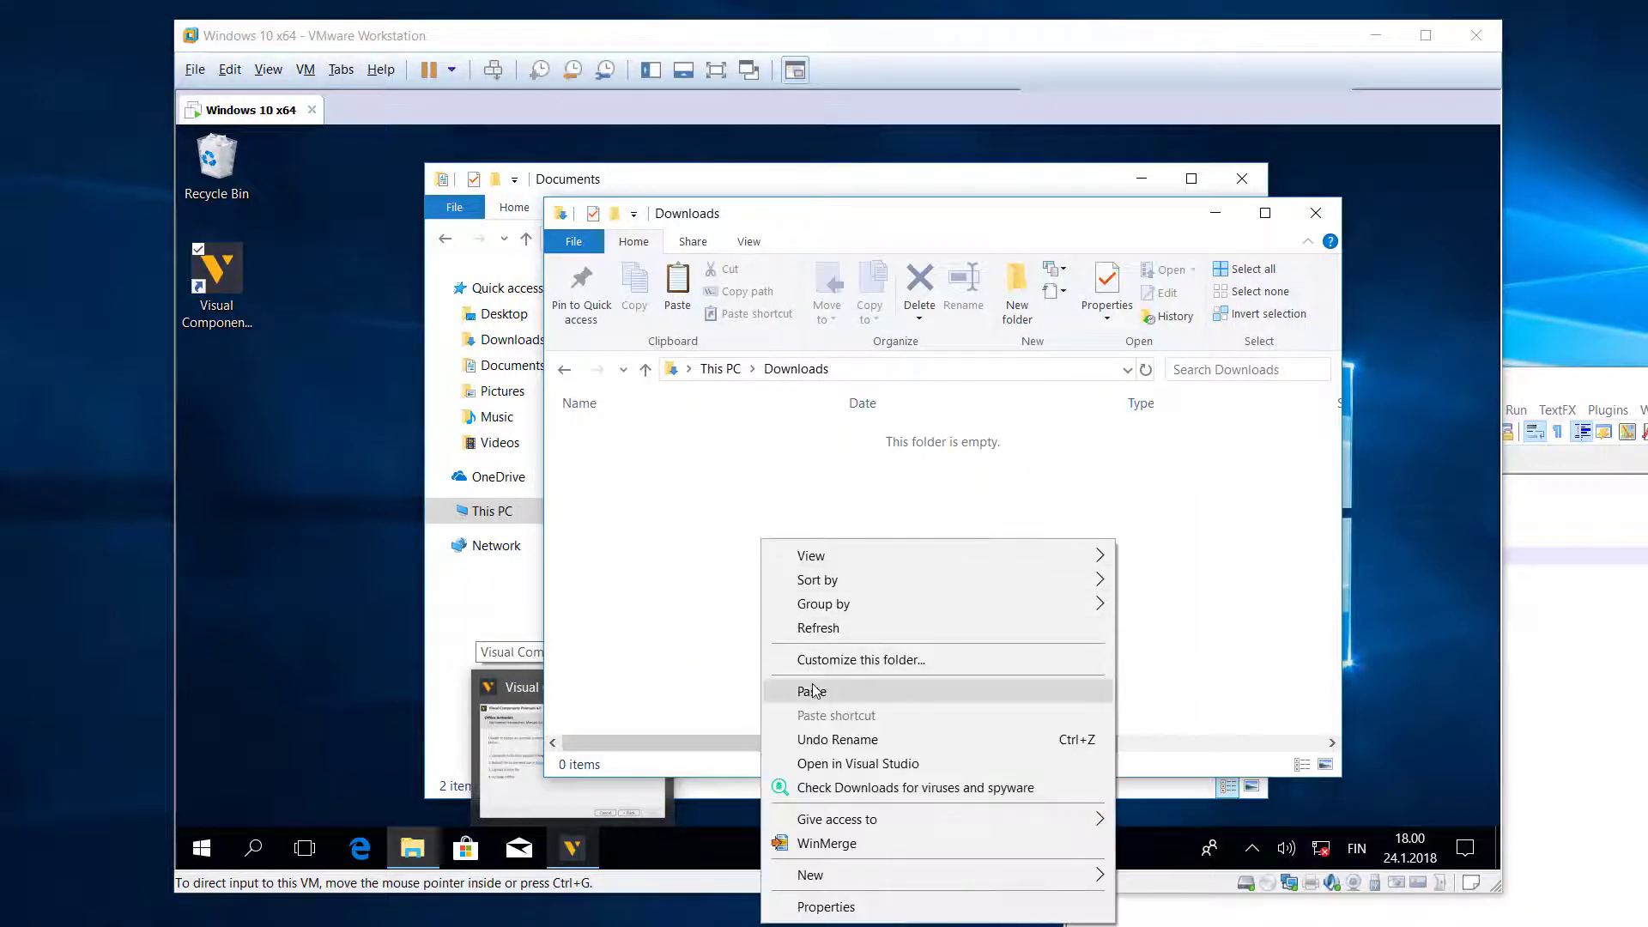
pyautogui.click(811, 690)
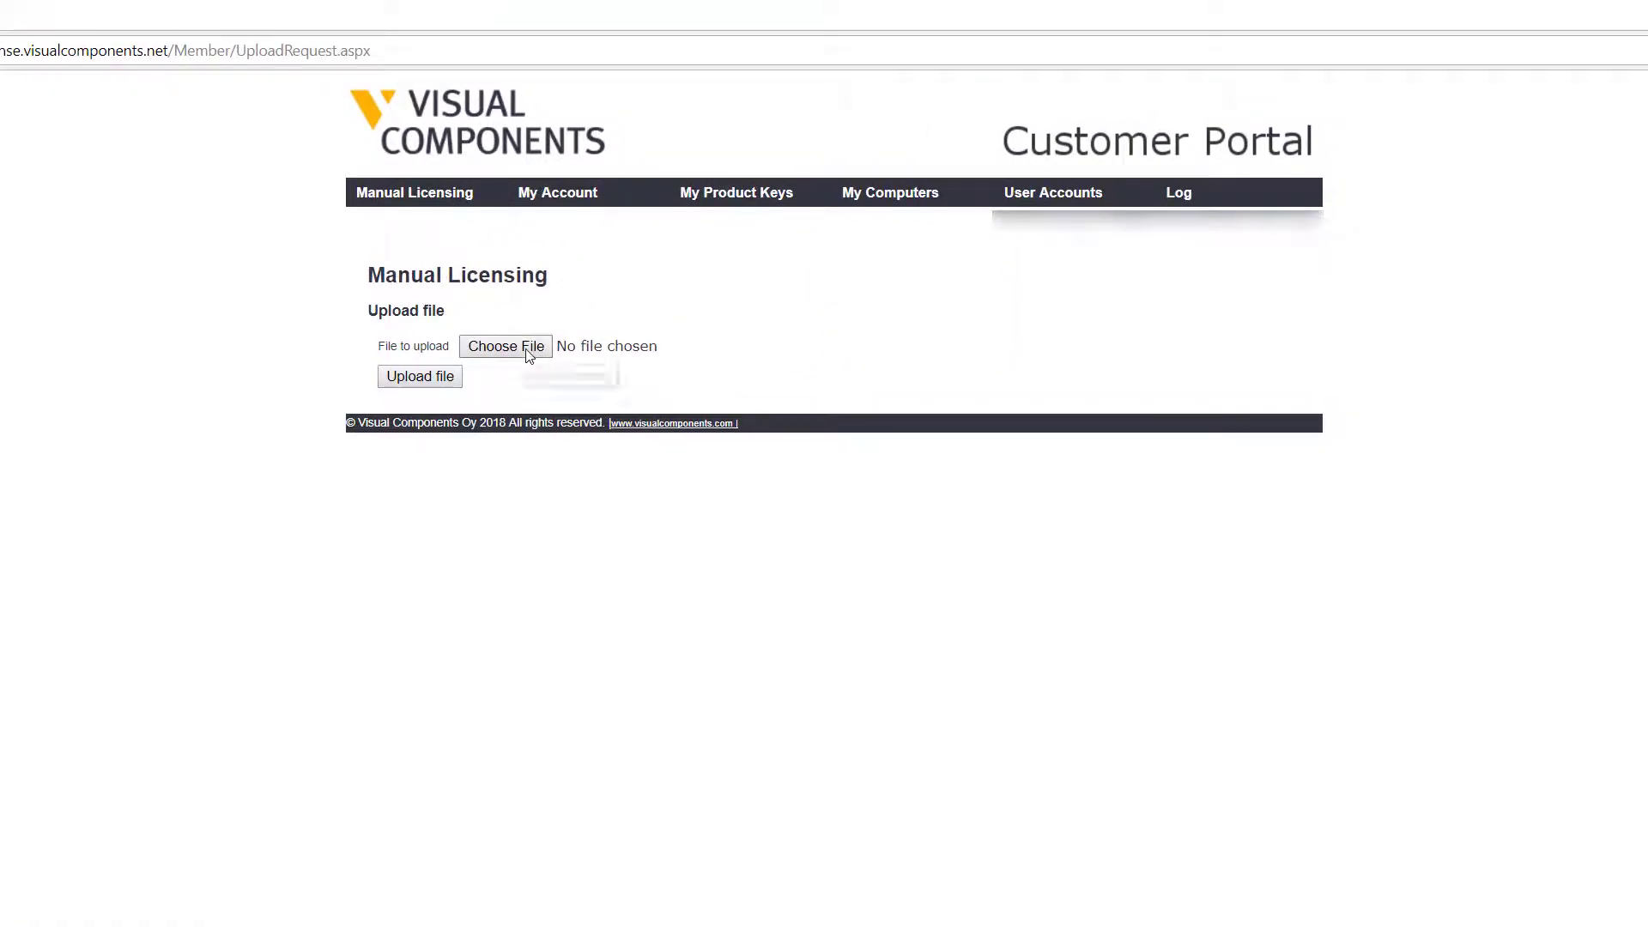
# - Upload ActivationRequest.dat to the portal, confirm it, and download the generated license file
pyautogui.click(505, 346)
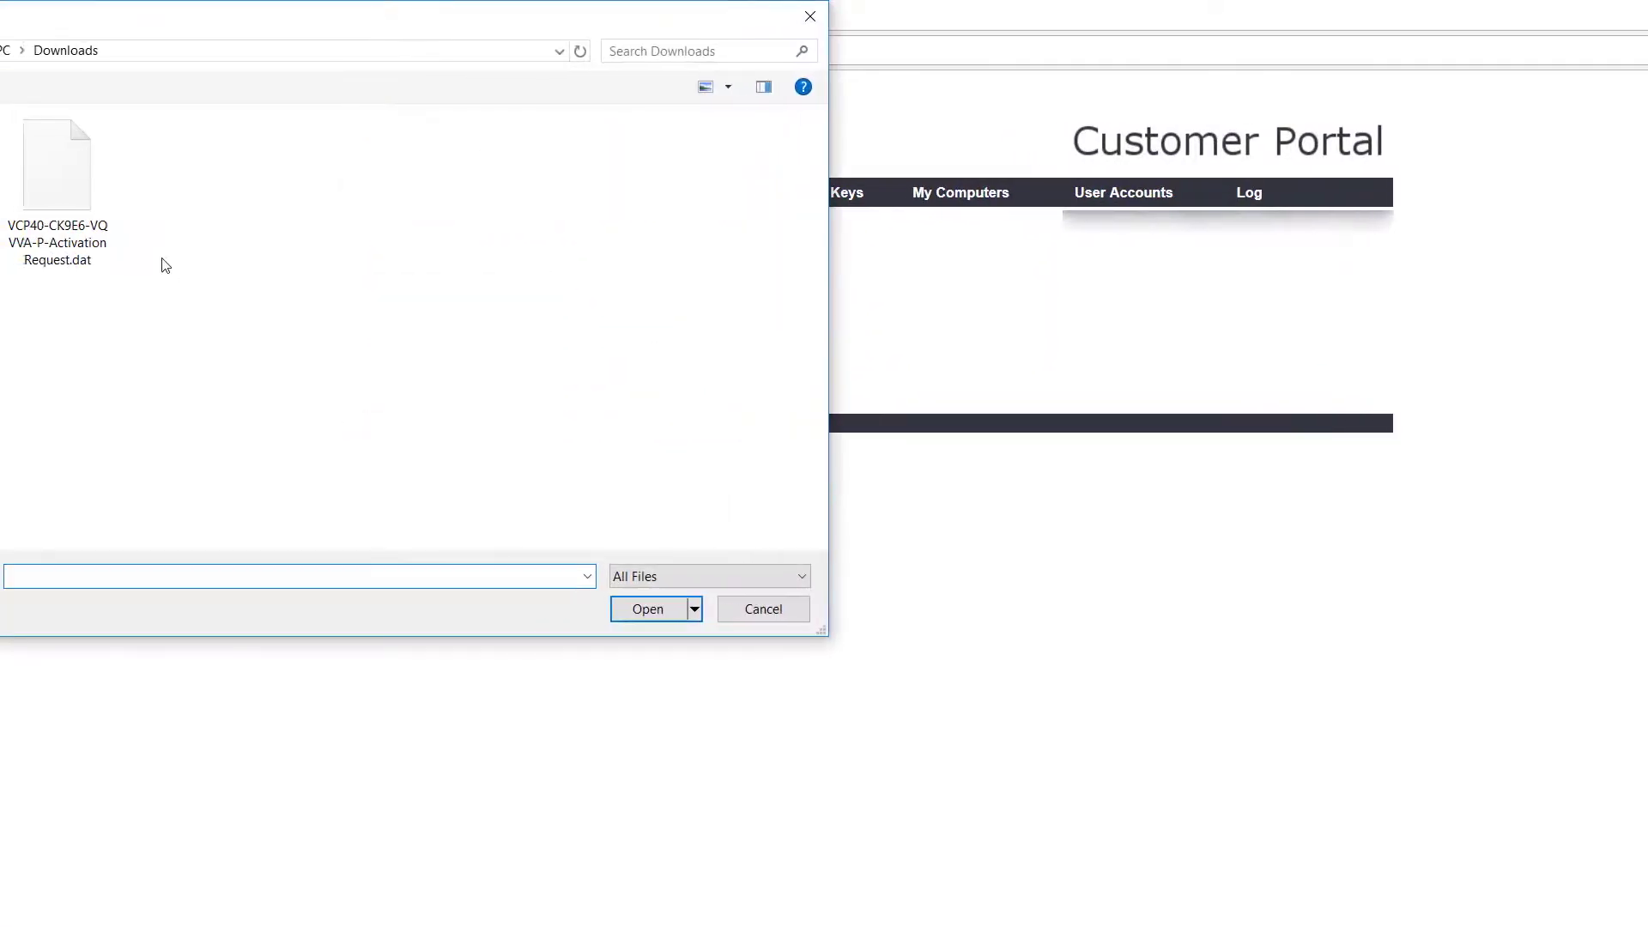
pyautogui.click(56, 163)
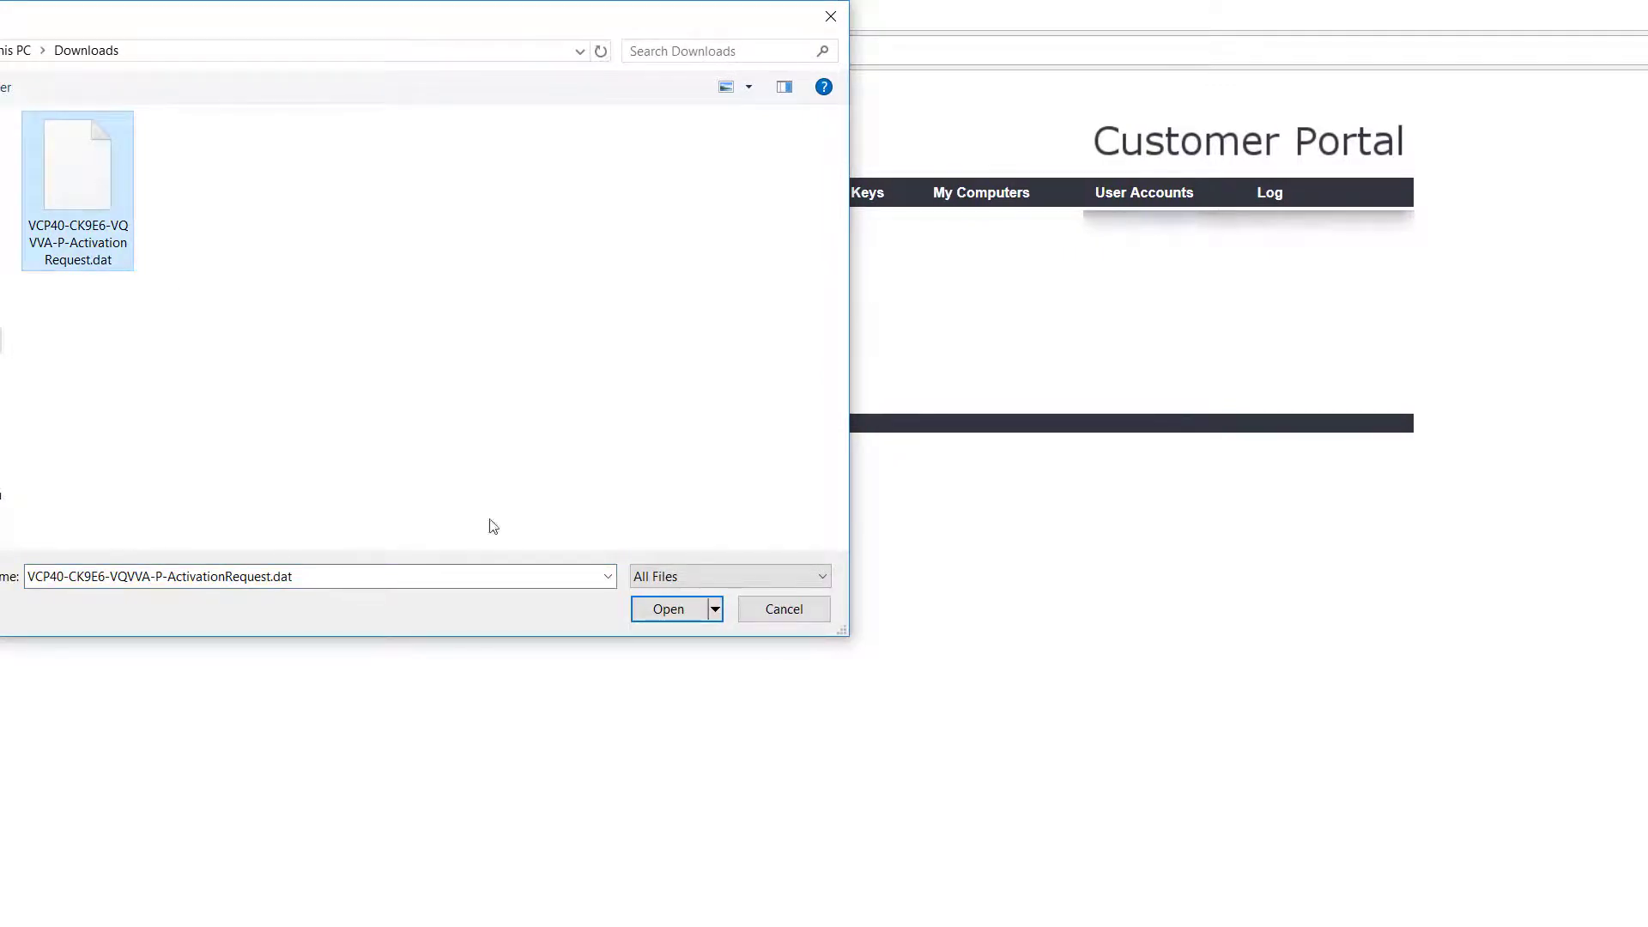
pyautogui.click(668, 608)
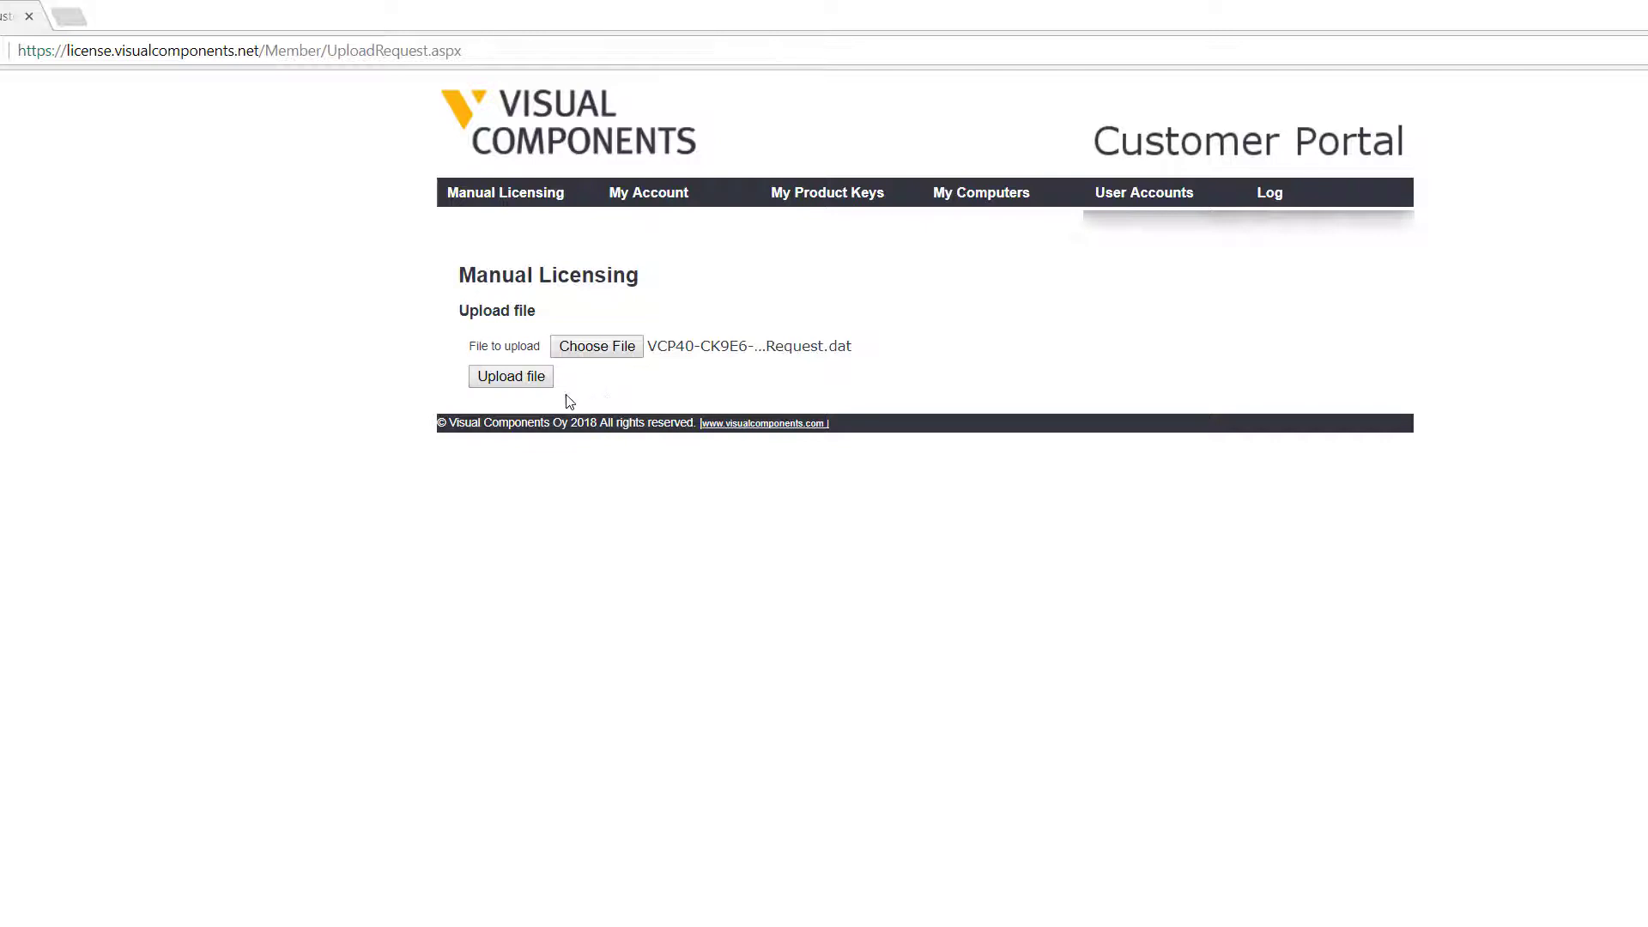
pyautogui.click(510, 376)
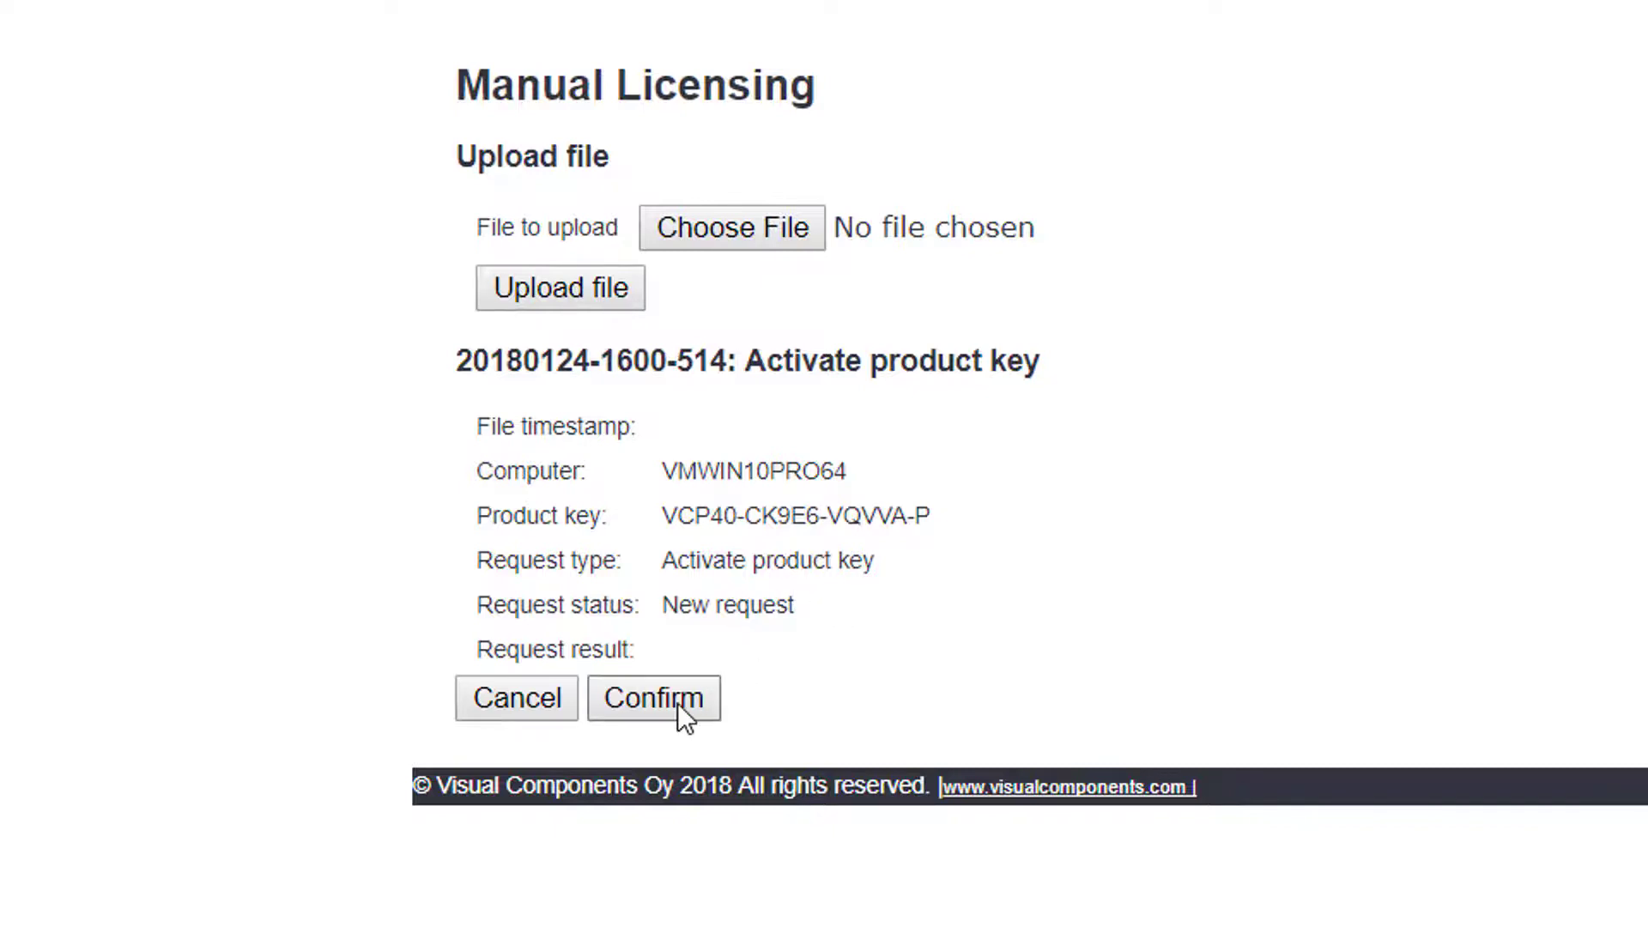
pyautogui.click(652, 698)
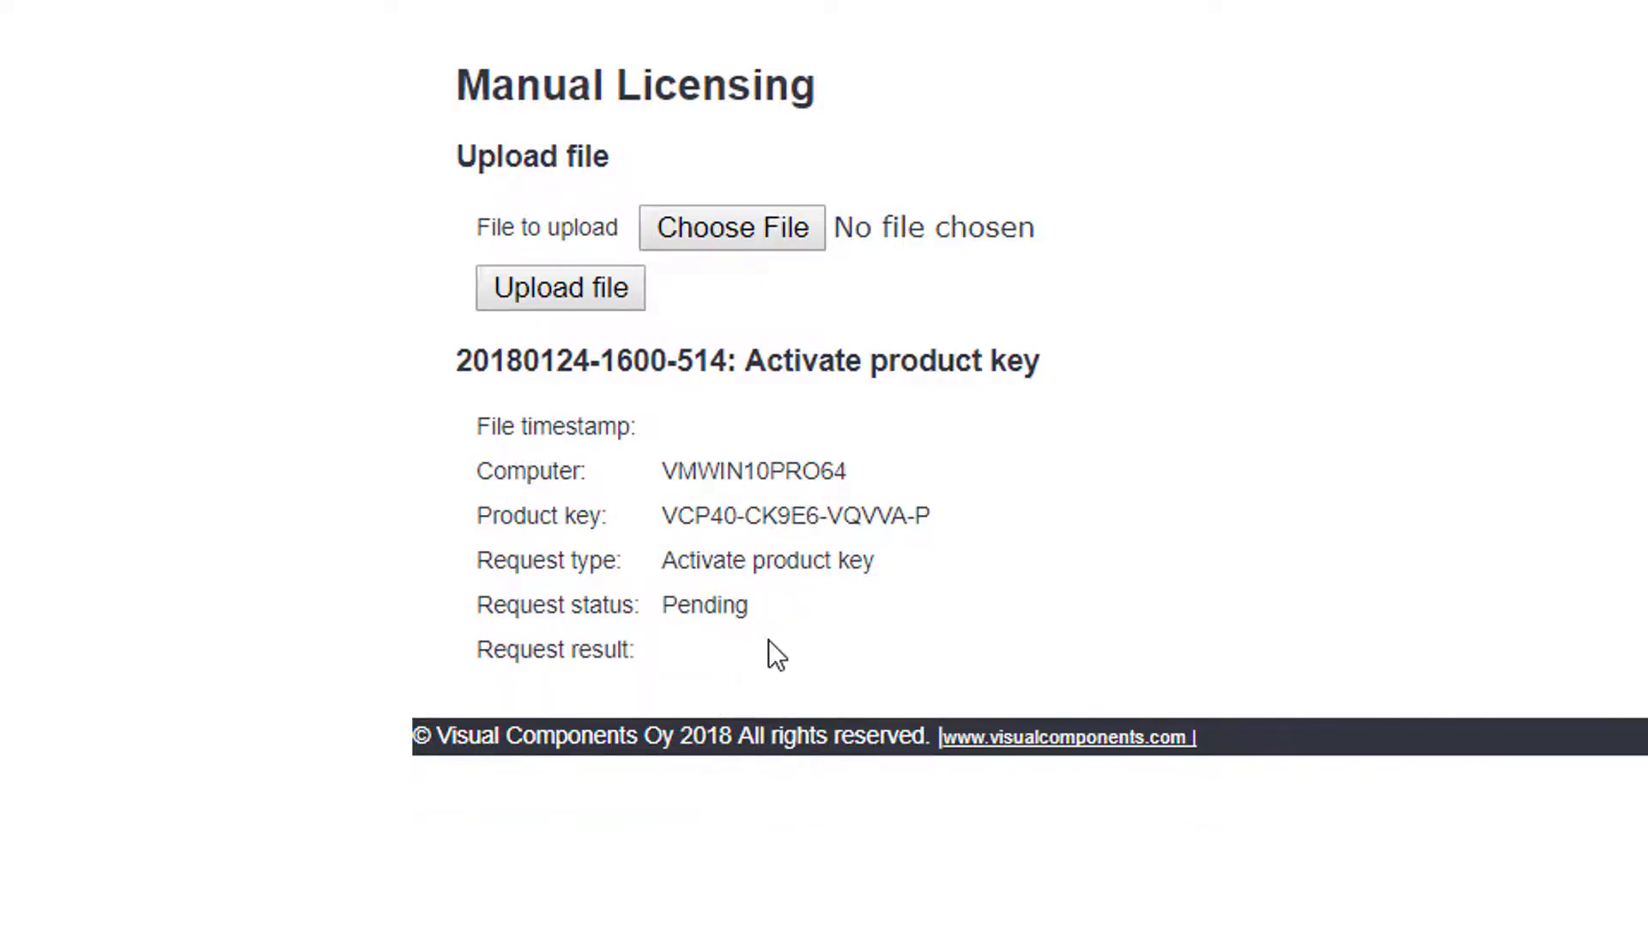
pyautogui.moveTo(773, 631)
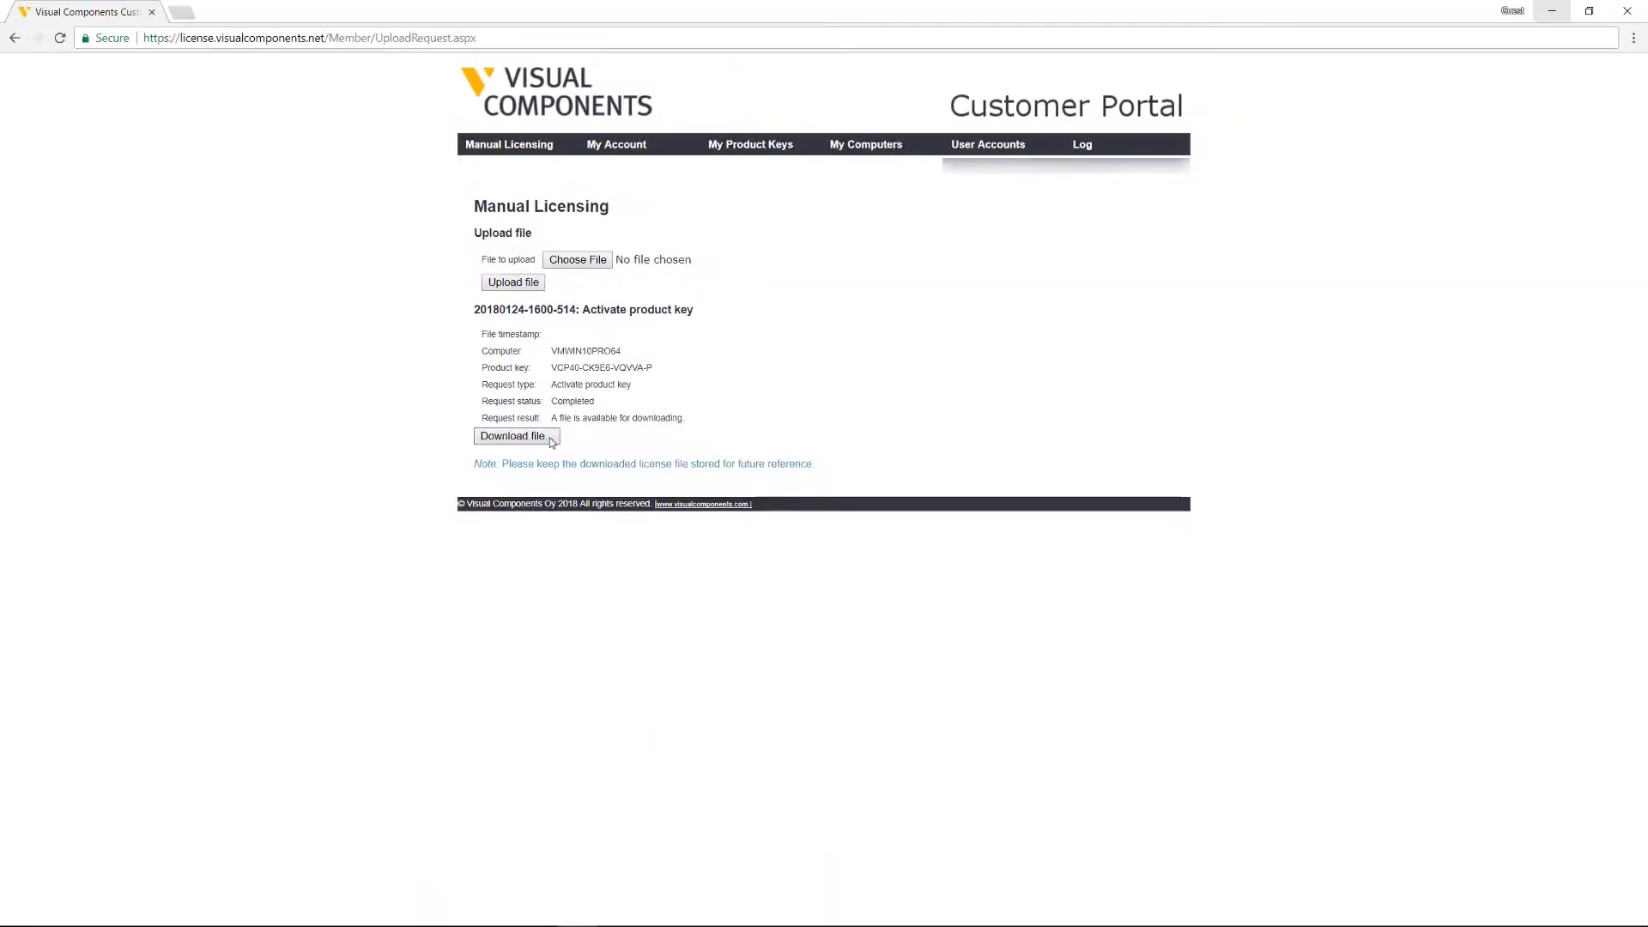
pyautogui.click(512, 436)
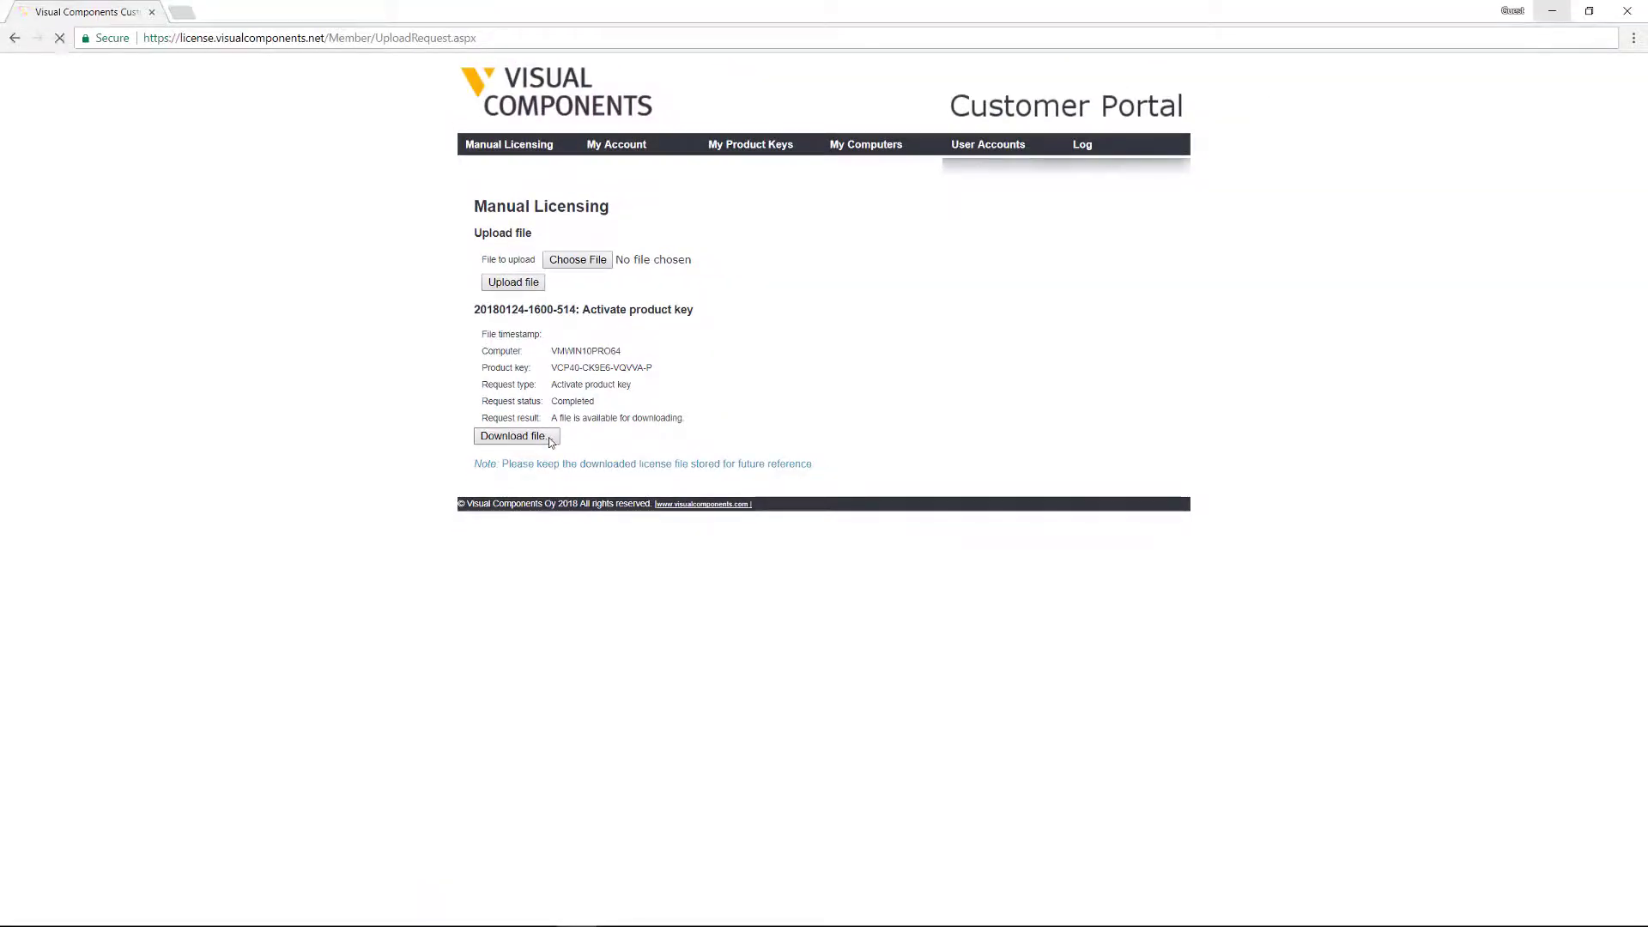
pyautogui.click(514, 435)
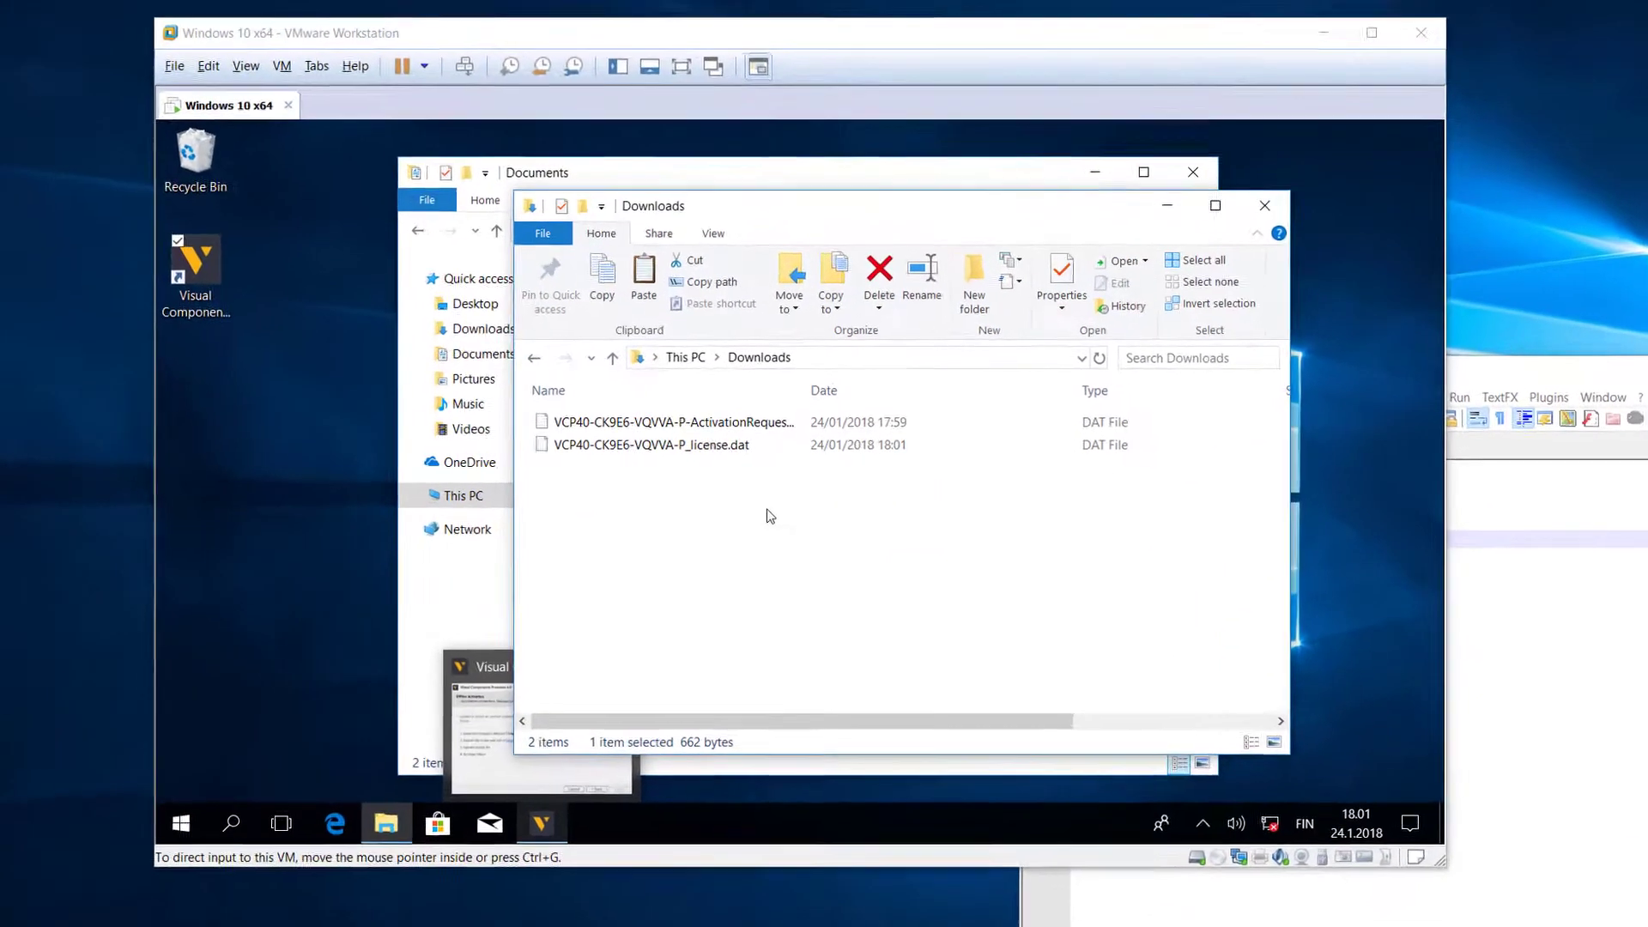
# - Paste the downloaded license .dat file into the Documents folder
pyautogui.click(652, 443)
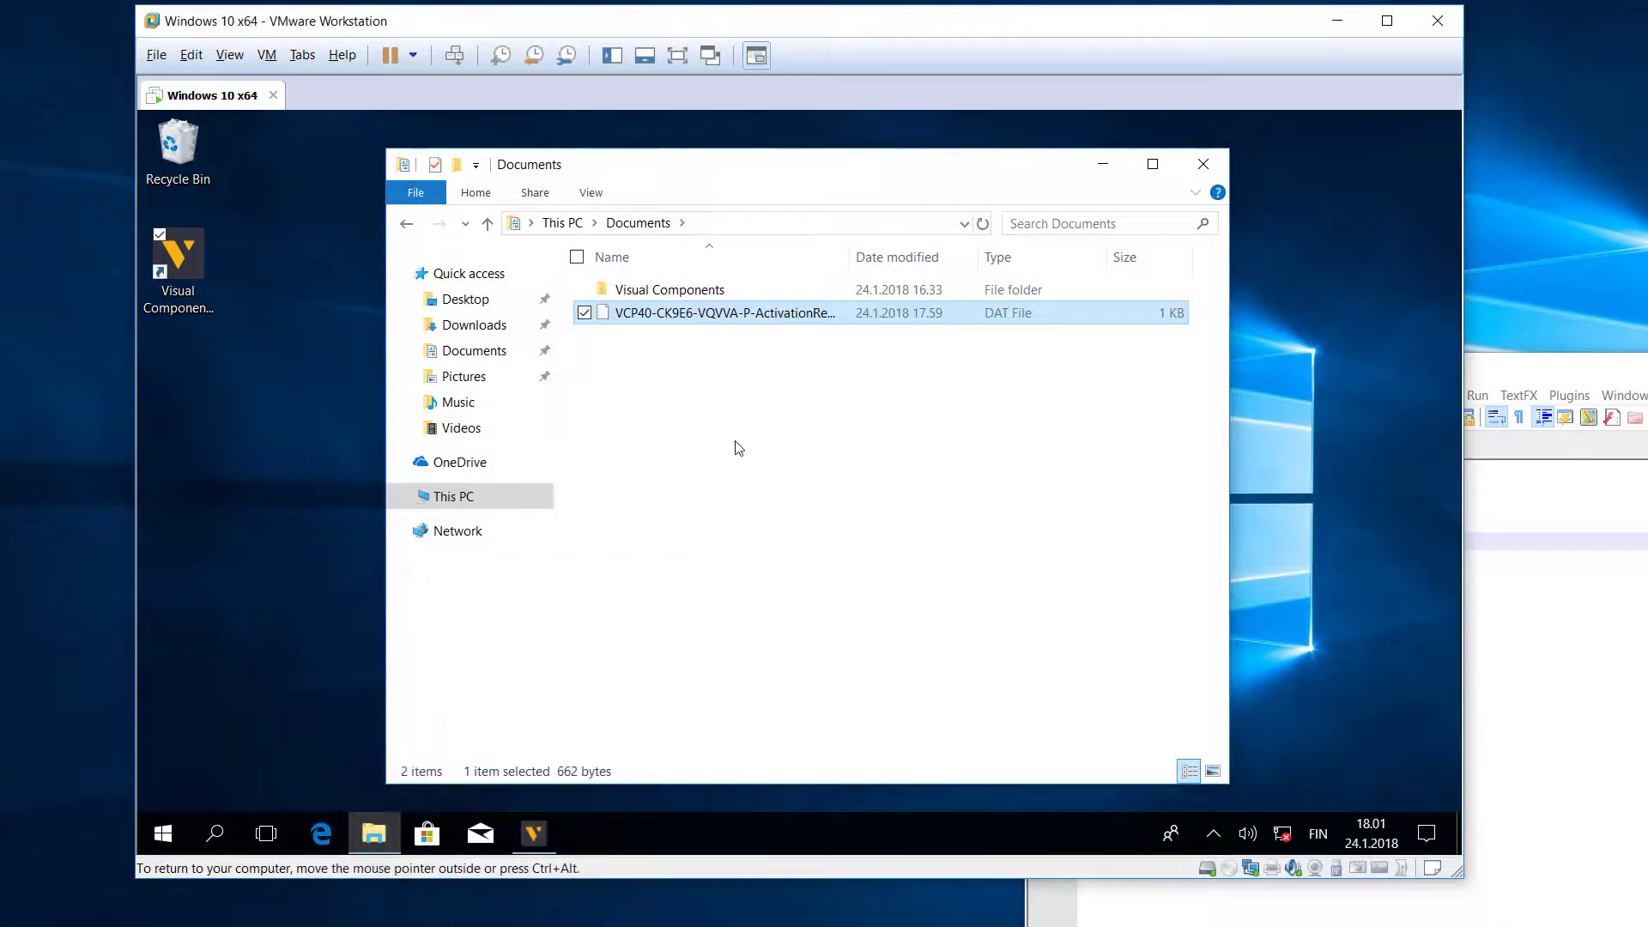
pyautogui.rightClick(736, 446)
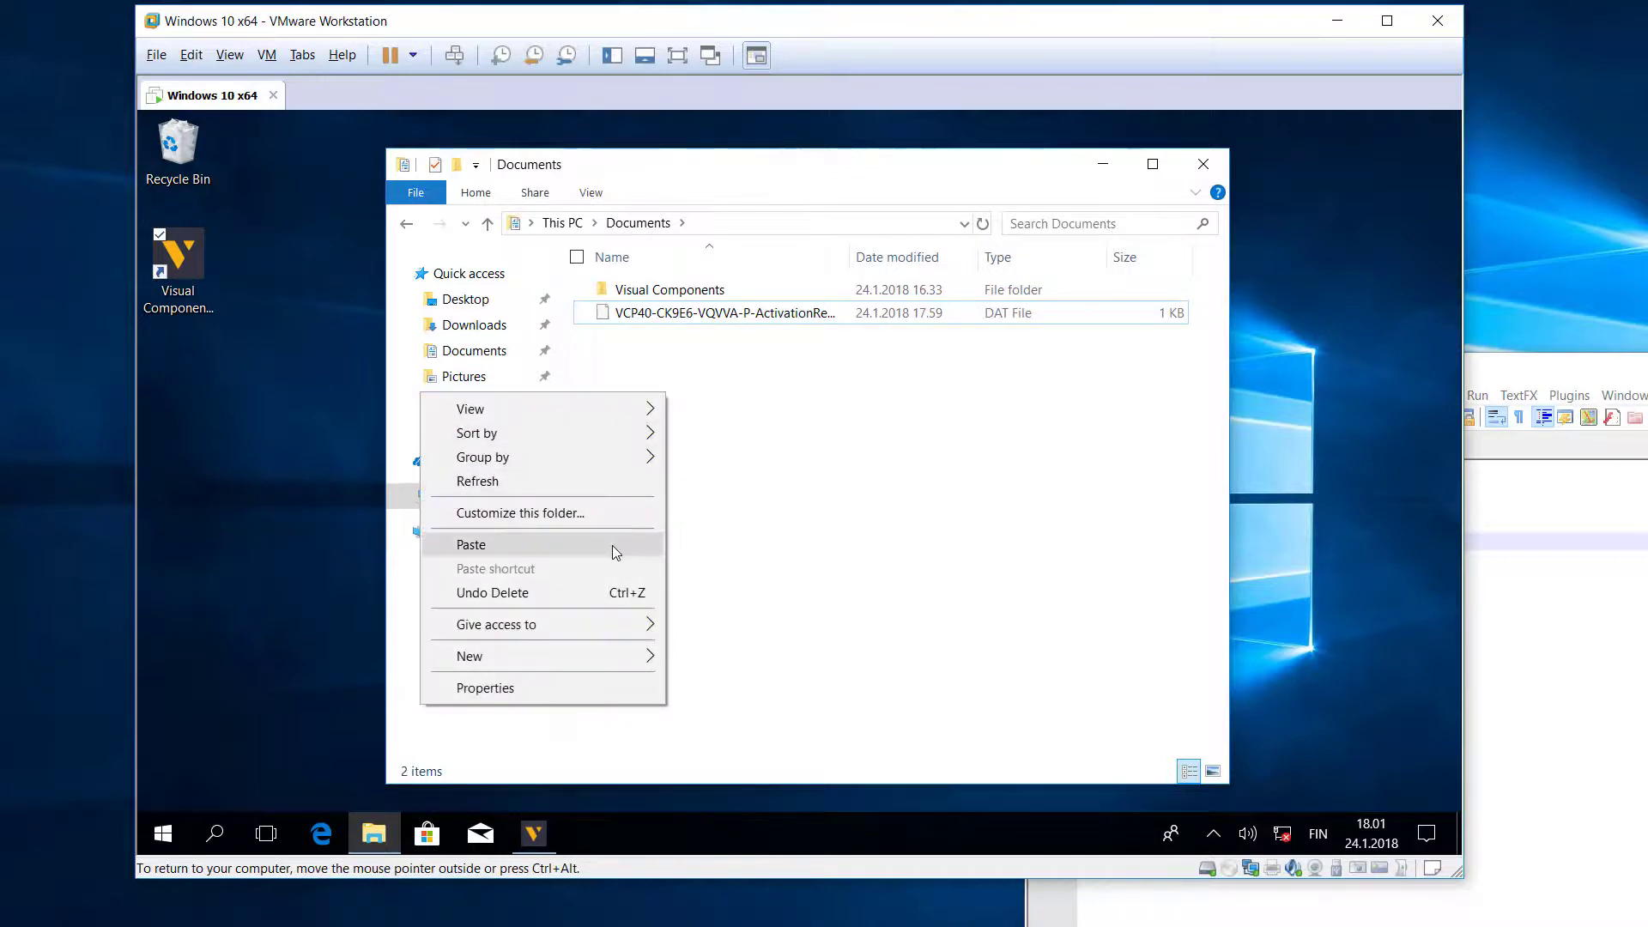
pyautogui.click(472, 544)
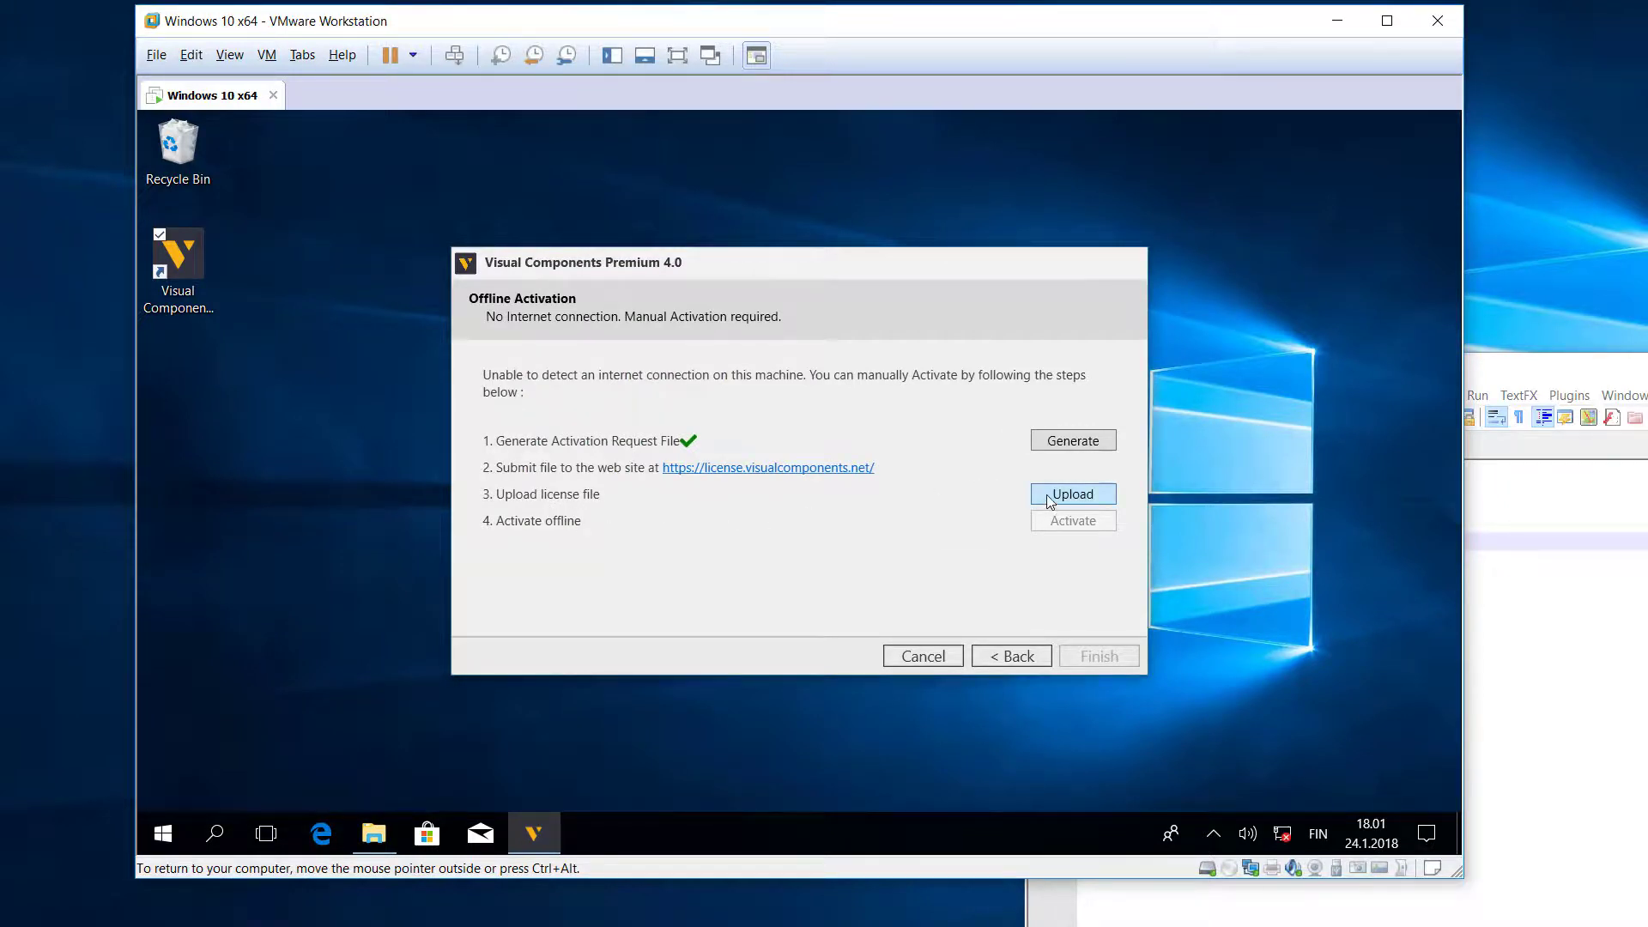
pyautogui.click(1071, 494)
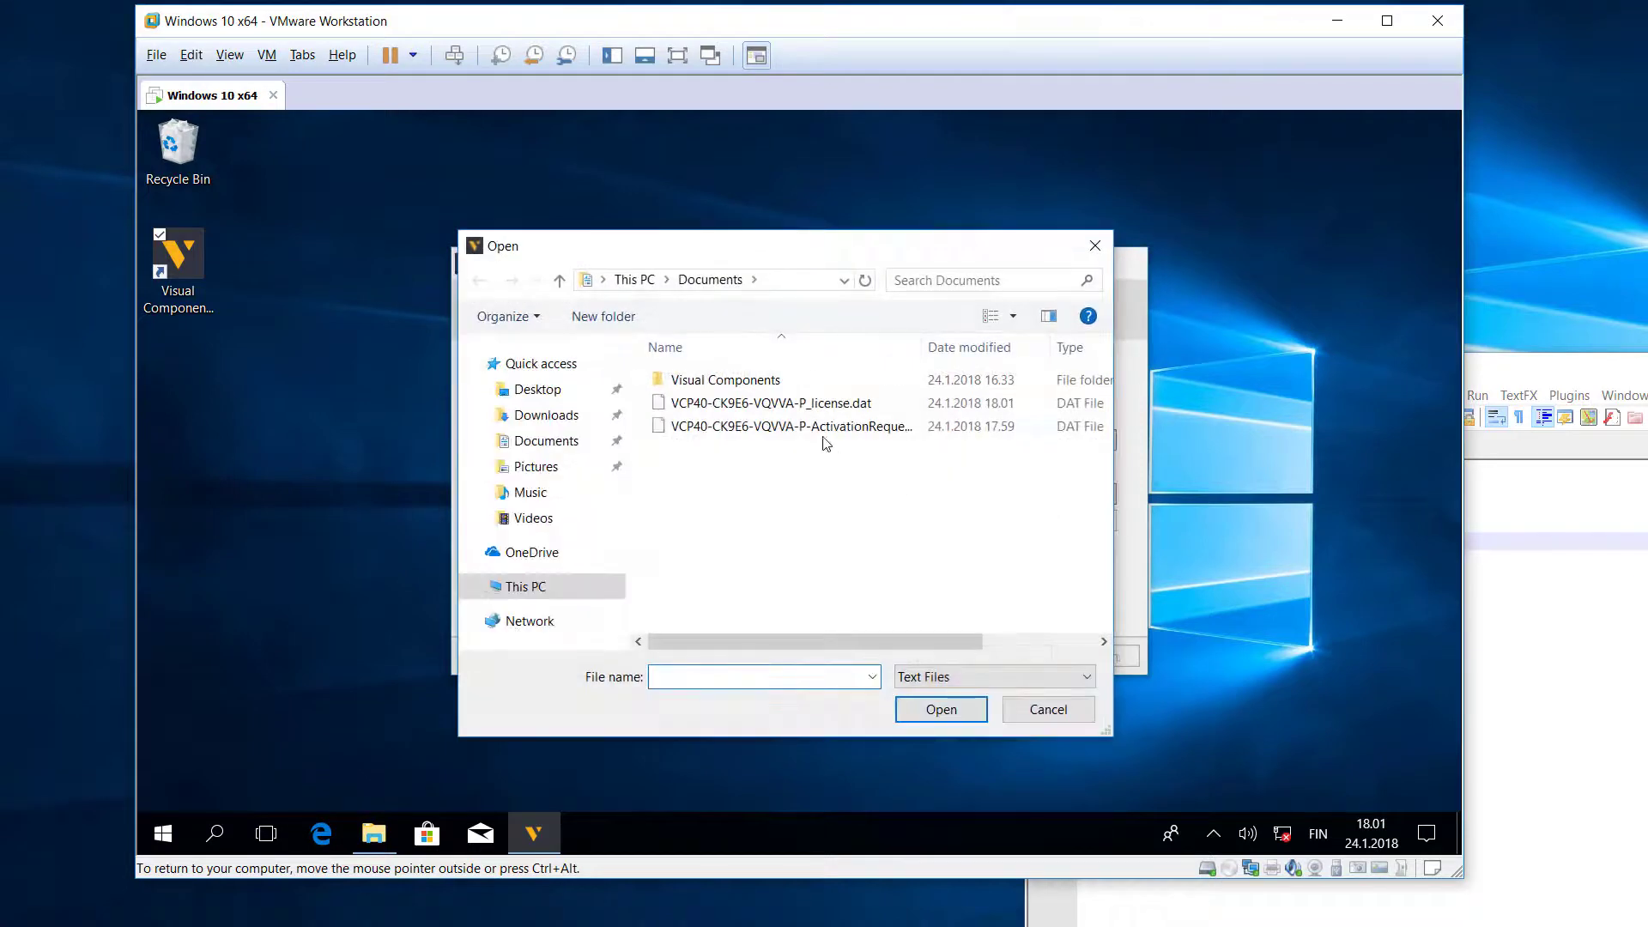
pyautogui.click(772, 403)
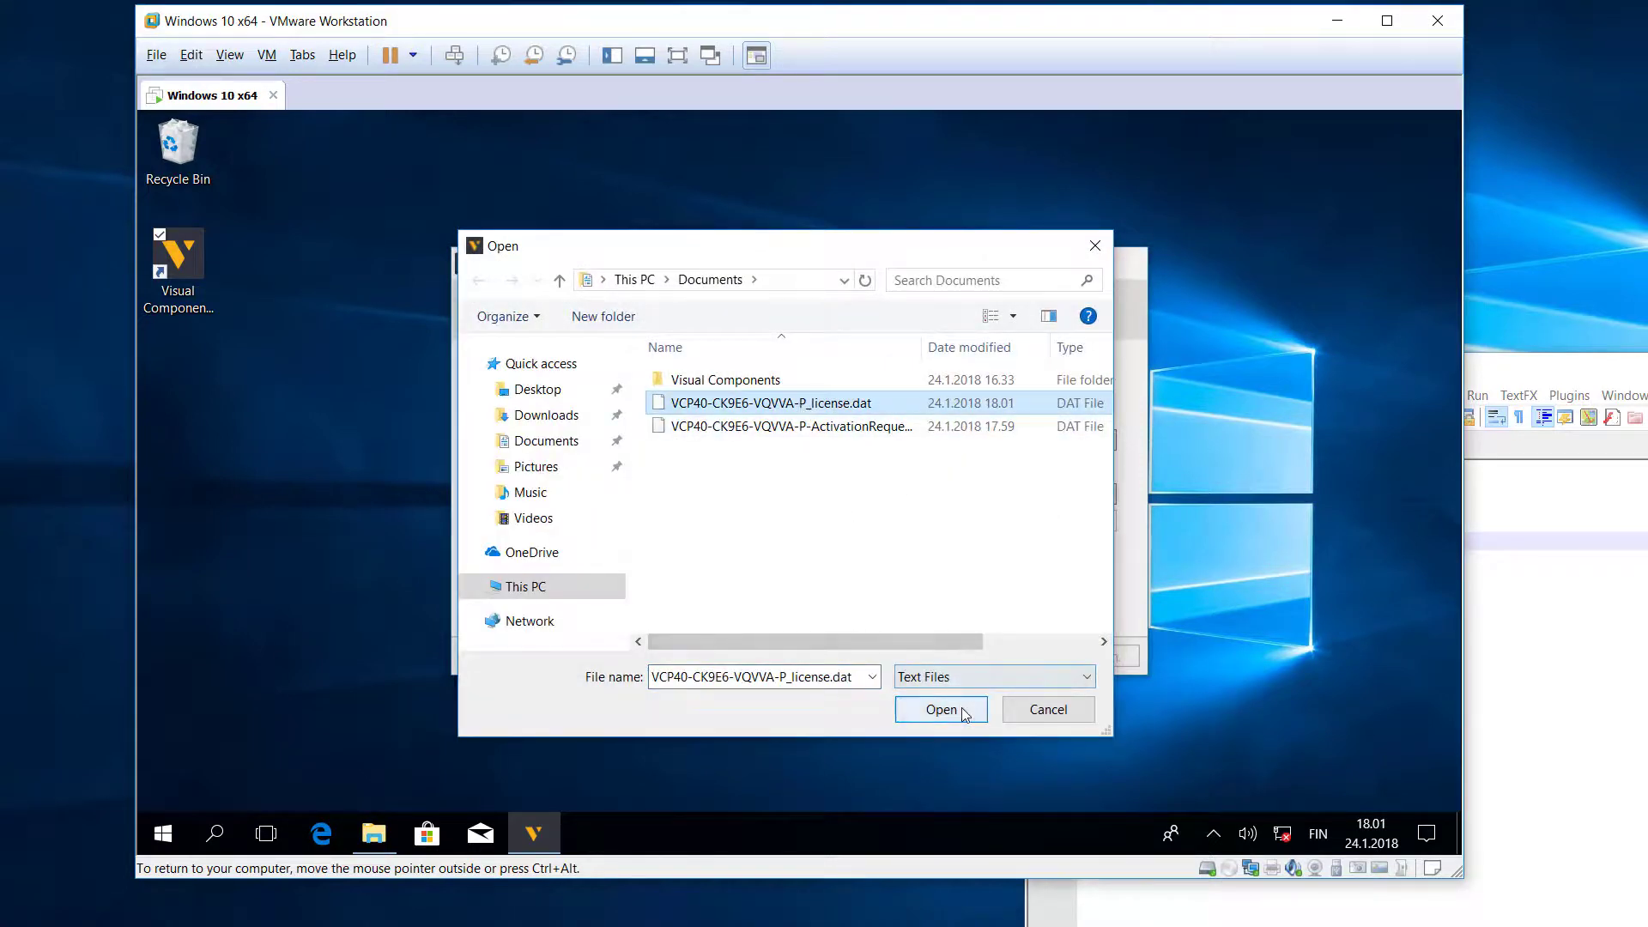
pyautogui.click(939, 708)
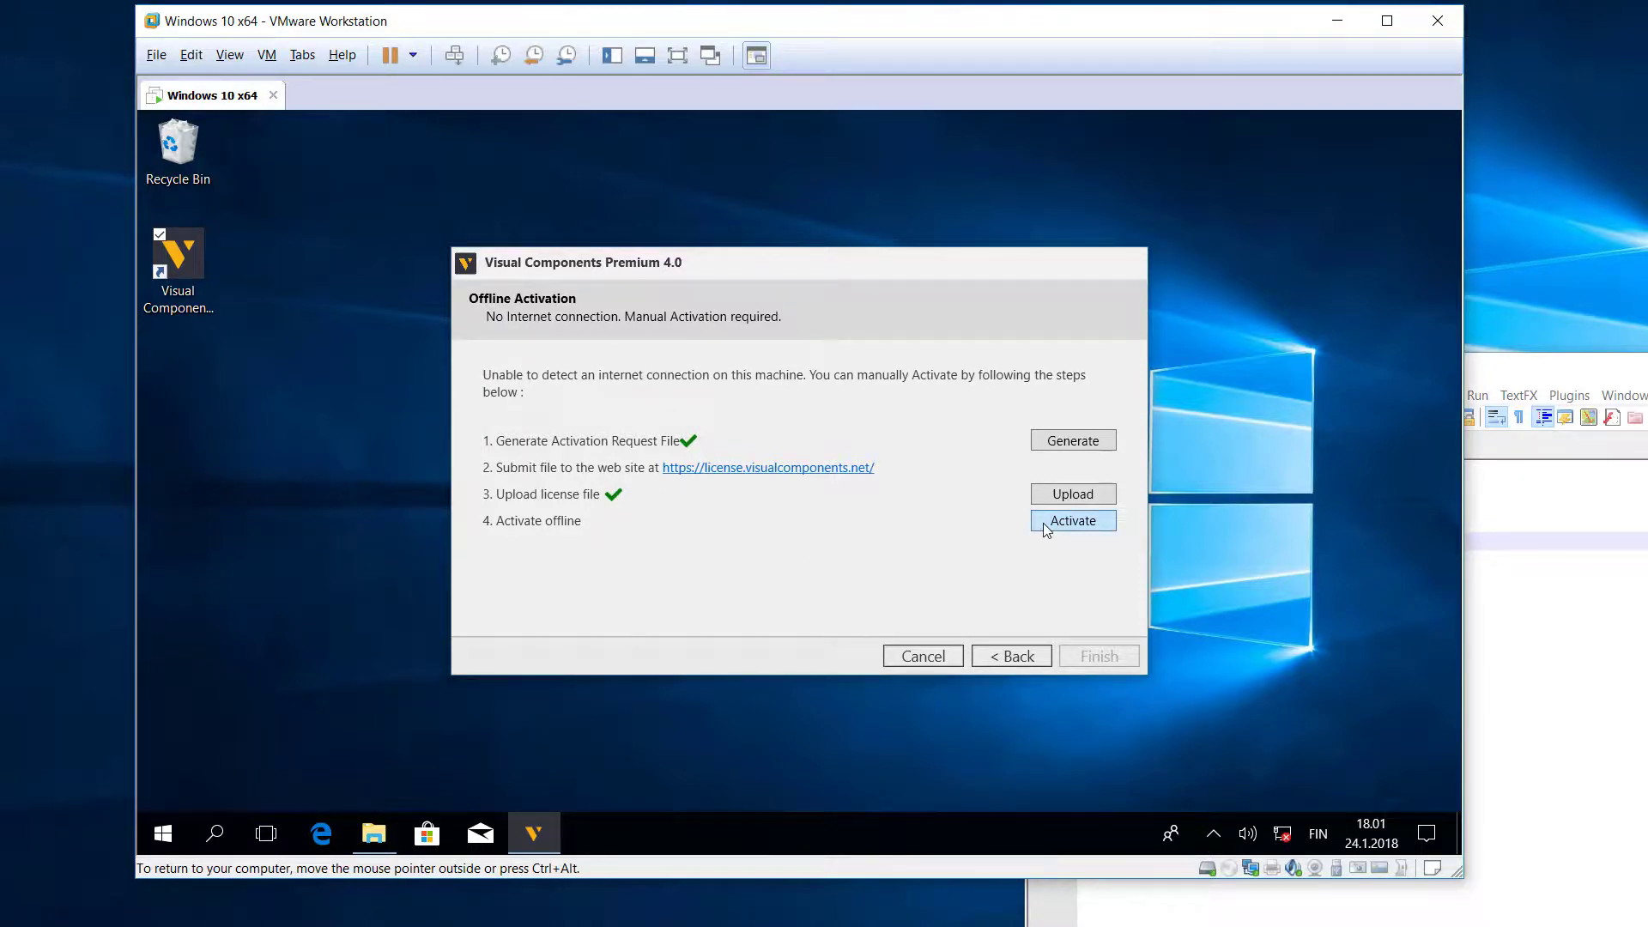
# - Activate offline (valid until January 18, 2019) and finish to launch an empty layout
pyautogui.click(1072, 520)
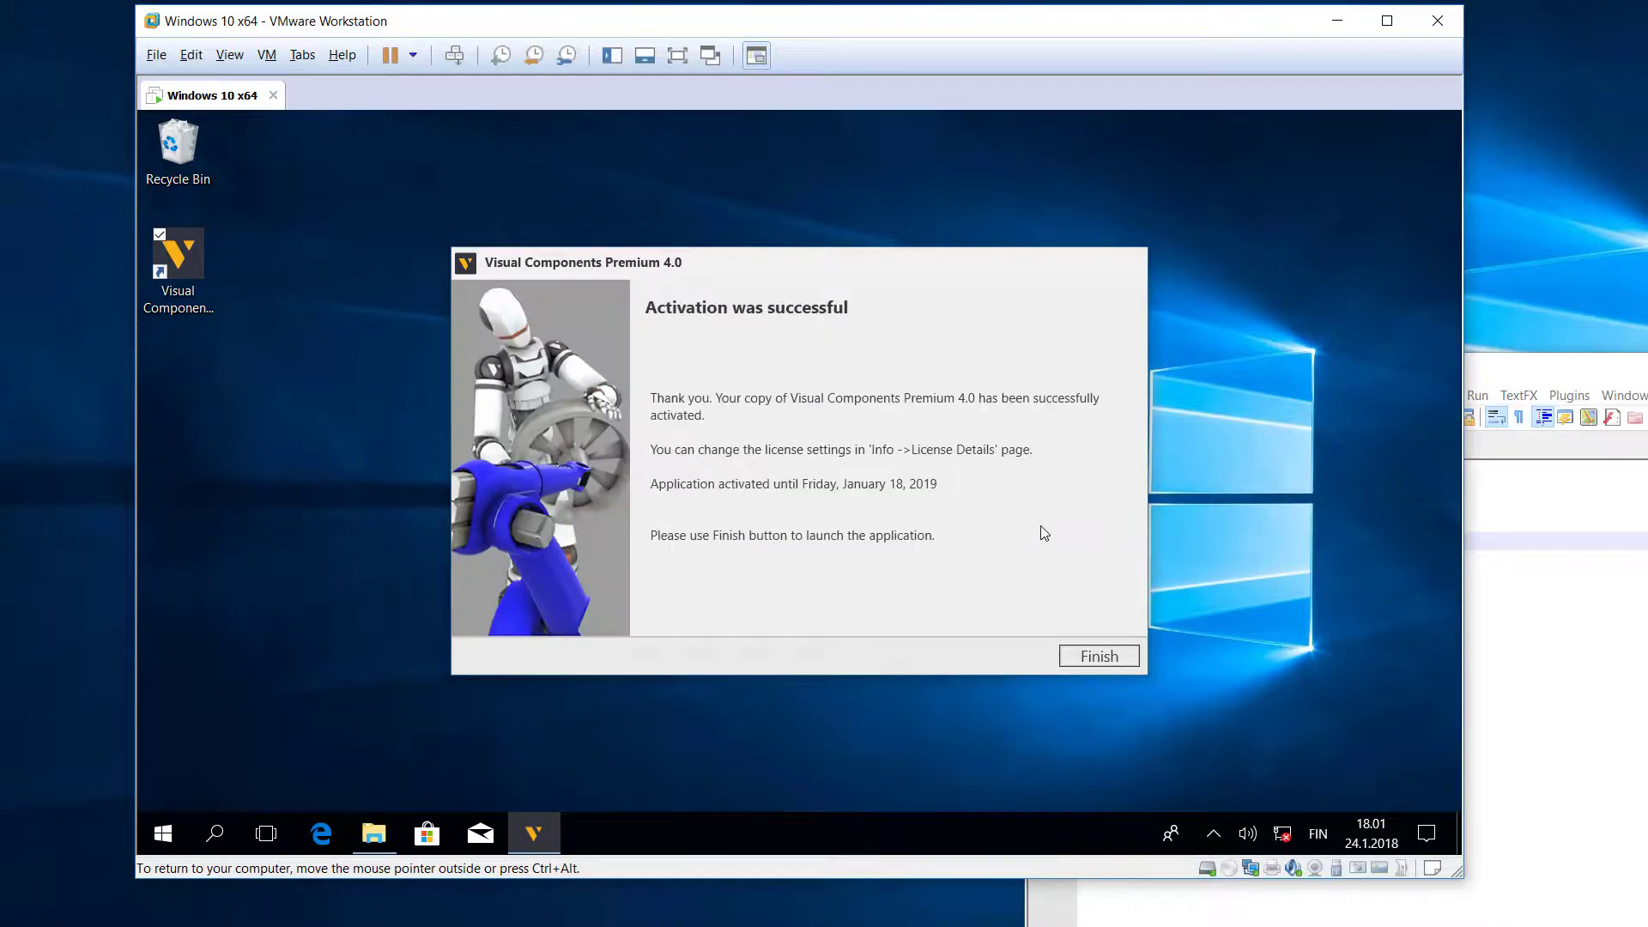
pyautogui.moveTo(990, 566)
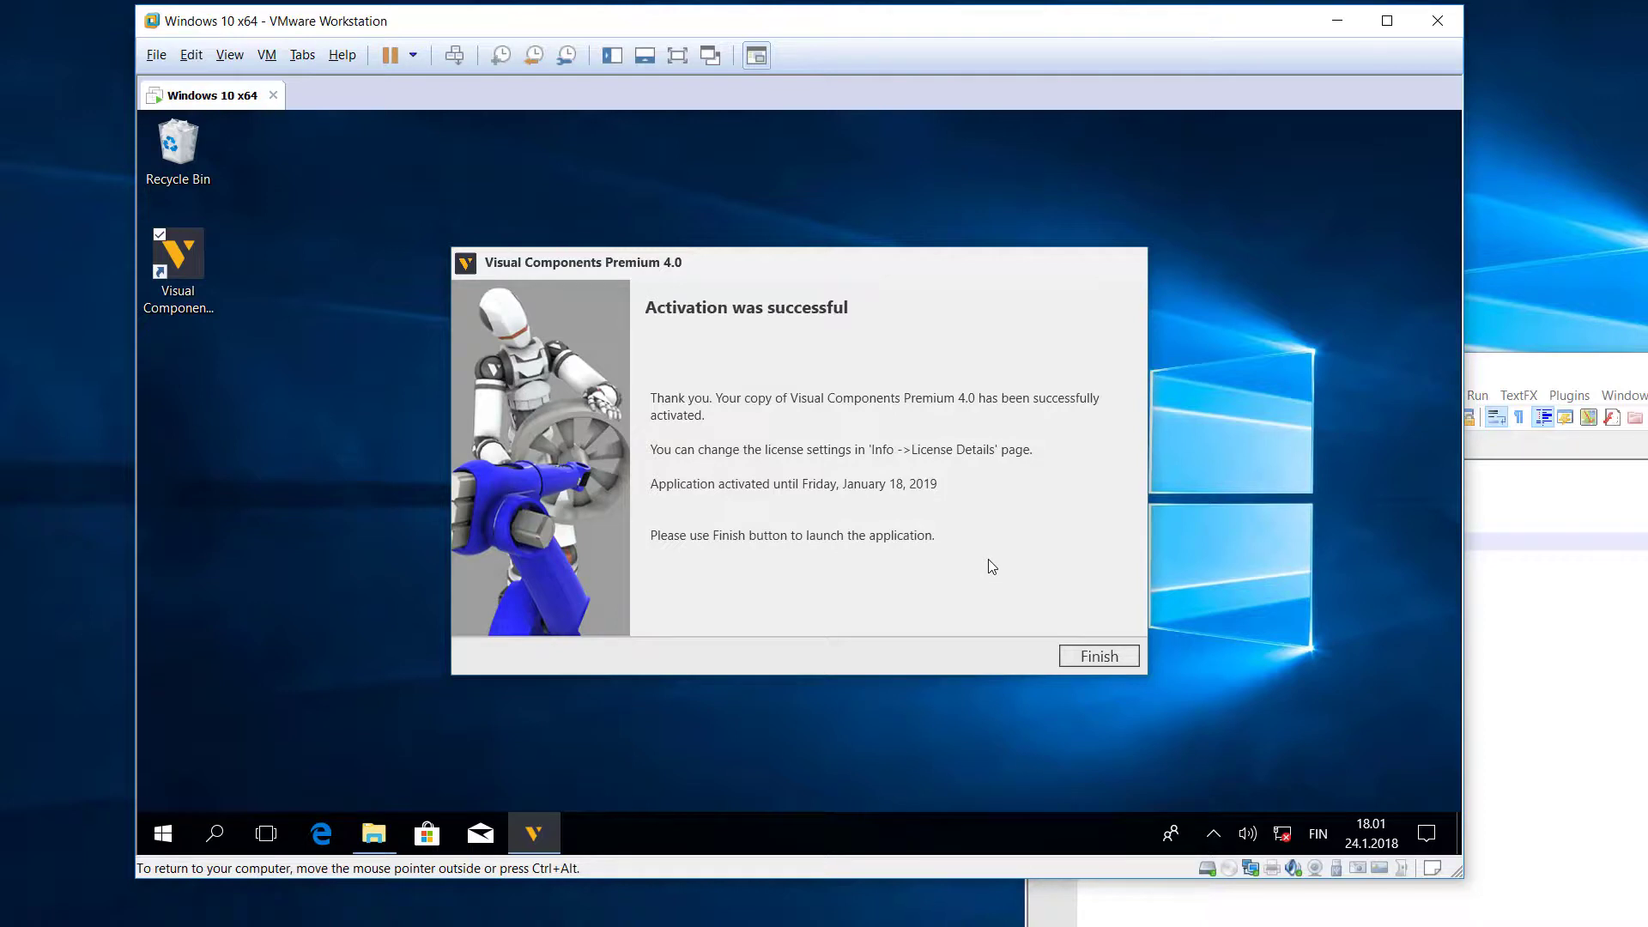
pyautogui.moveTo(799, 510)
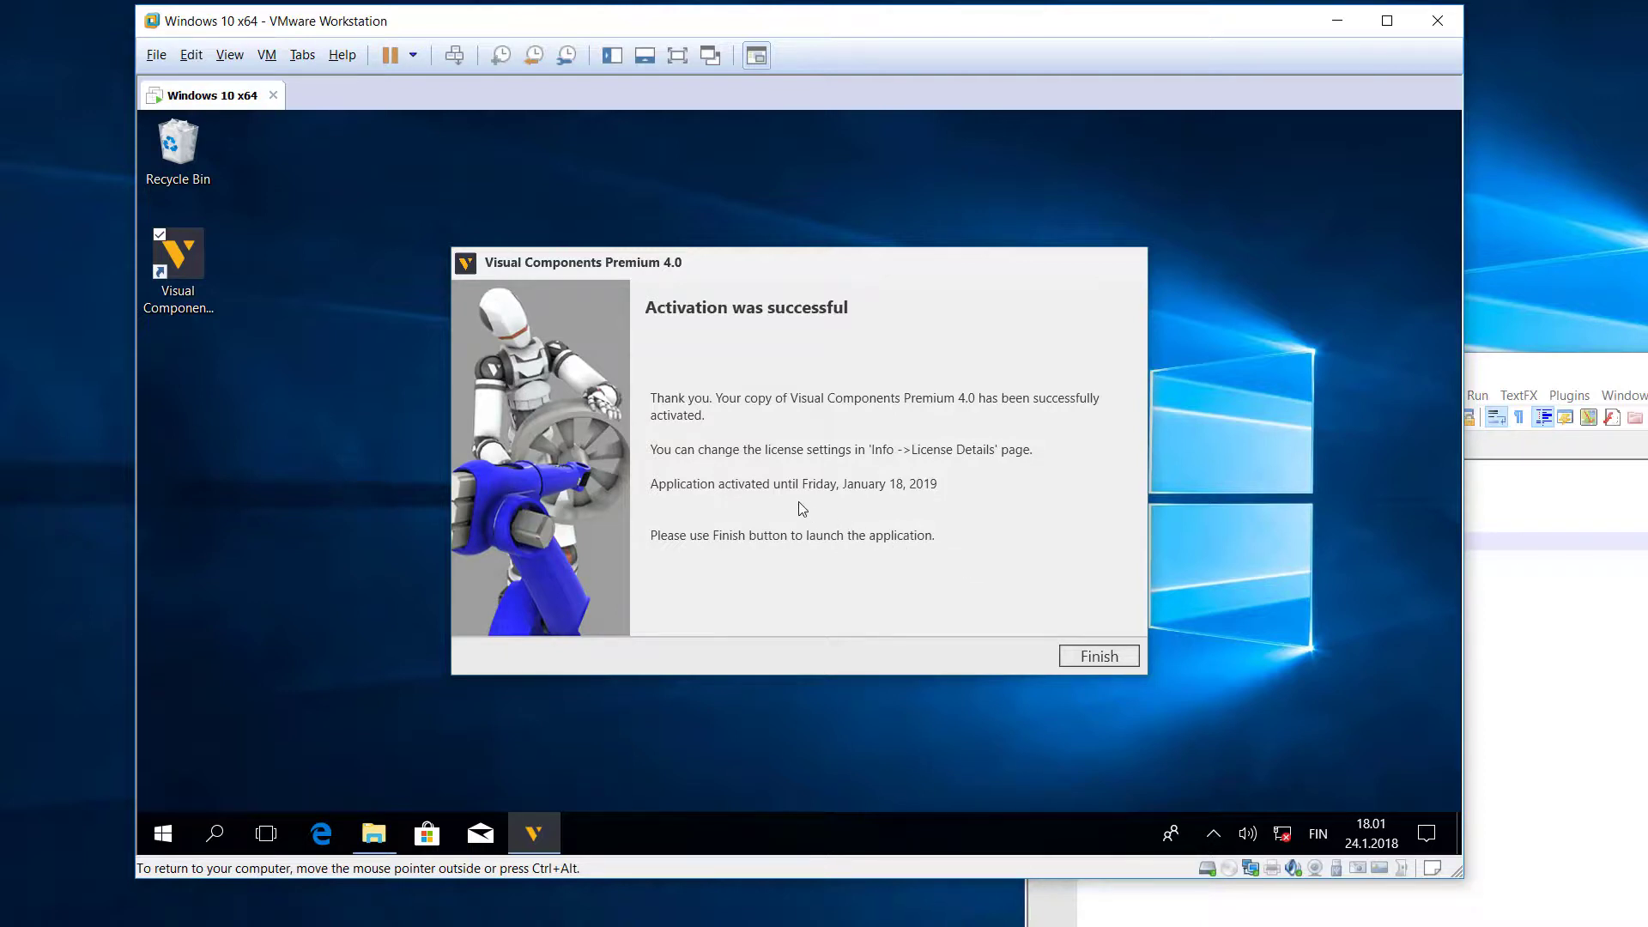
pyautogui.moveTo(1081, 628)
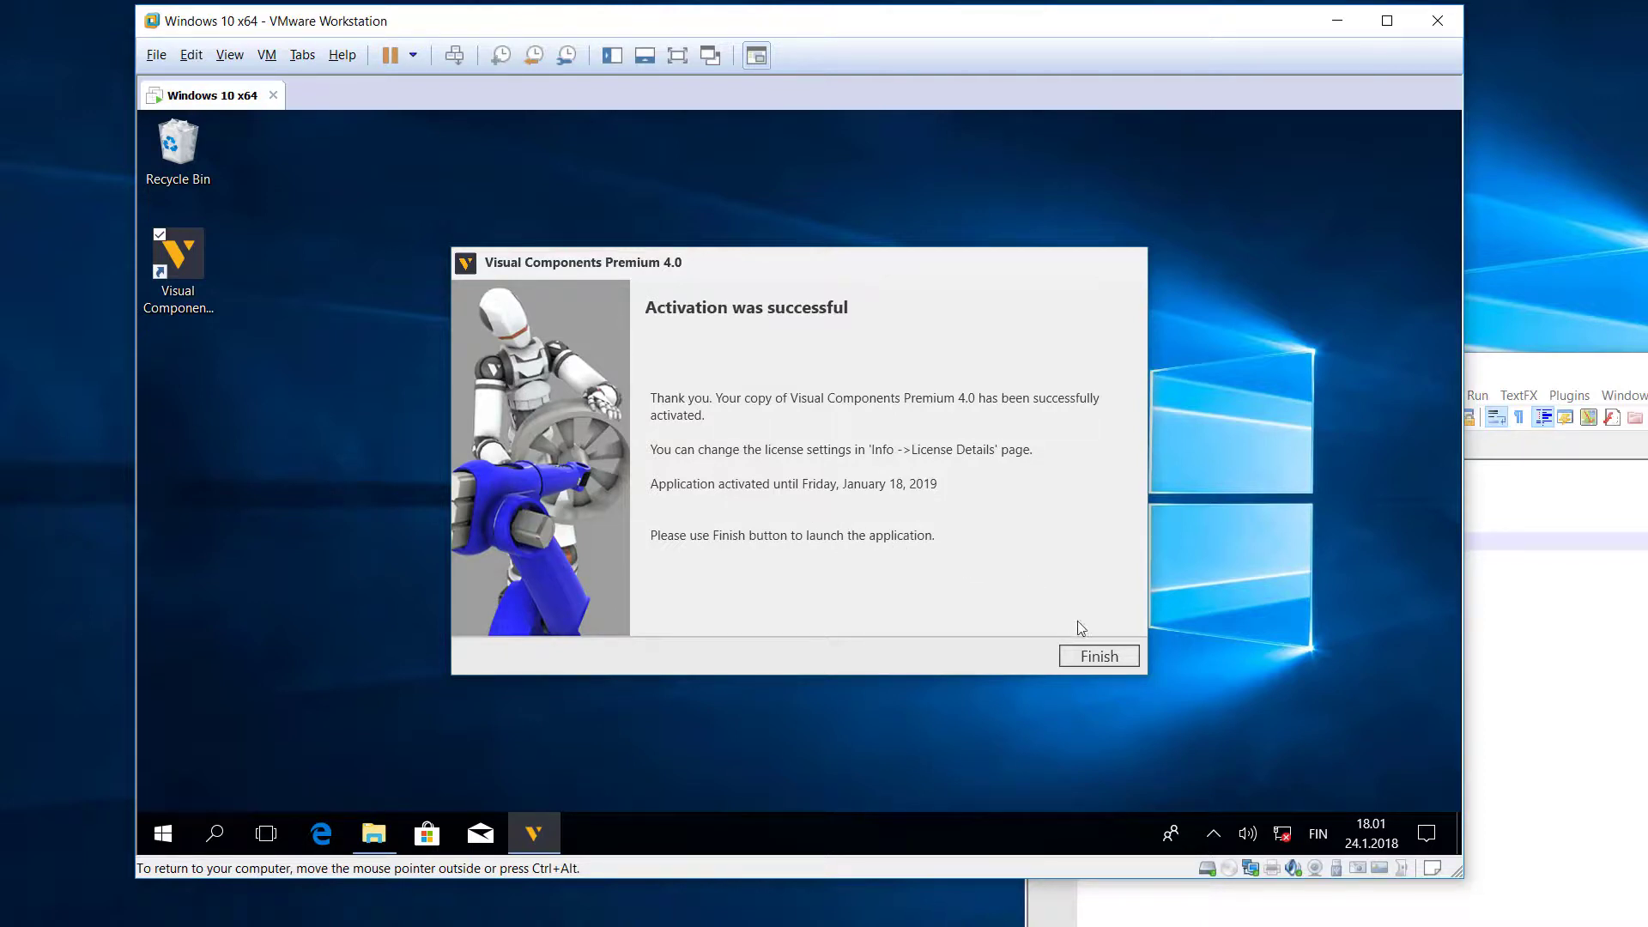
pyautogui.click(1096, 656)
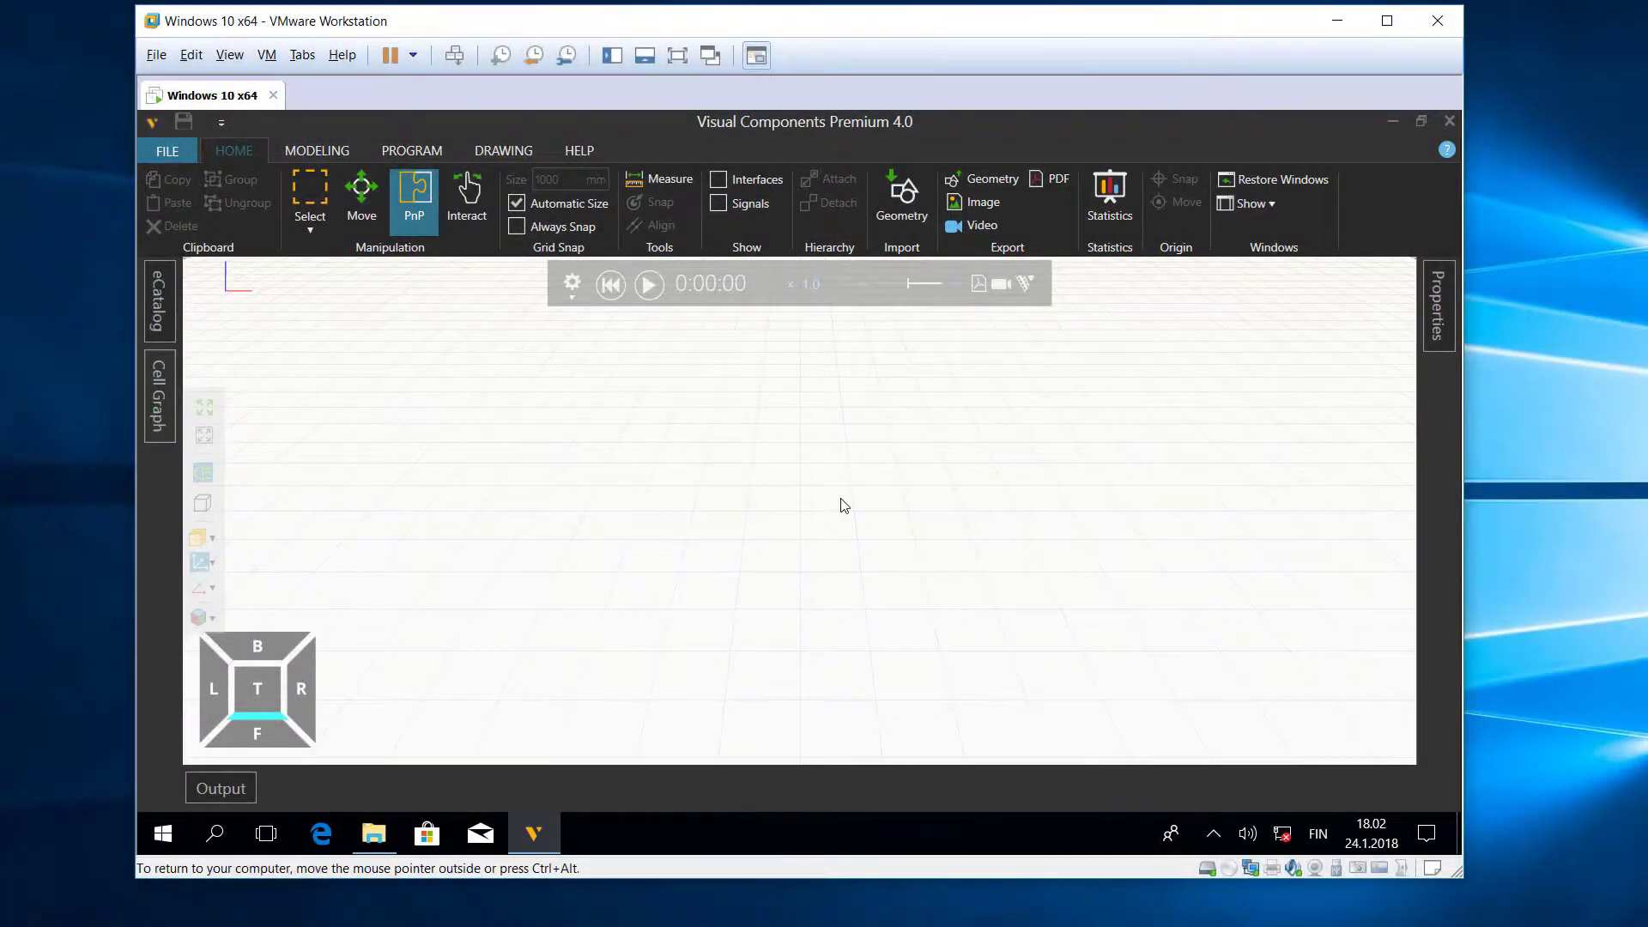
pyautogui.moveTo(791, 515)
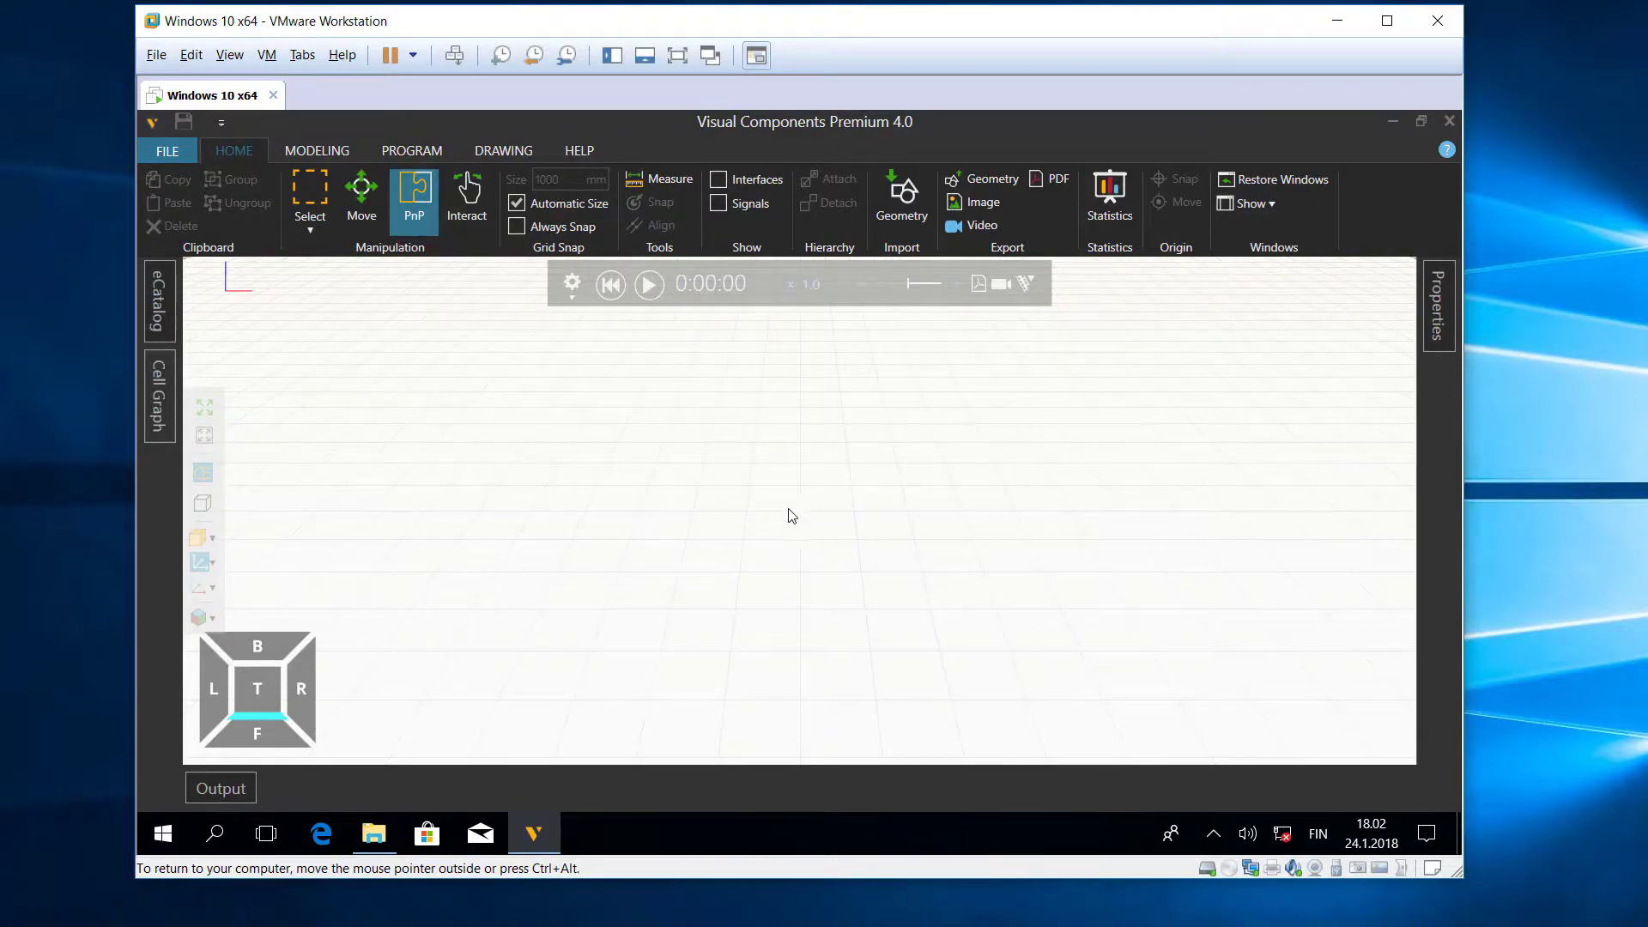
pyautogui.click(166, 150)
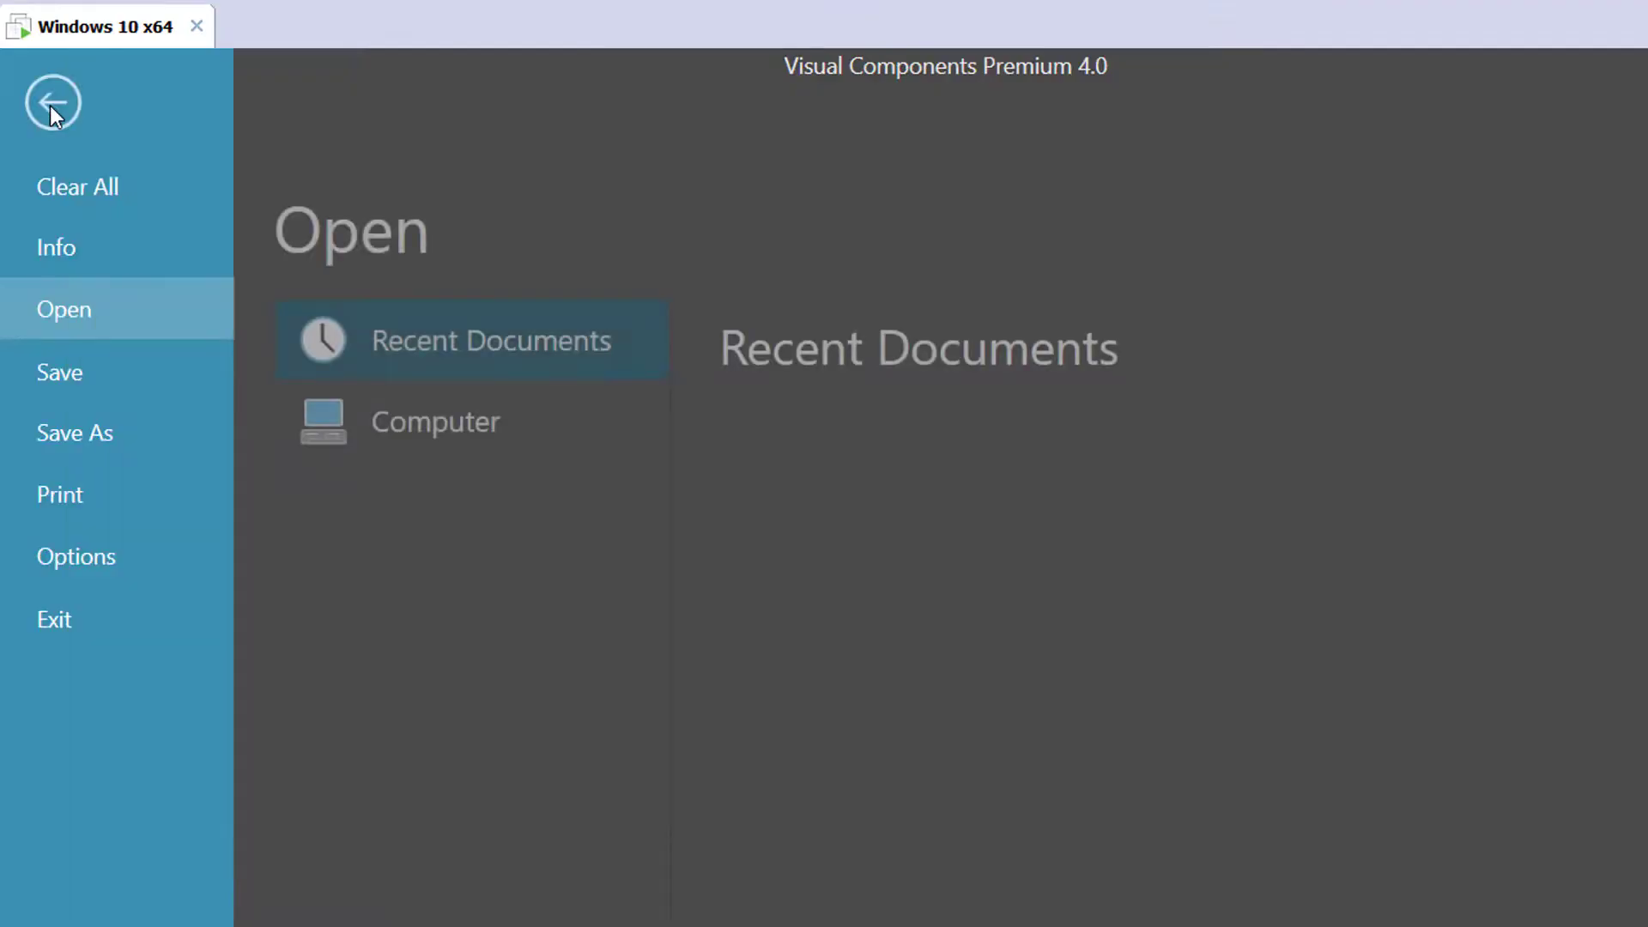
pyautogui.click(57, 247)
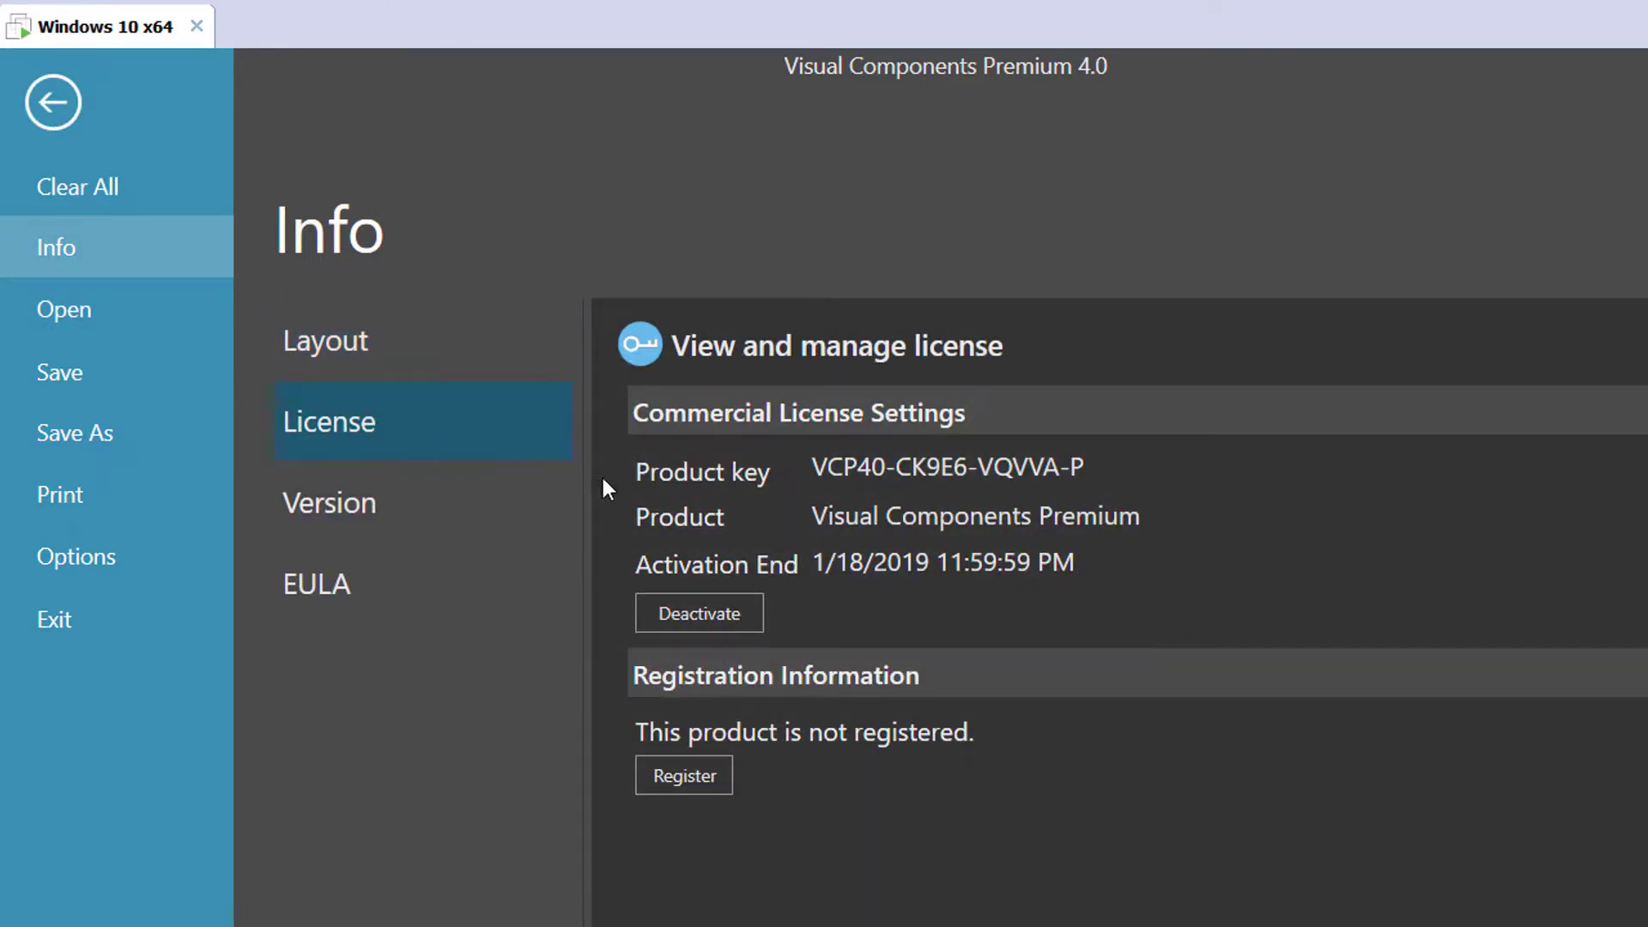
pyautogui.moveTo(790, 452)
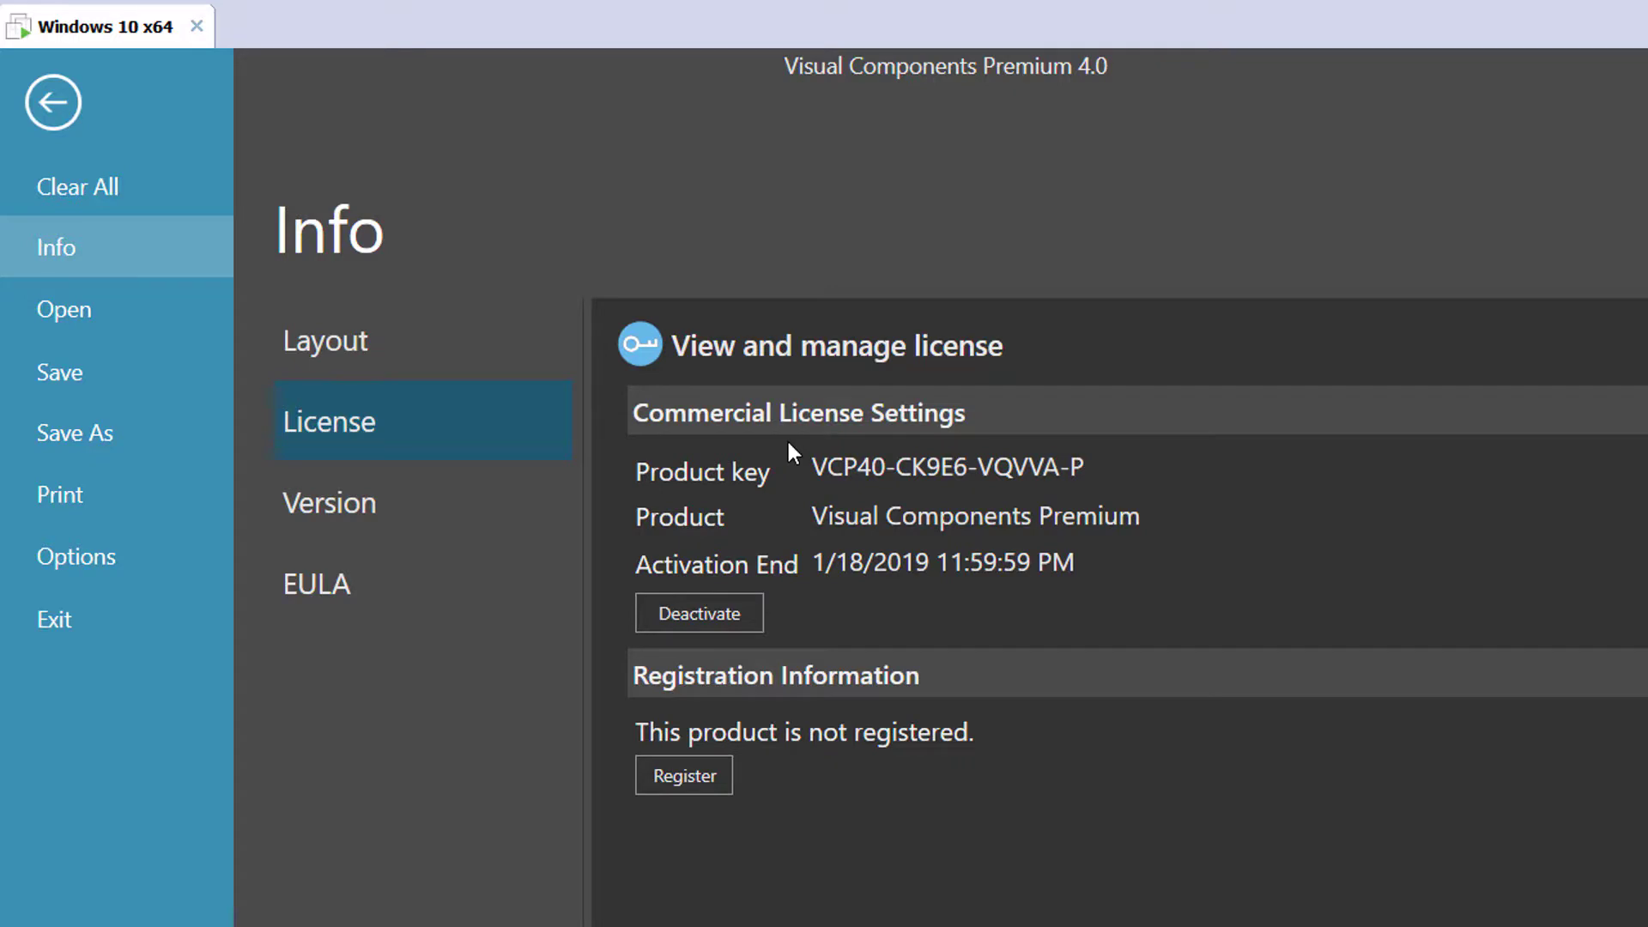
pyautogui.moveTo(810, 591)
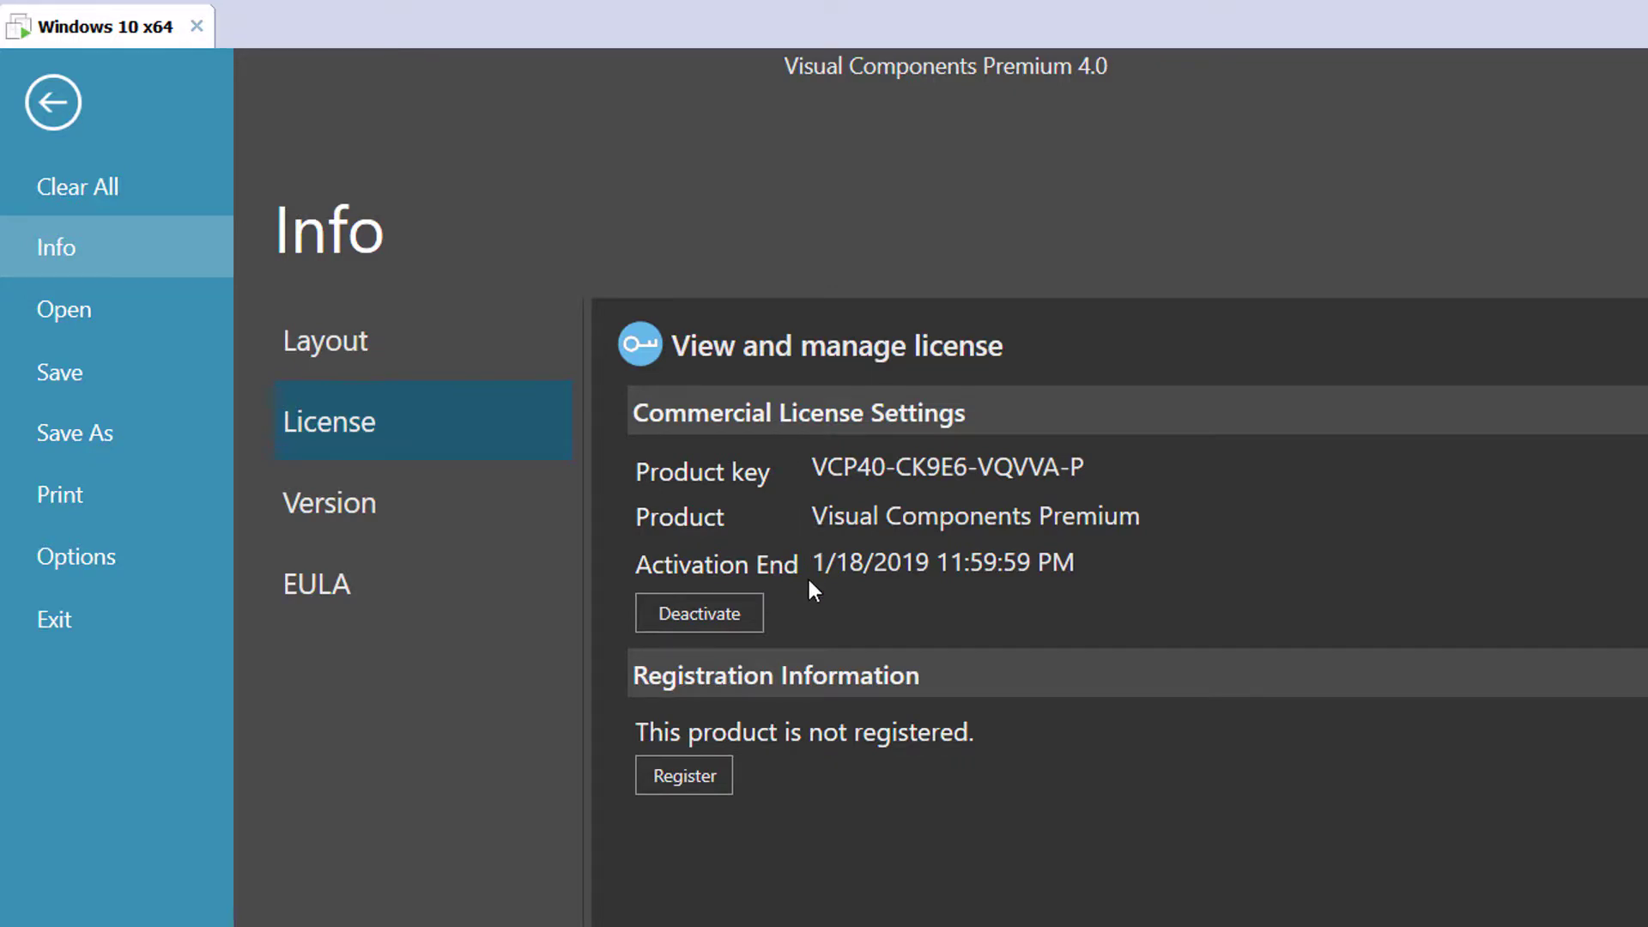
pyautogui.moveTo(920, 578)
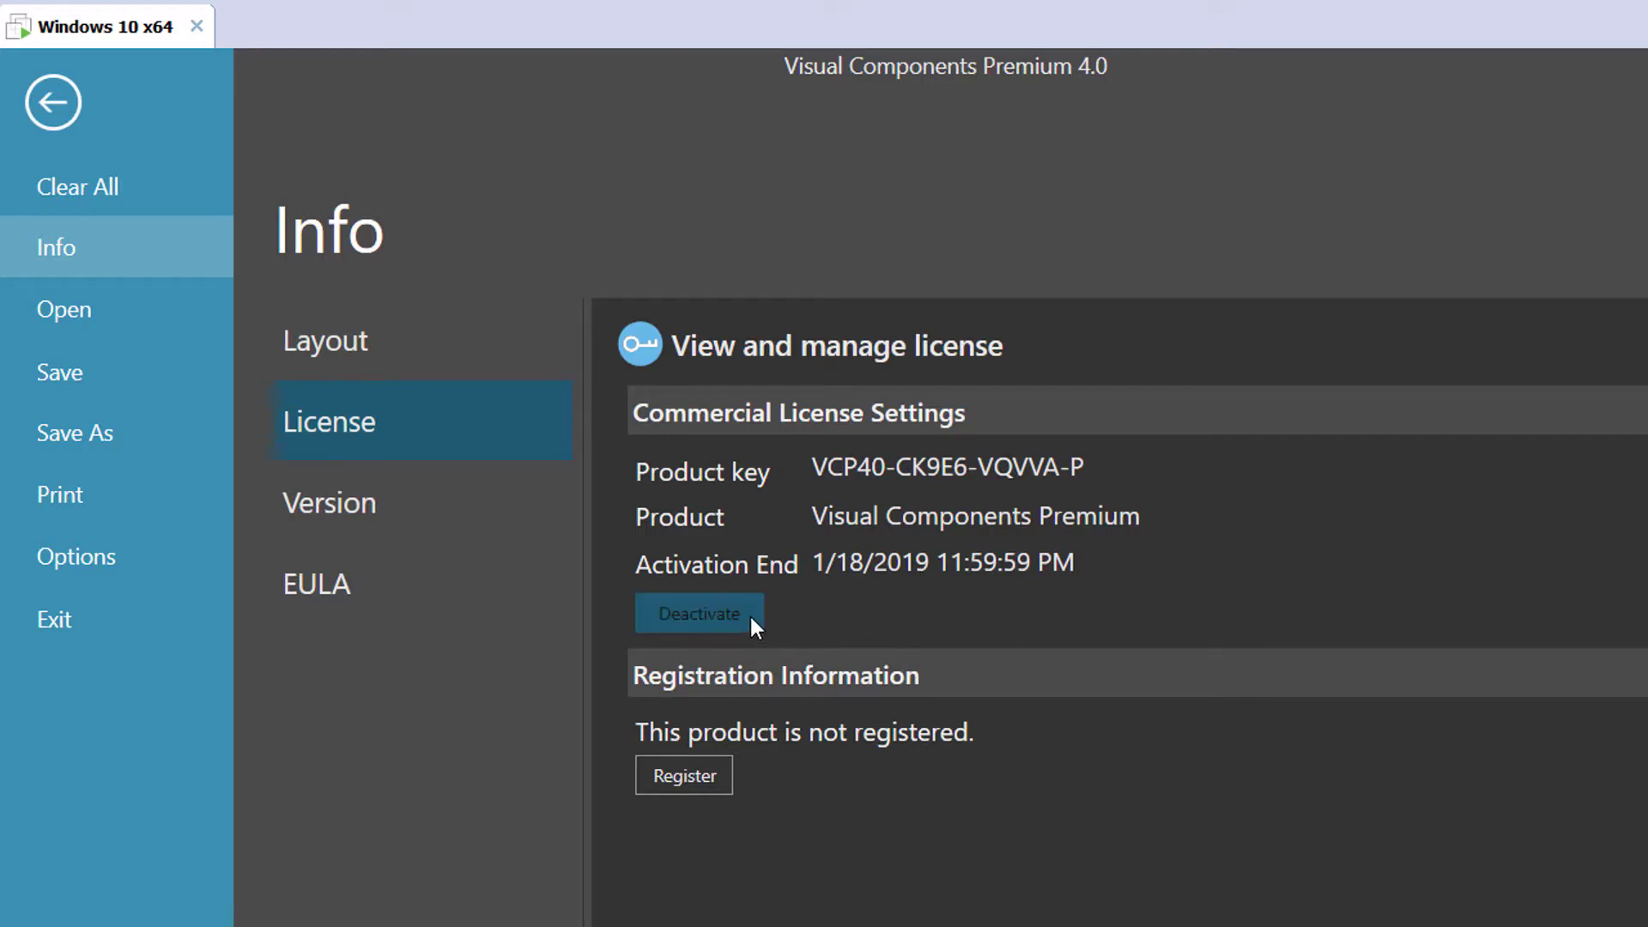
pyautogui.moveTo(680, 558)
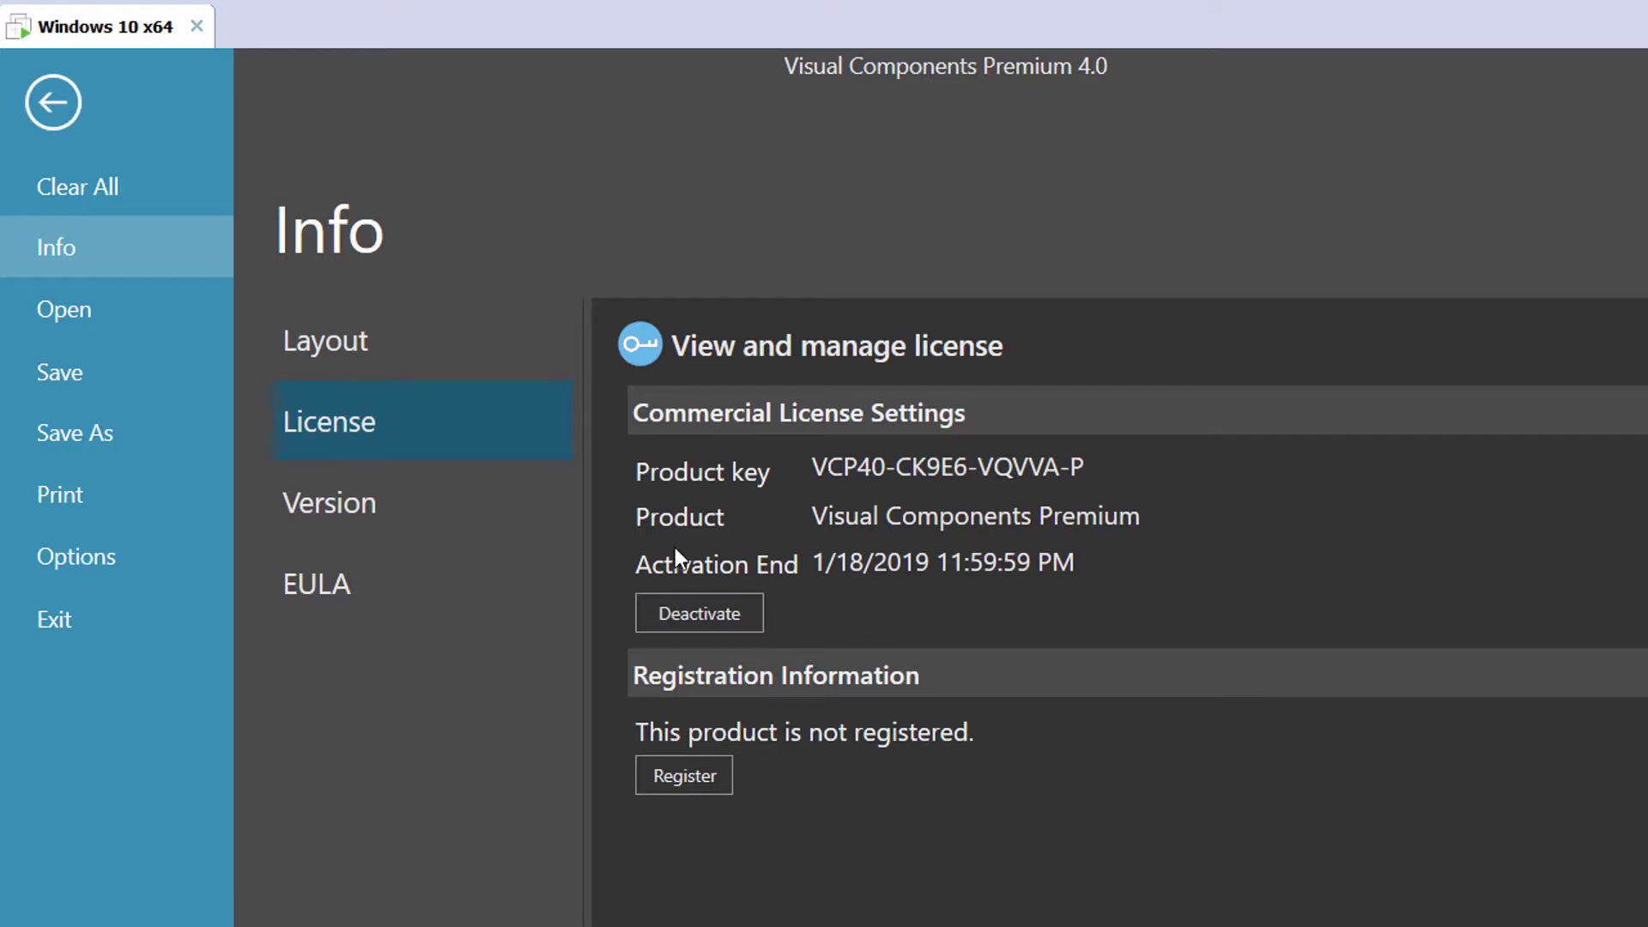
pyautogui.moveTo(782, 620)
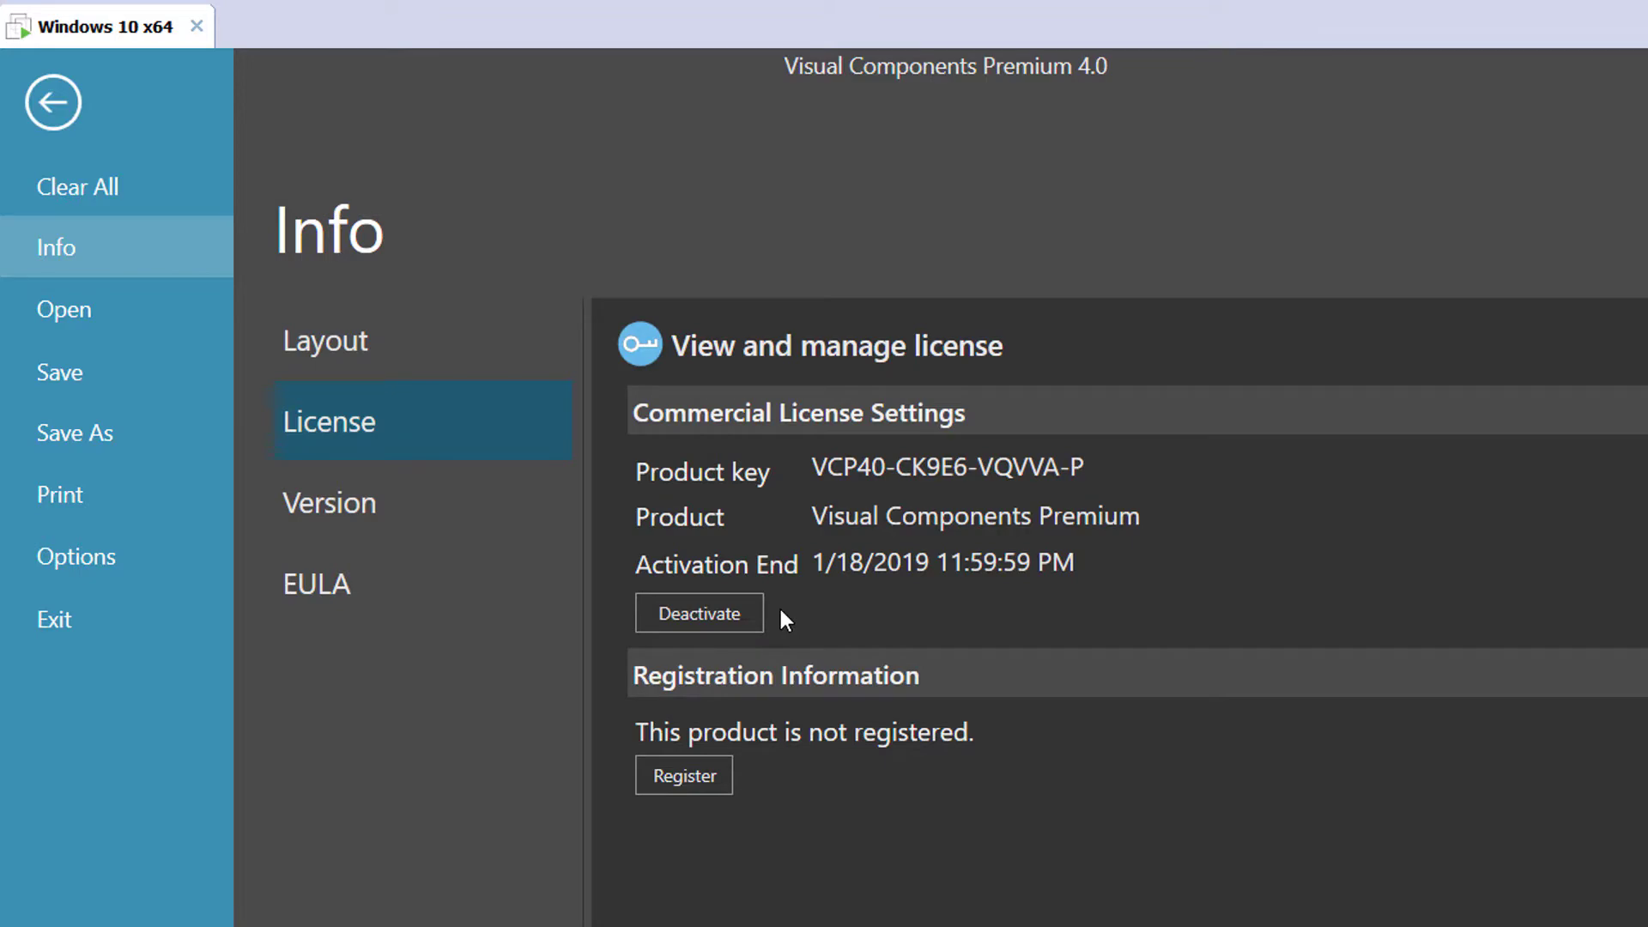
pyautogui.moveTo(53, 102)
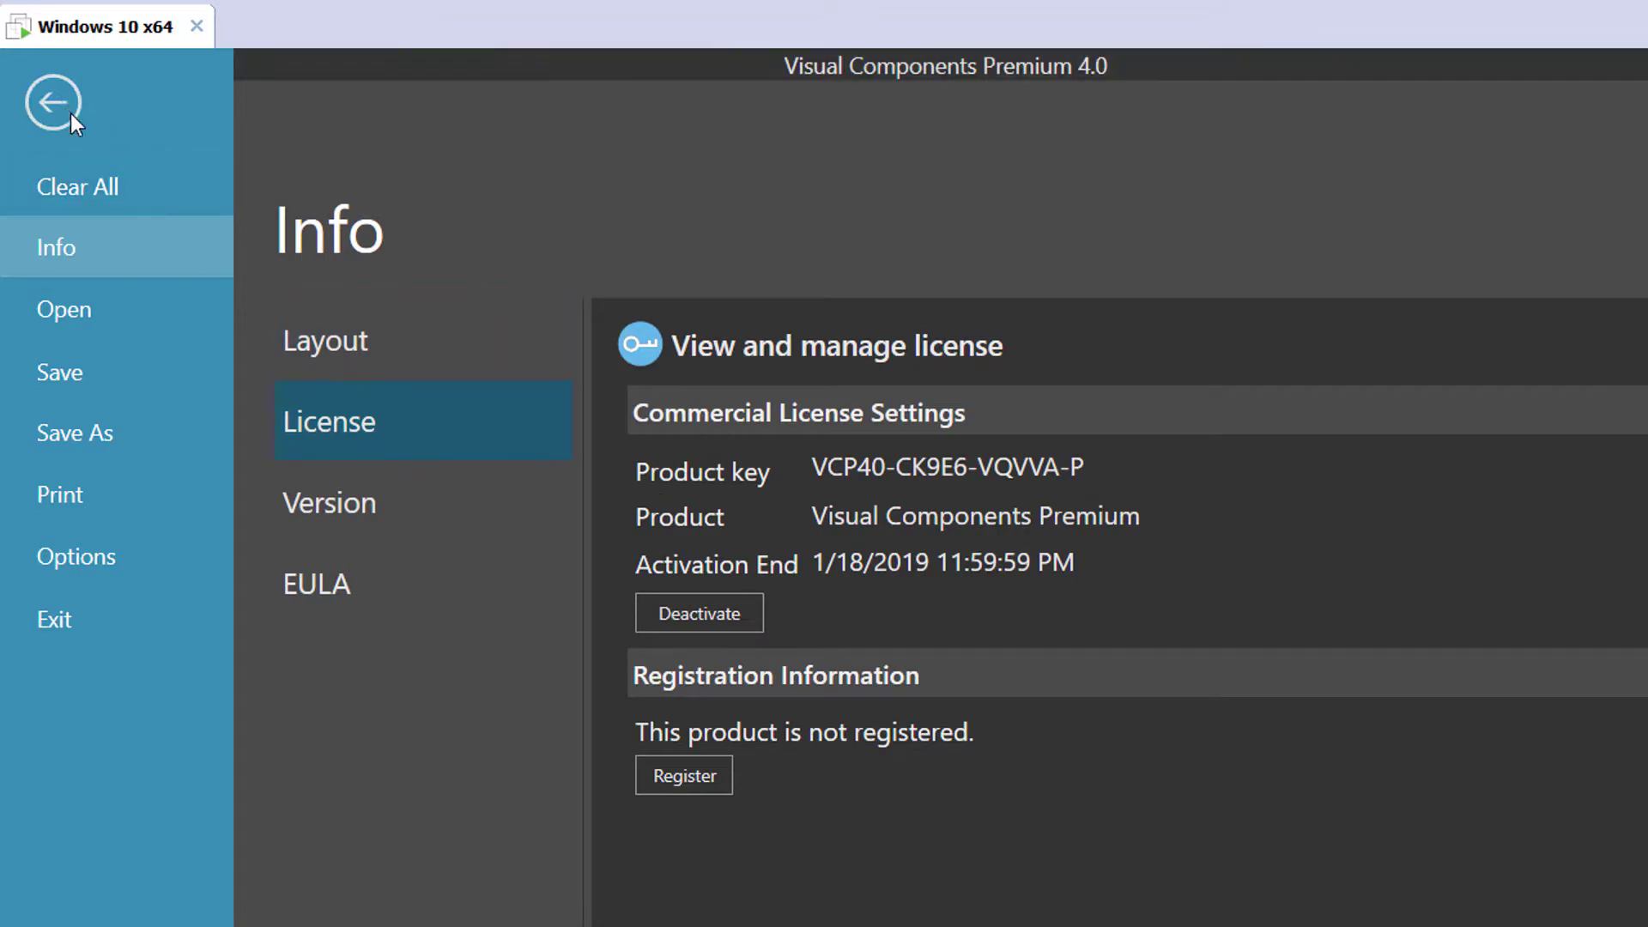
pyautogui.click(52, 102)
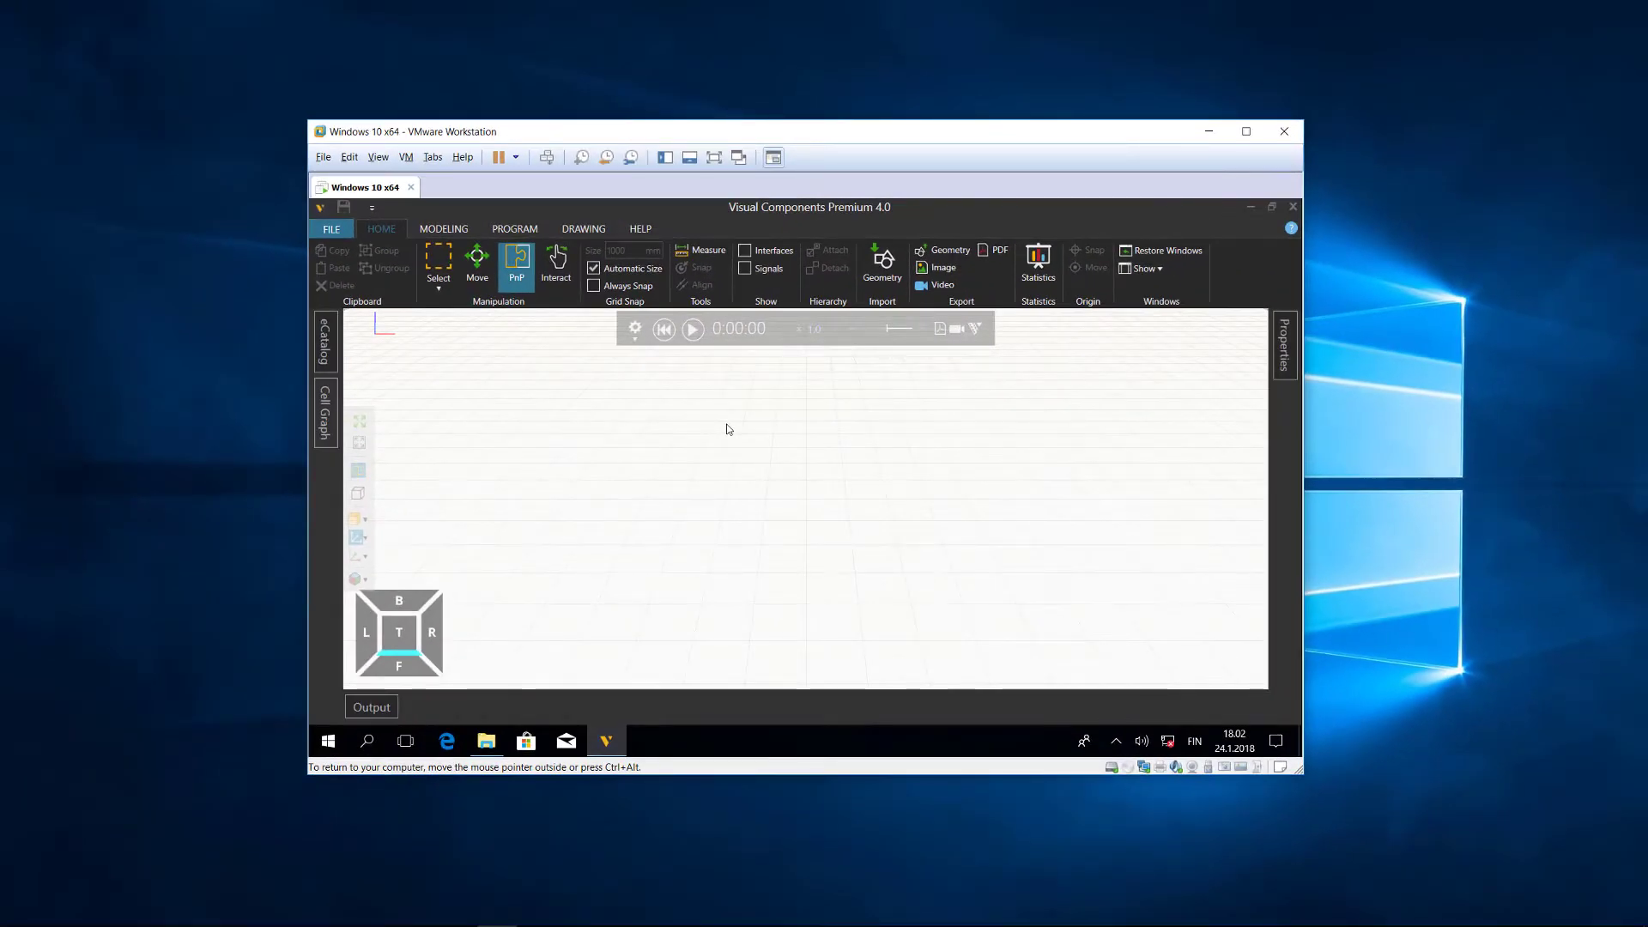